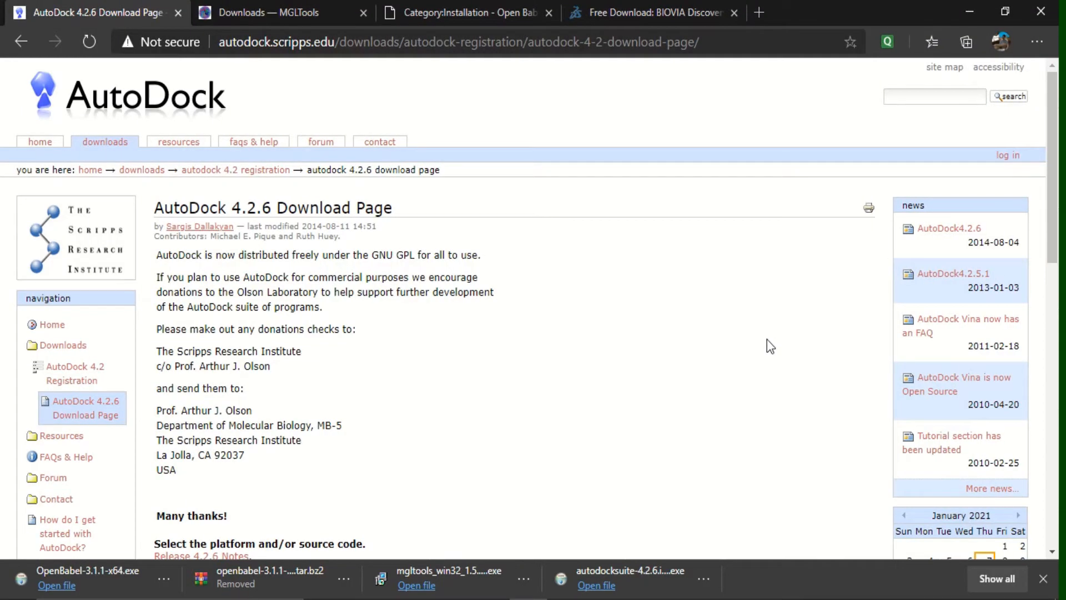
{"action": "mouse_move", "coordinate": [765, 334]}
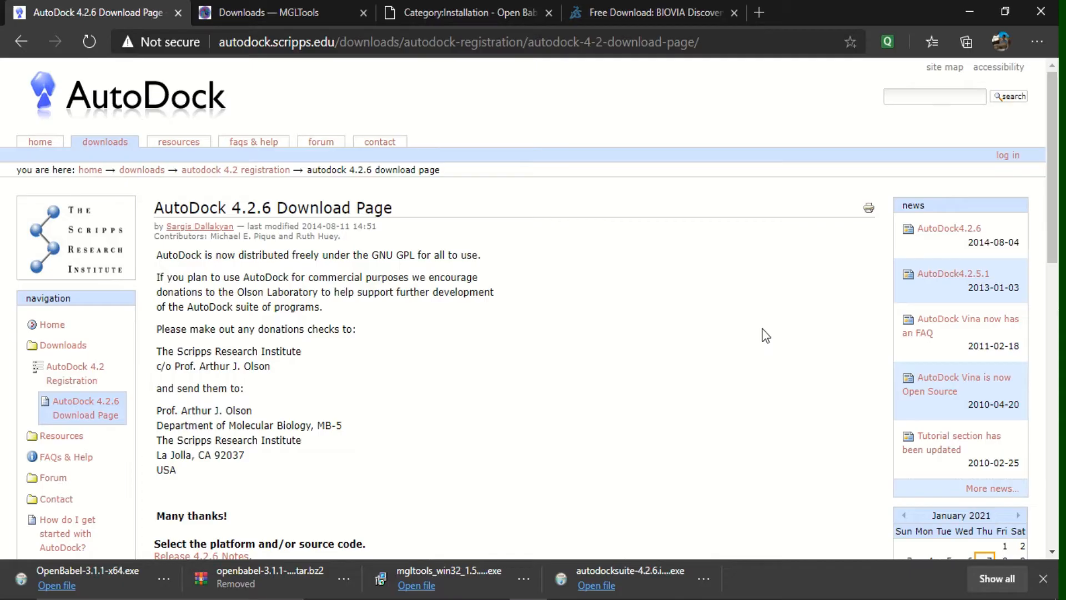
{"action": "mouse_move", "coordinate": [229, 365]}
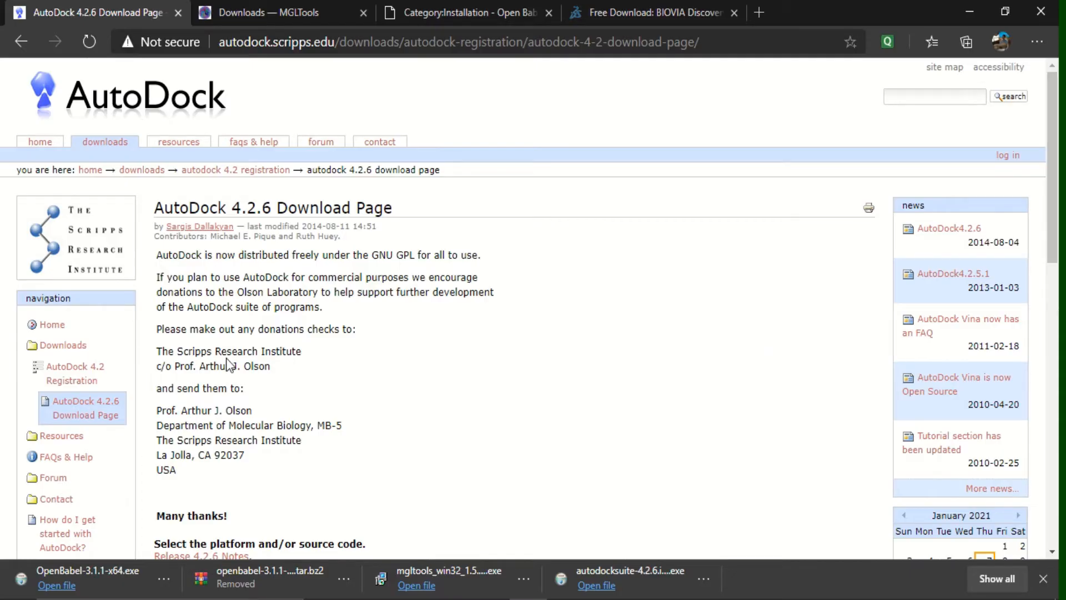
Flip through the MGLTools and Open Babel pages, then scroll the AutoDock 4.2.6 page to its platform download table
{"action": "left_click", "coordinate": [279, 12]}
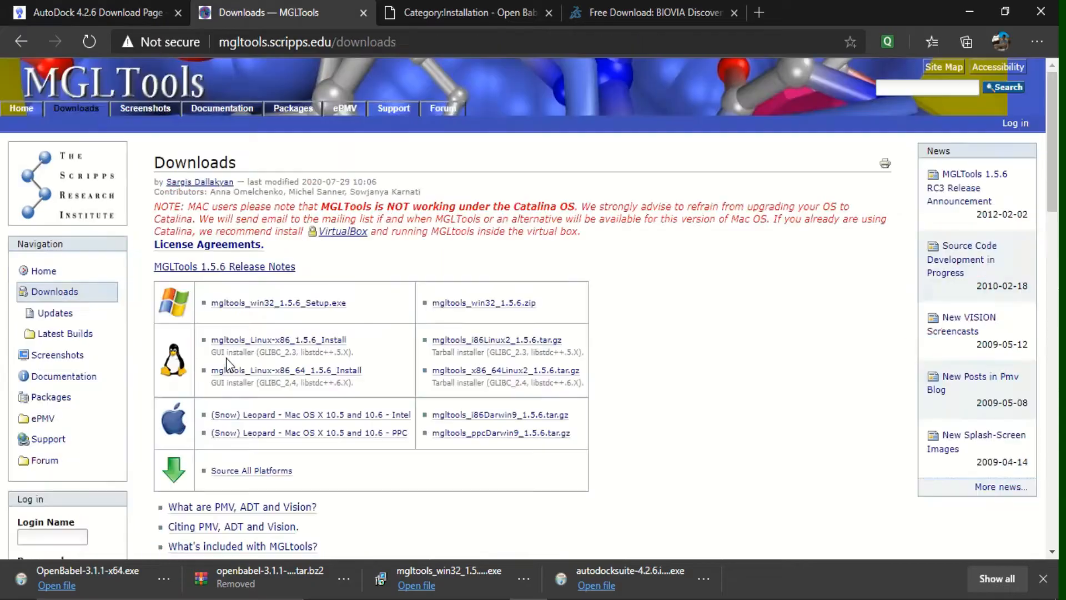
{"action": "left_click", "coordinate": [466, 13]}
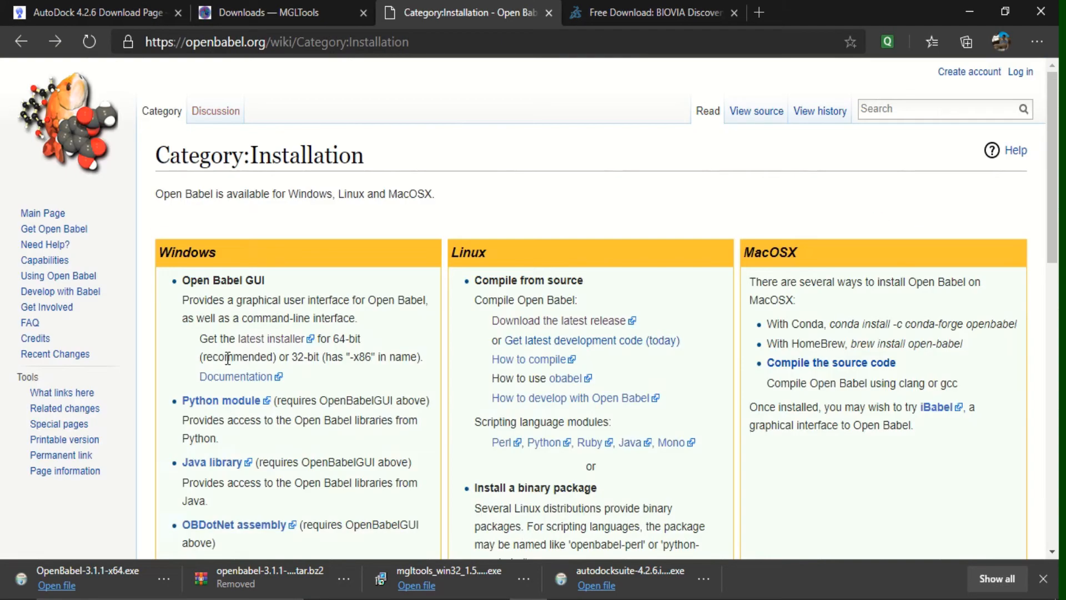
{"action": "left_click", "coordinate": [95, 13]}
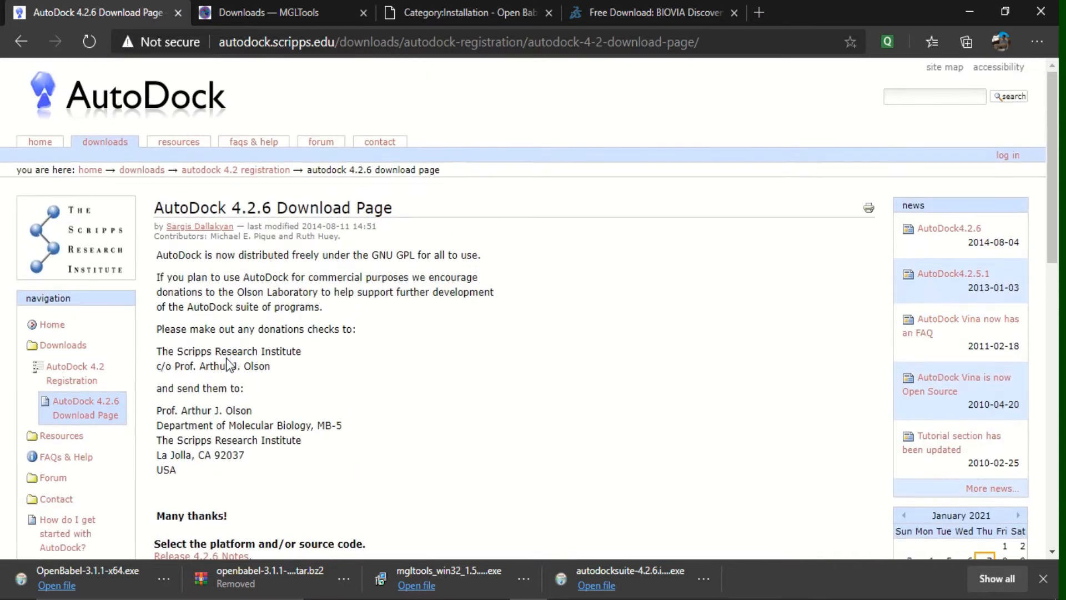
{"action": "scroll", "scroll_direction": "down", "scroll_amount": 3}
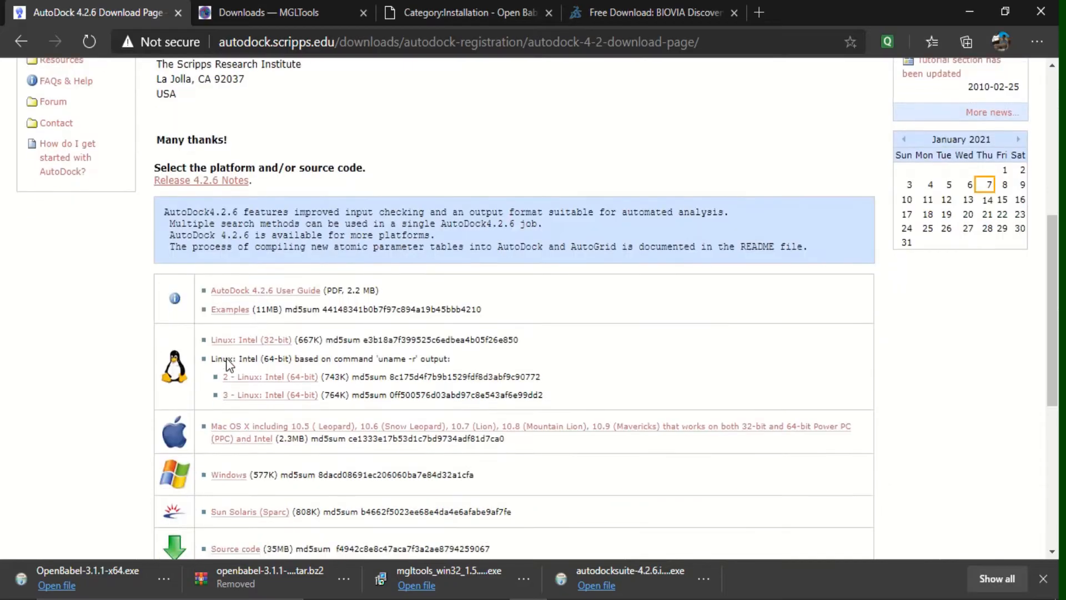
{"action": "scroll", "scroll_direction": "down", "scroll_amount": 3}
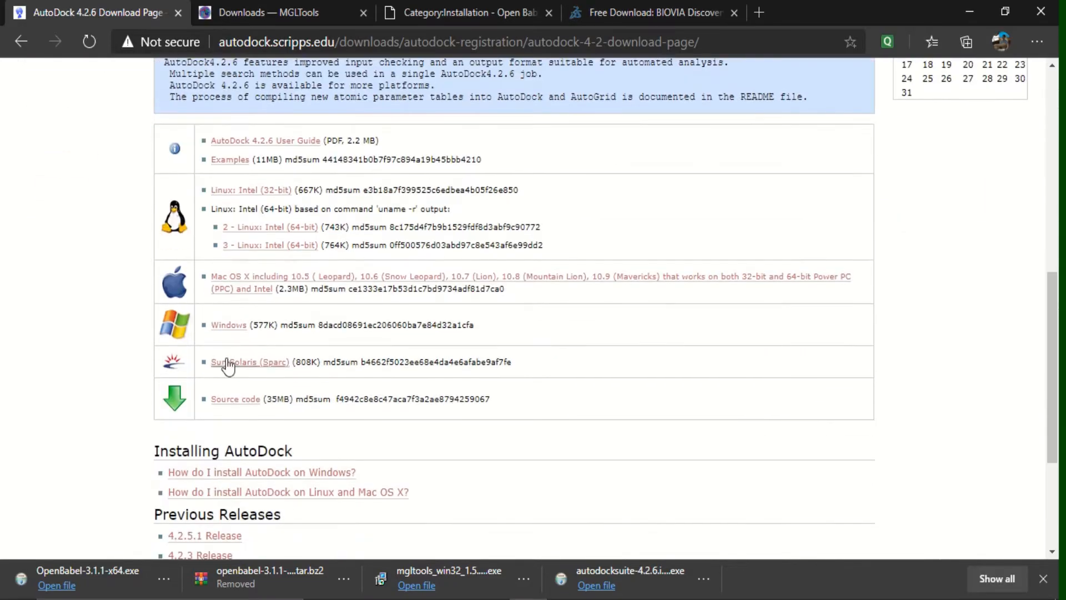
{"action": "mouse_move", "coordinate": [227, 259]}
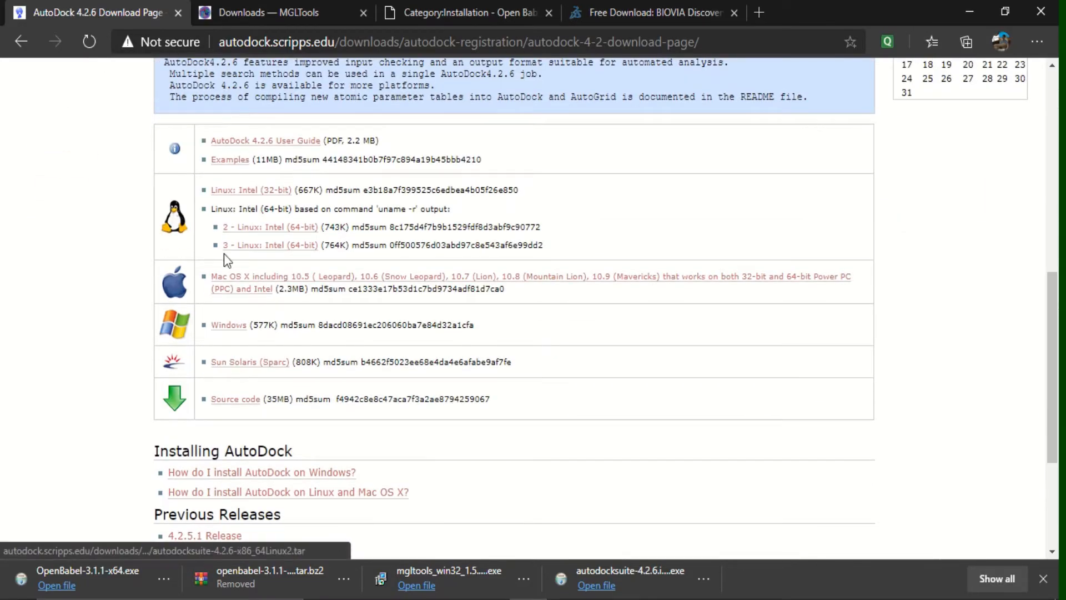
{"action": "mouse_move", "coordinate": [187, 333]}
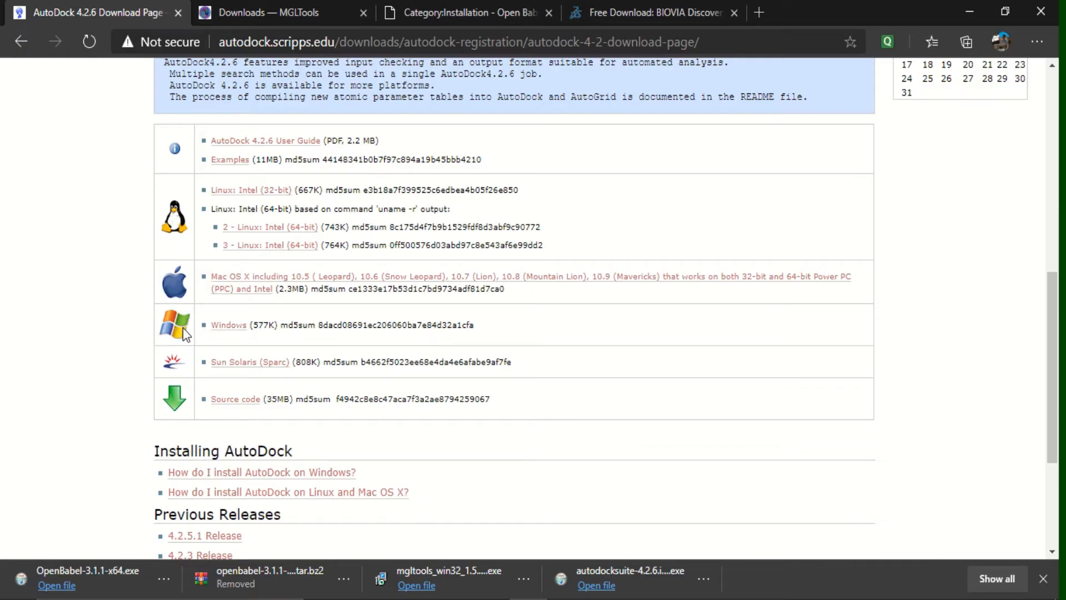
{"action": "mouse_move", "coordinate": [229, 326]}
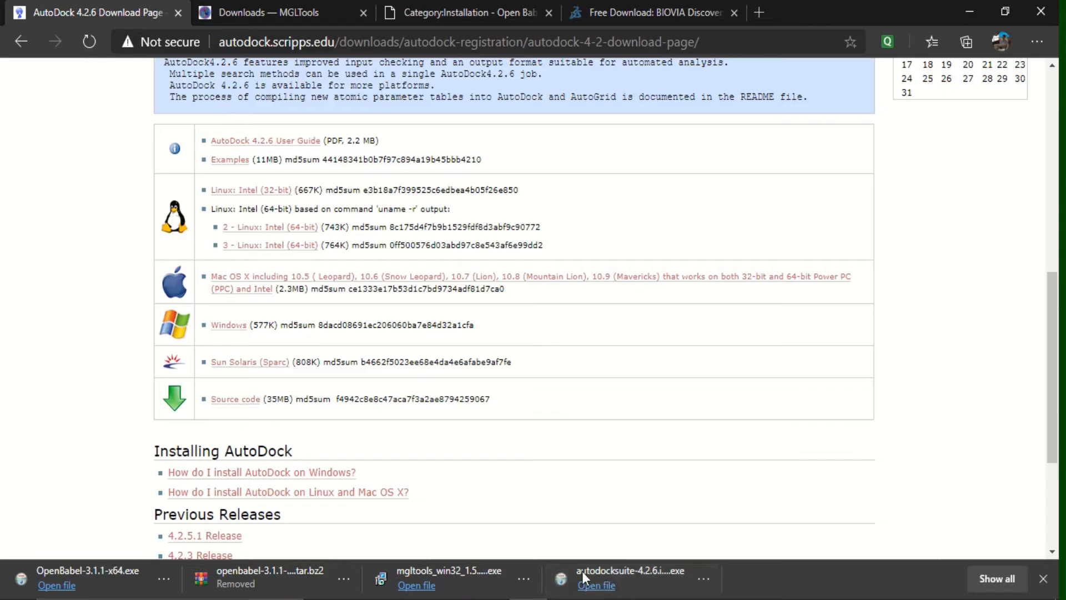
{"action": "mouse_move", "coordinate": [316, 324]}
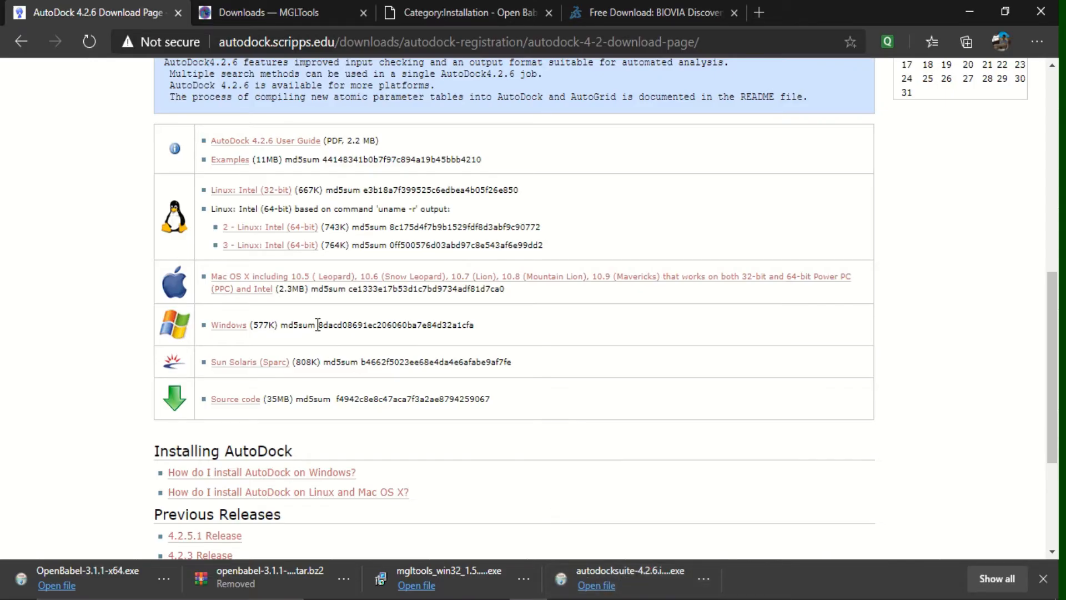
Show the MGLTools downloads page with its Windows, Linux and Mac installers
{"action": "left_click", "coordinate": [258, 12]}
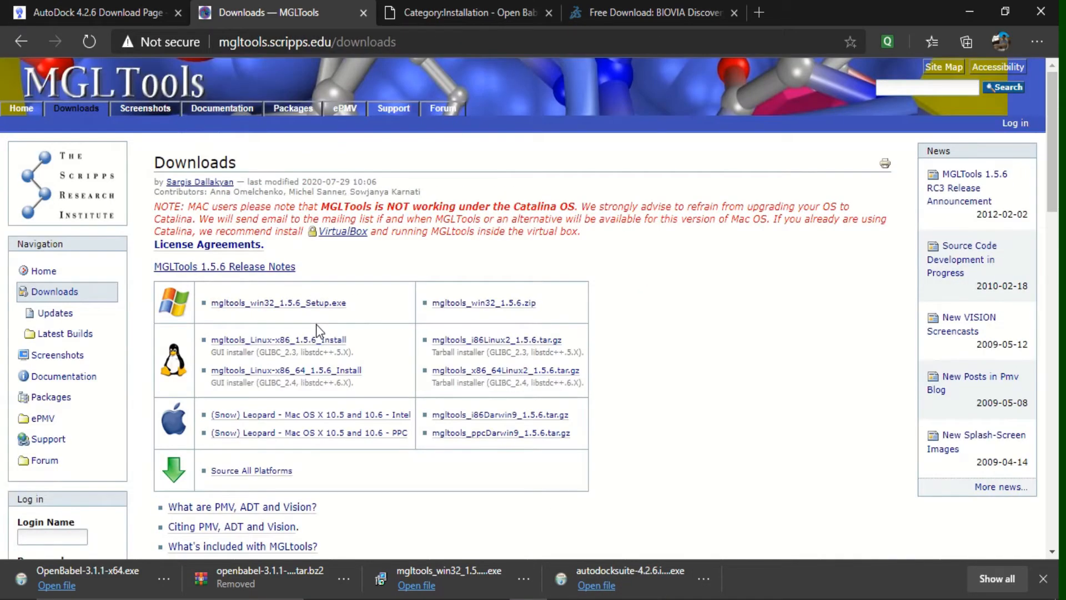
{"action": "mouse_move", "coordinate": [265, 311]}
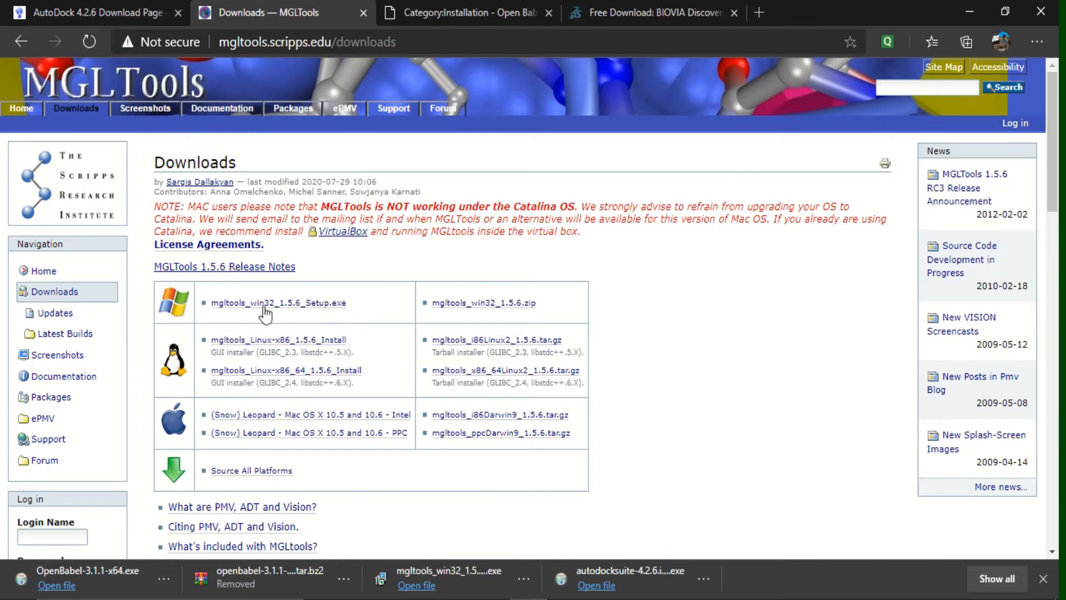
{"action": "mouse_move", "coordinate": [277, 302]}
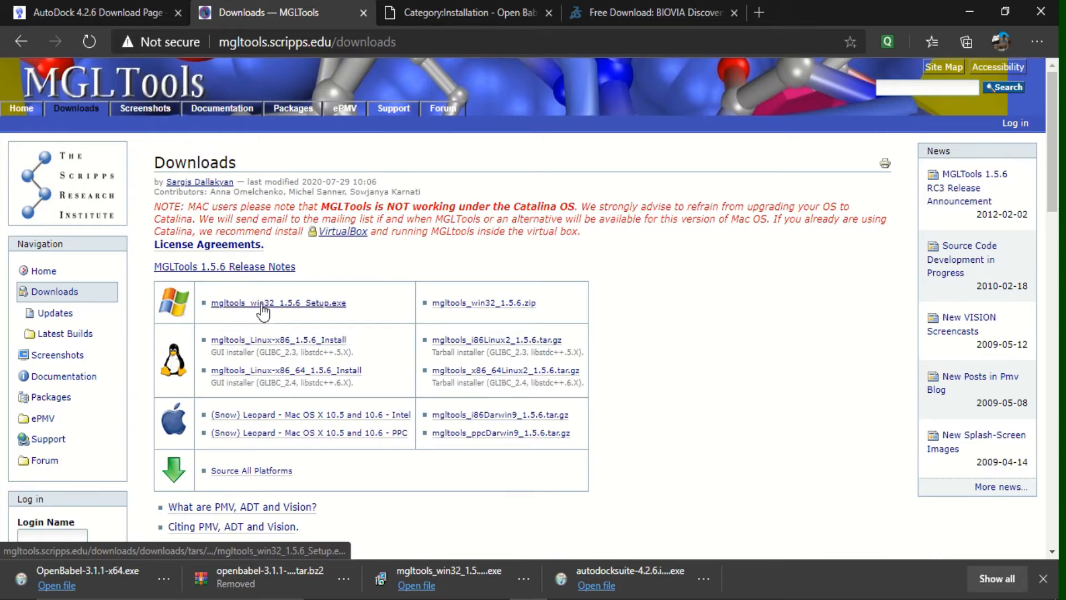
{"action": "mouse_move", "coordinate": [406, 483]}
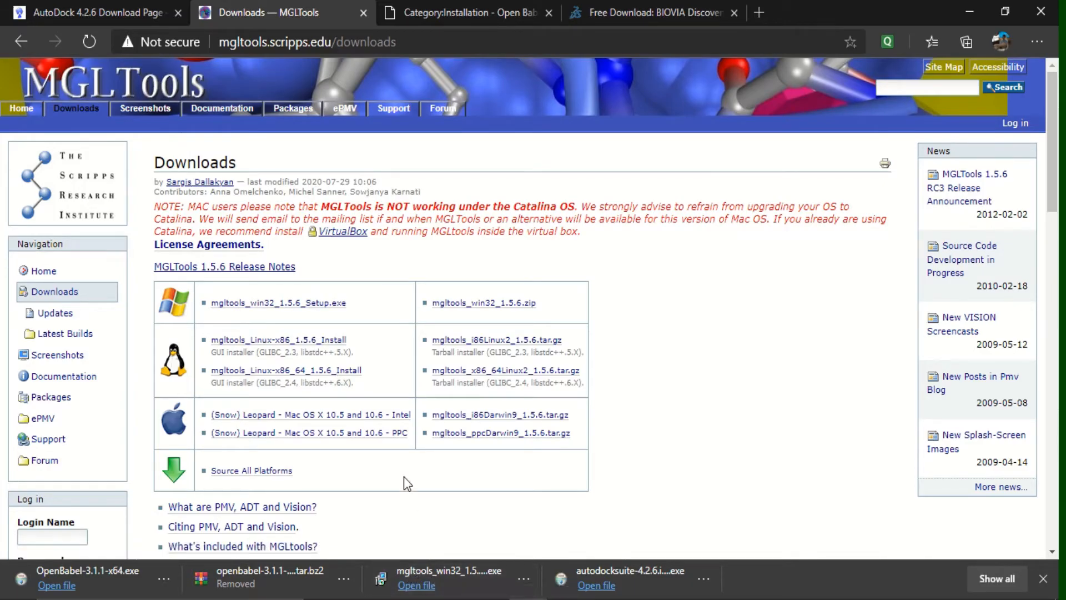
From the Open Babel installation page, follow the latest installer link to the GitHub 3.1.1 release
{"action": "left_click", "coordinate": [465, 12]}
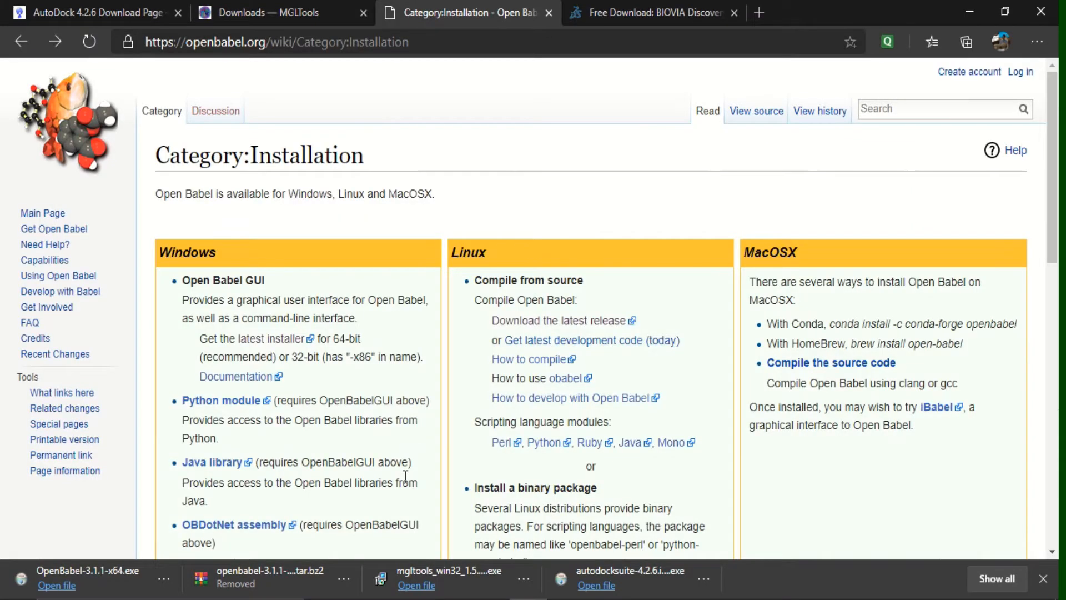
{"action": "mouse_move", "coordinate": [224, 407]}
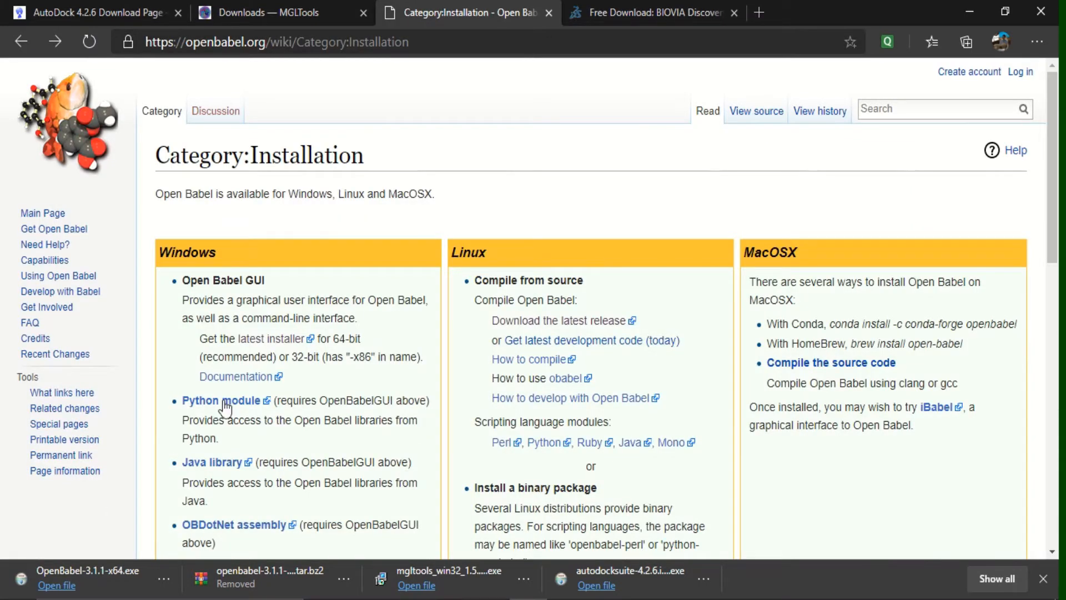
{"action": "mouse_move", "coordinate": [278, 343]}
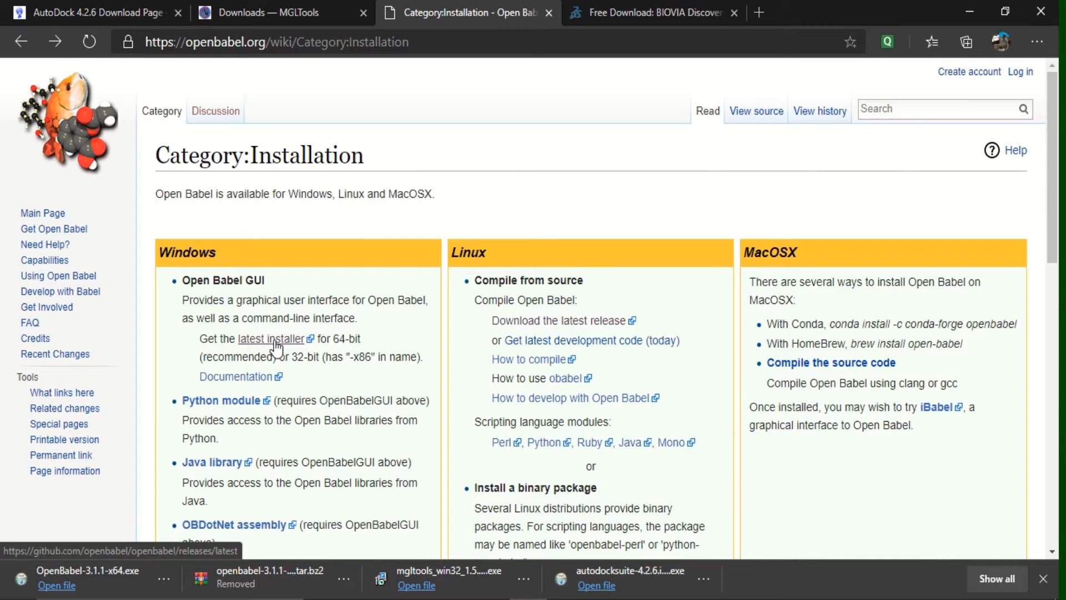
{"action": "left_click", "coordinate": [274, 339]}
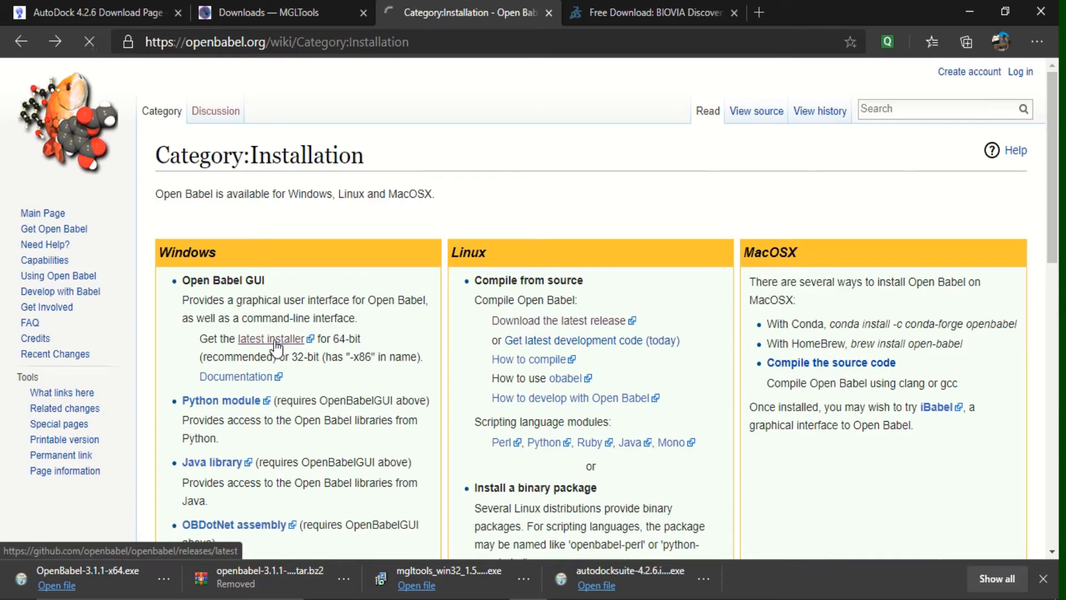
{"action": "left_click", "coordinate": [271, 338]}
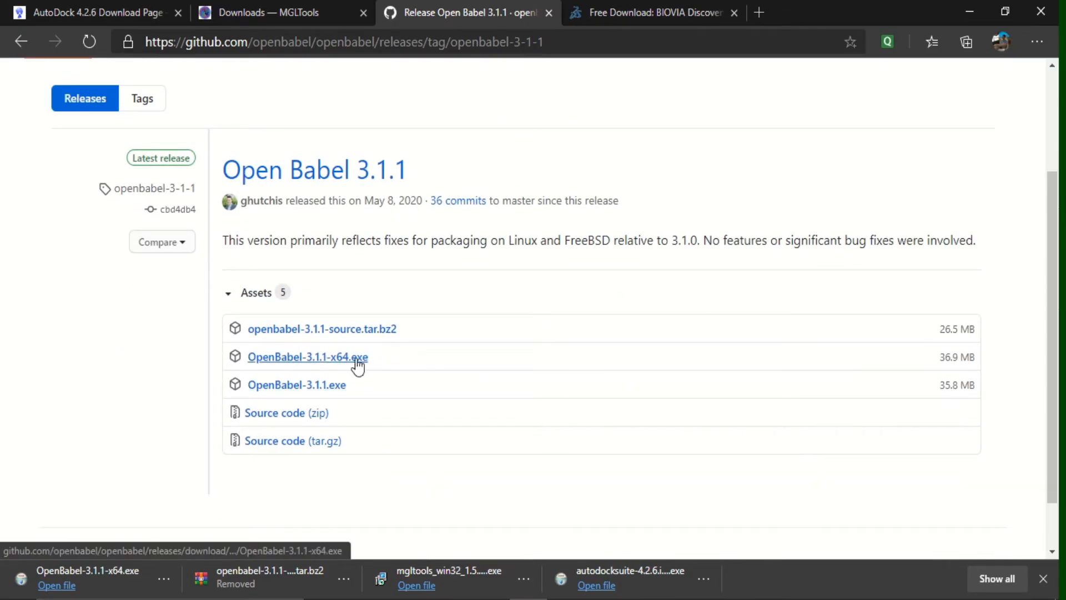
{"action": "mouse_move", "coordinate": [333, 356]}
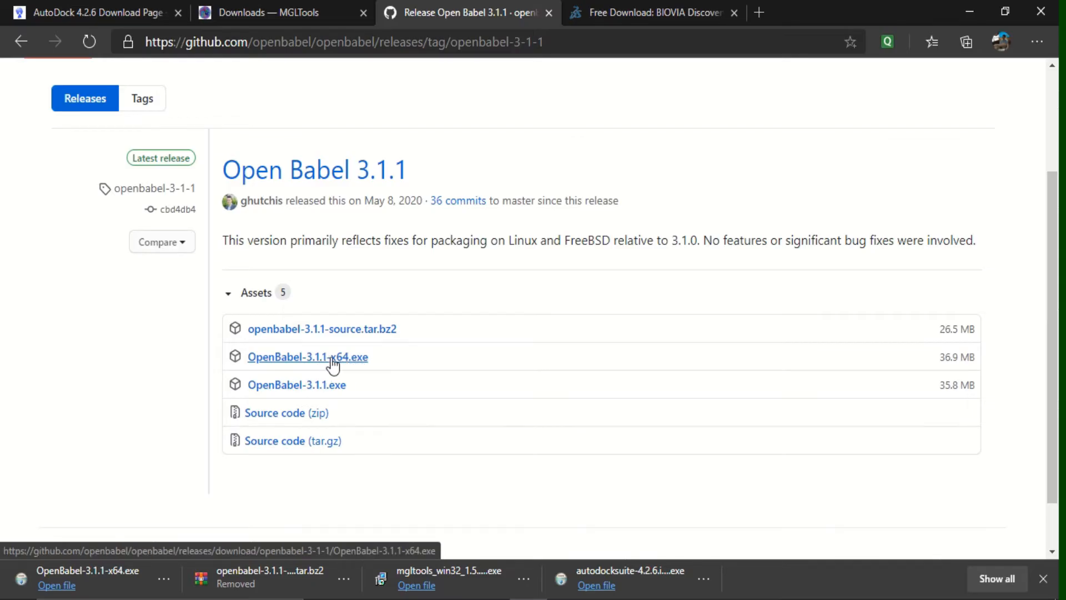
{"action": "mouse_move", "coordinate": [323, 389]}
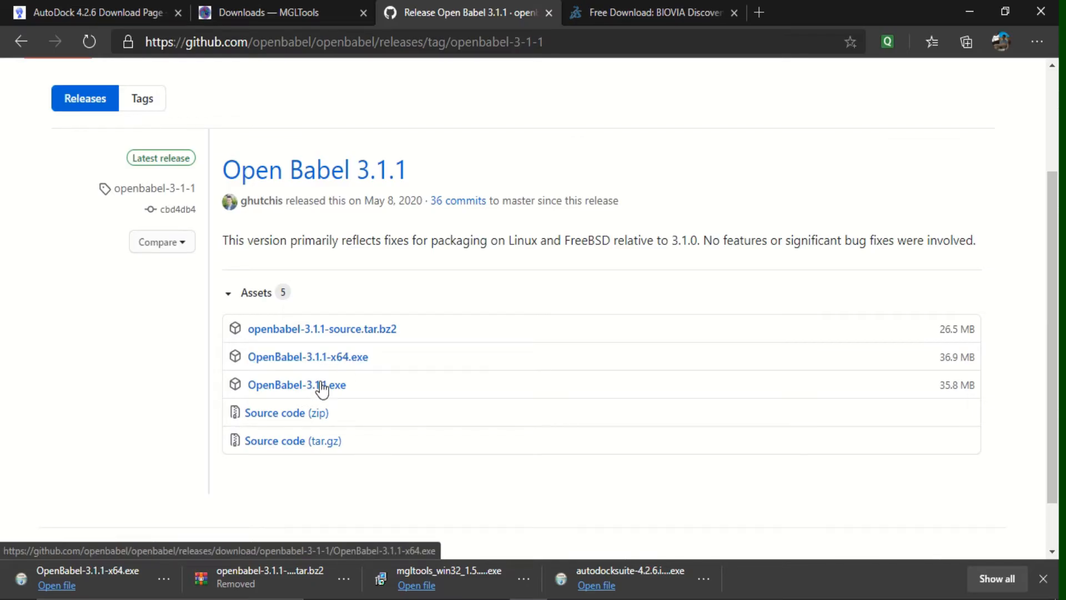
{"action": "mouse_move", "coordinate": [70, 512]}
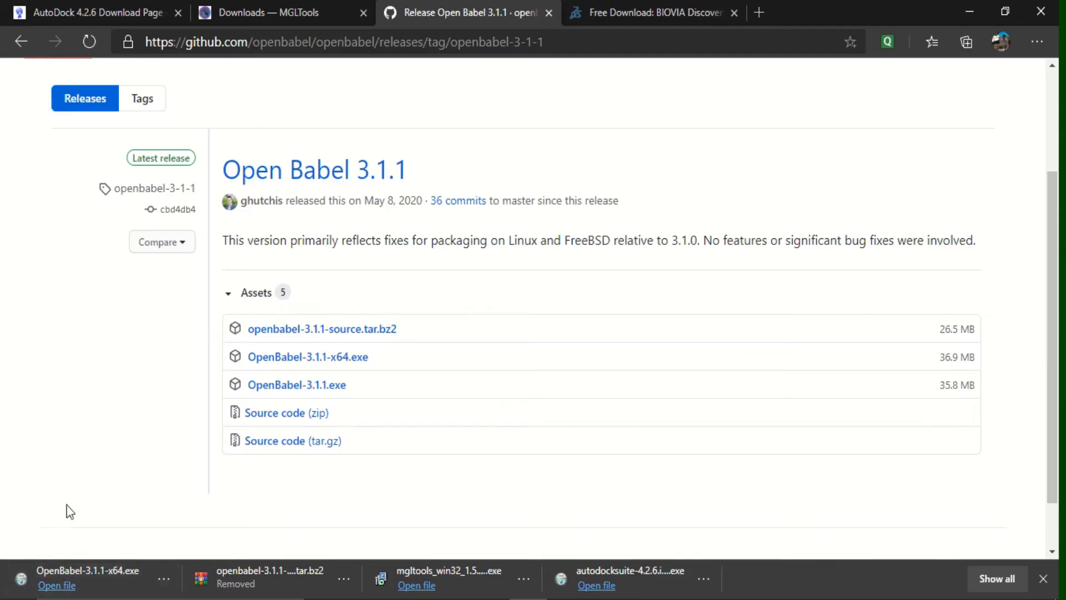
{"action": "mouse_move", "coordinate": [67, 469]}
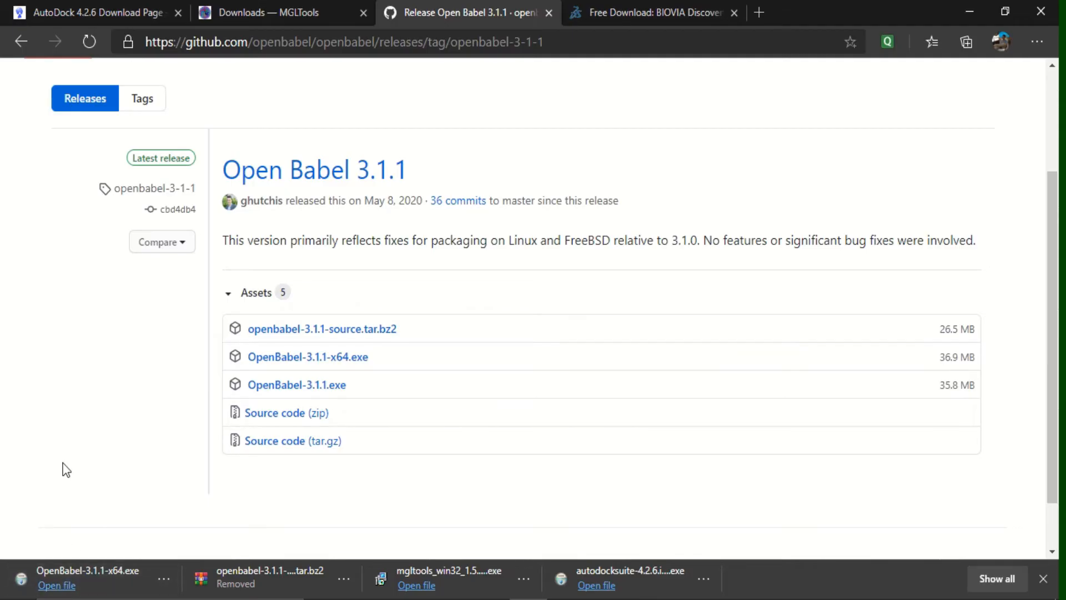
Show the BIOVIA Discovery Studio Visualizer free download registration page
{"action": "left_click", "coordinate": [653, 12]}
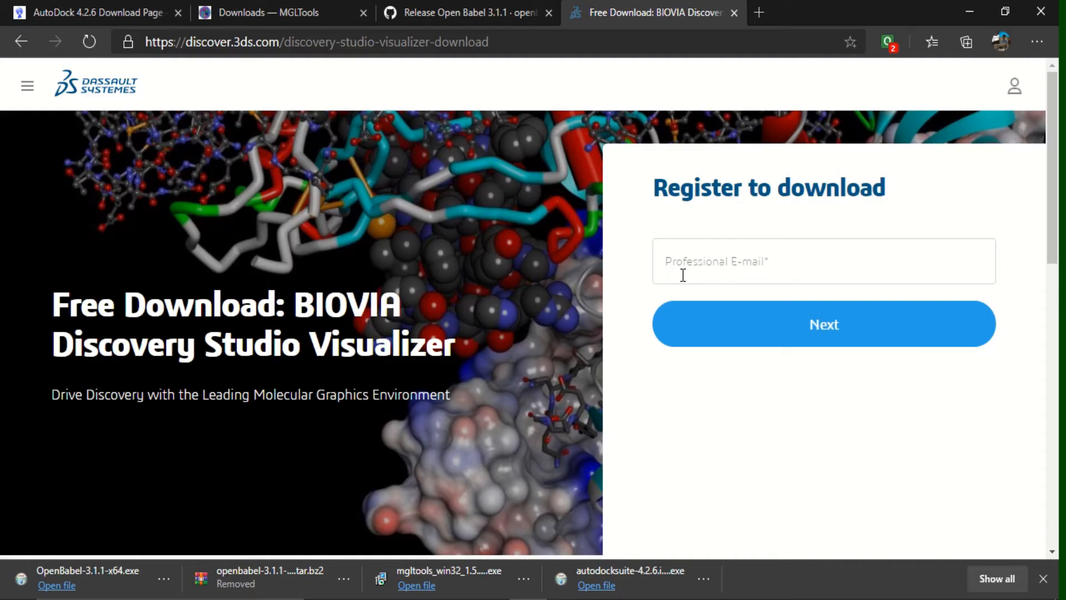
{"action": "mouse_move", "coordinate": [571, 302]}
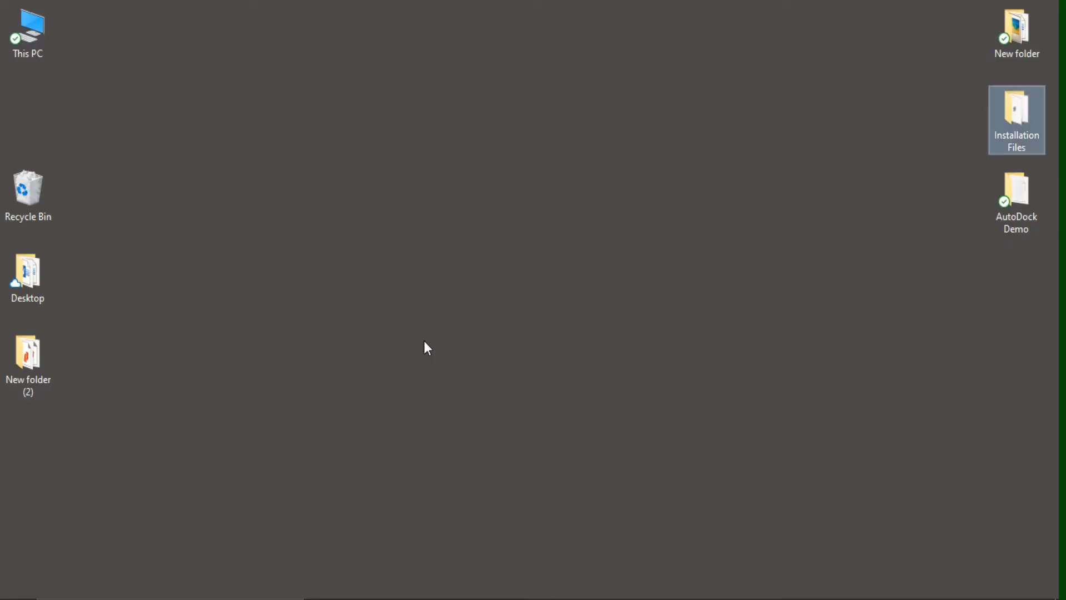
{"action": "mouse_move", "coordinate": [1016, 121]}
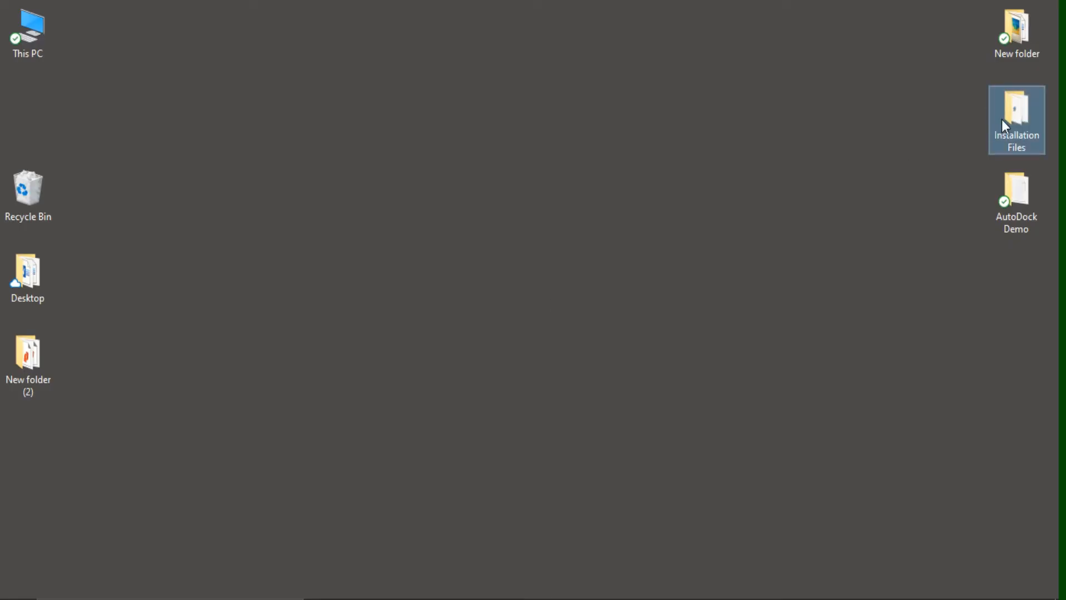
{"action": "double_click", "coordinate": [1016, 118]}
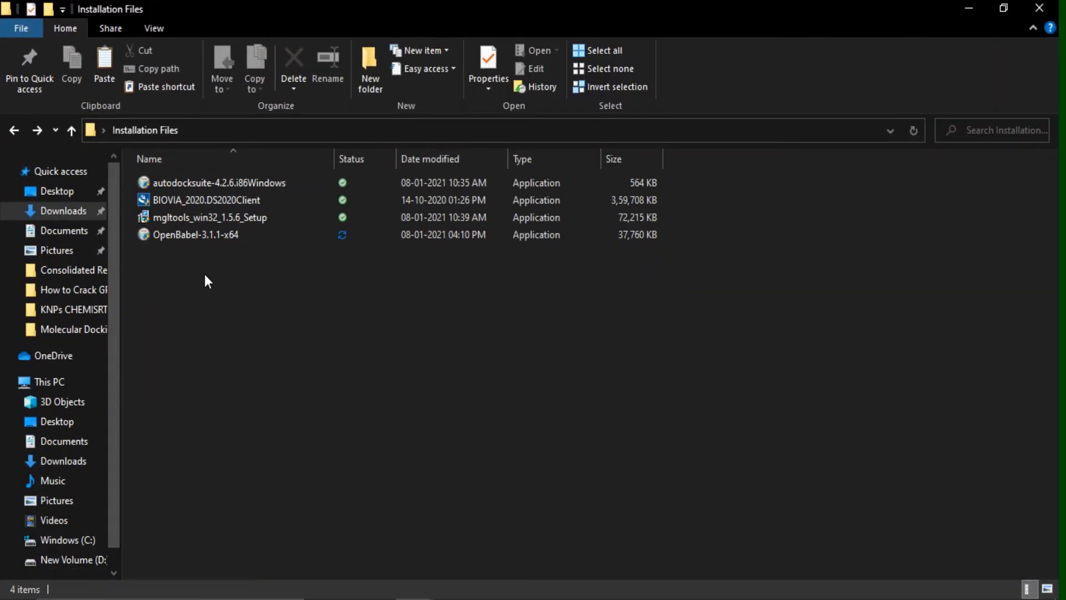
{"action": "key", "text": "ctrl+a"}
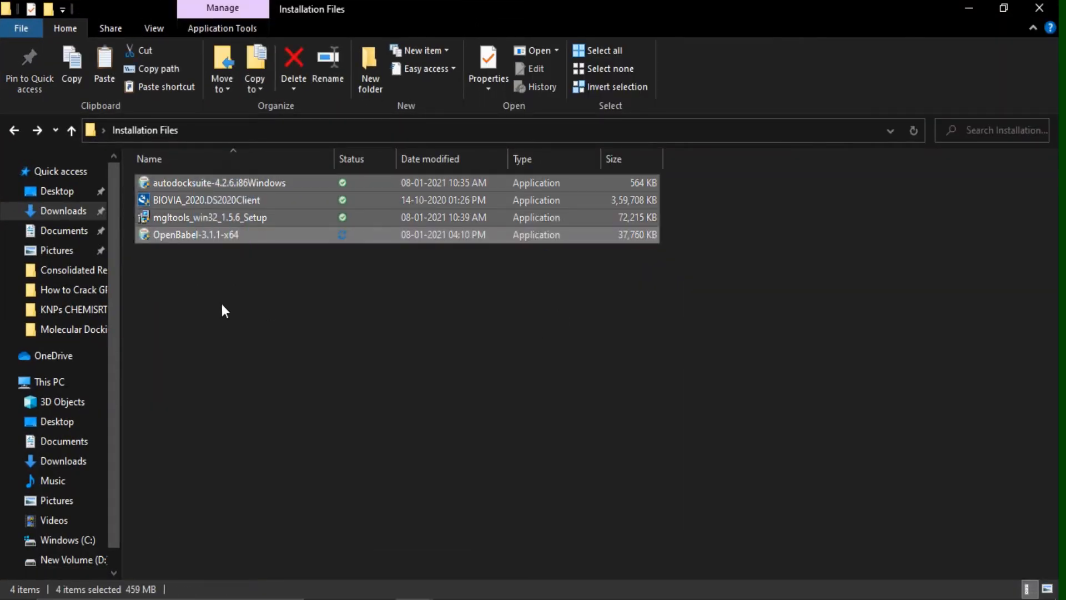
{"action": "left_click", "coordinate": [225, 309]}
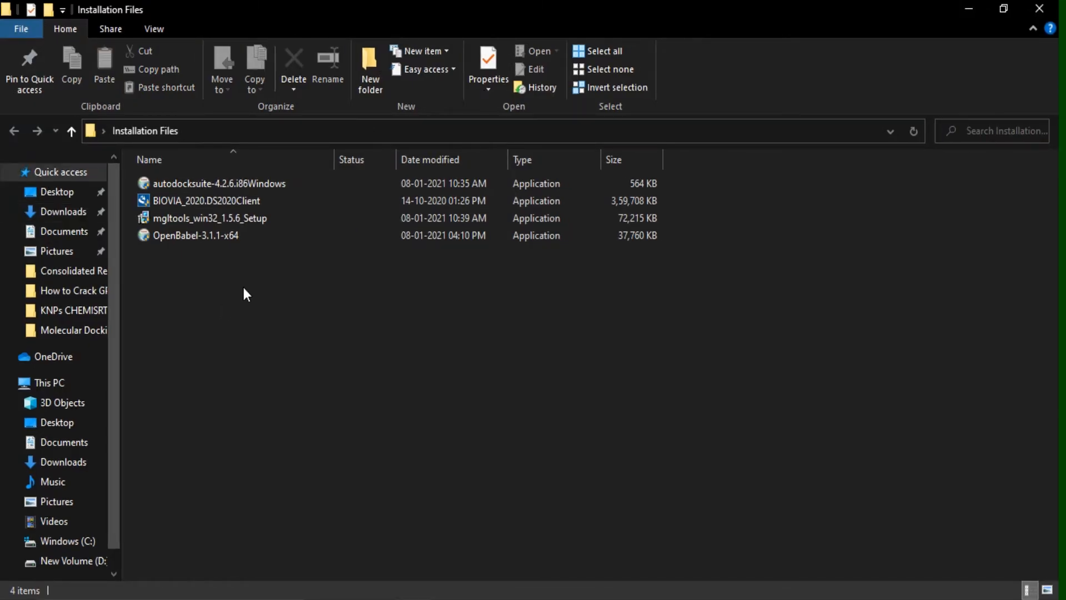
{"action": "mouse_move", "coordinate": [235, 283]}
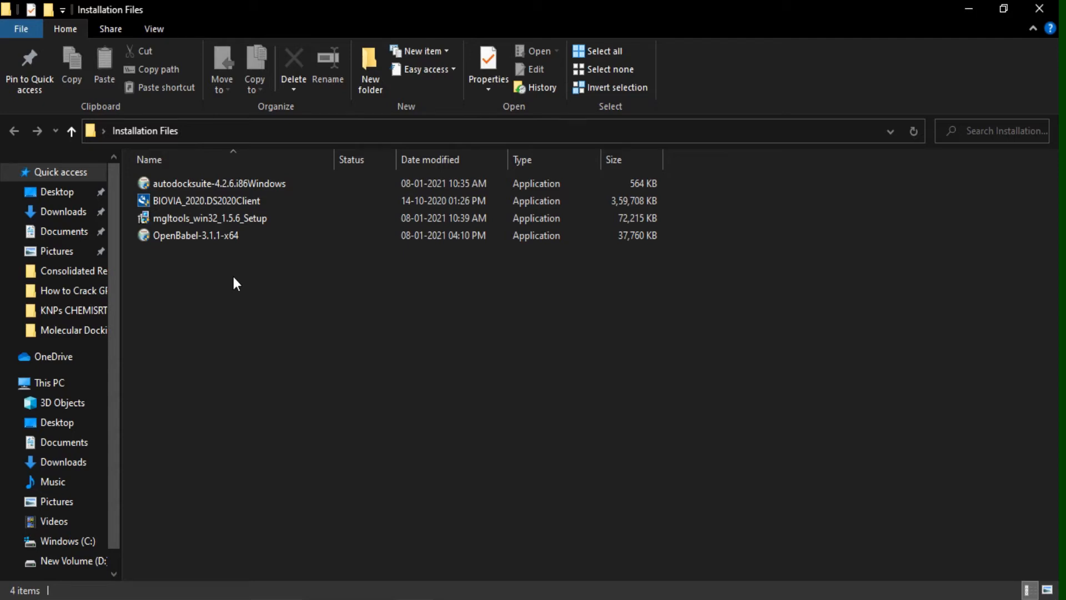
{"action": "left_click", "coordinate": [210, 217]}
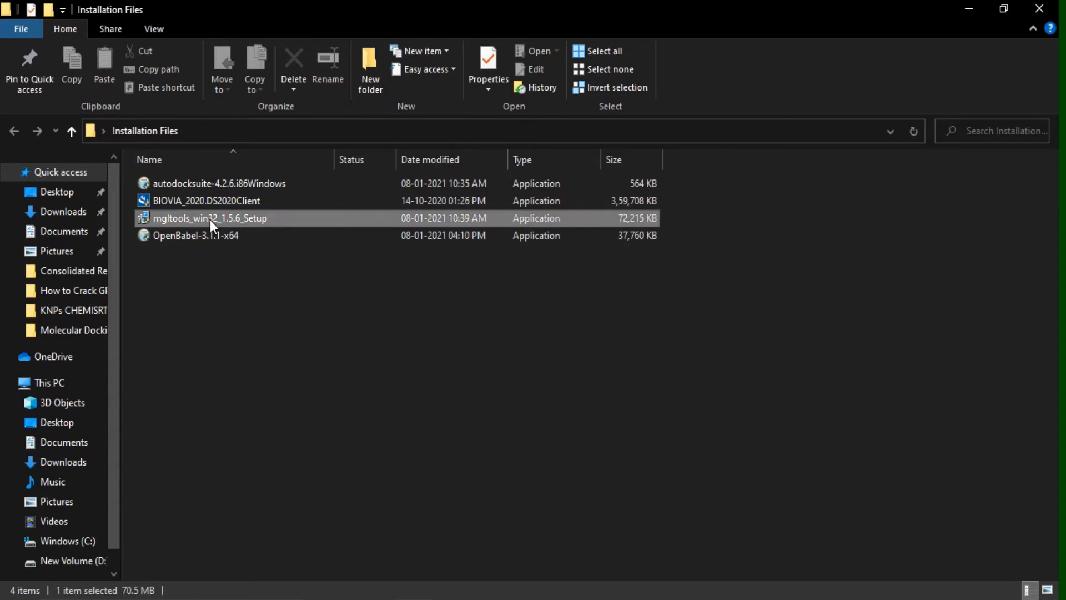
{"action": "left_click", "coordinate": [209, 219]}
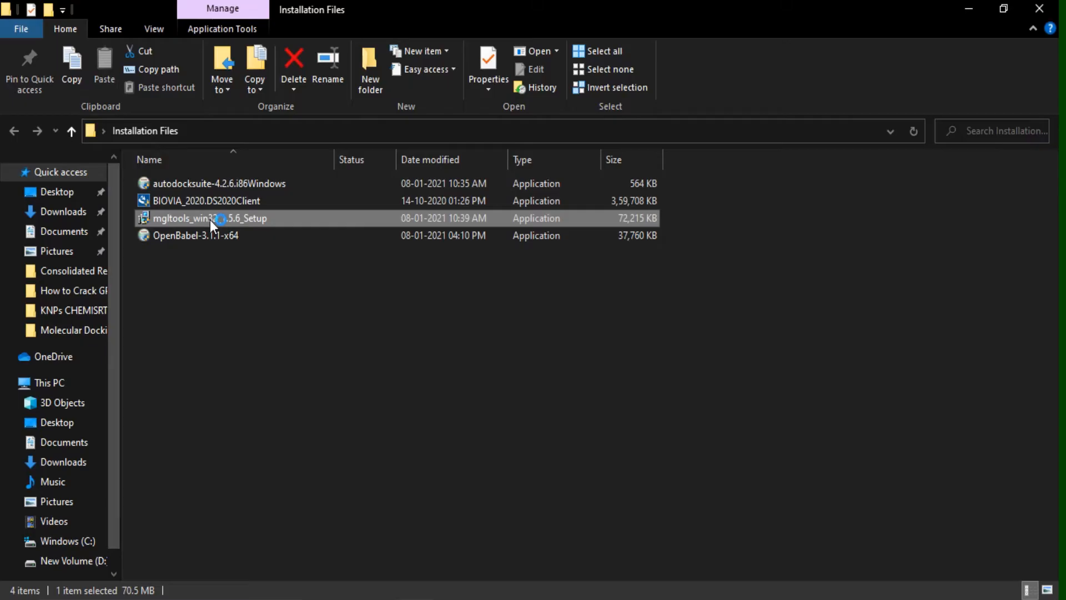
Launch the MGLTools installer and accept its license agreement
{"action": "double_click", "coordinate": [210, 217]}
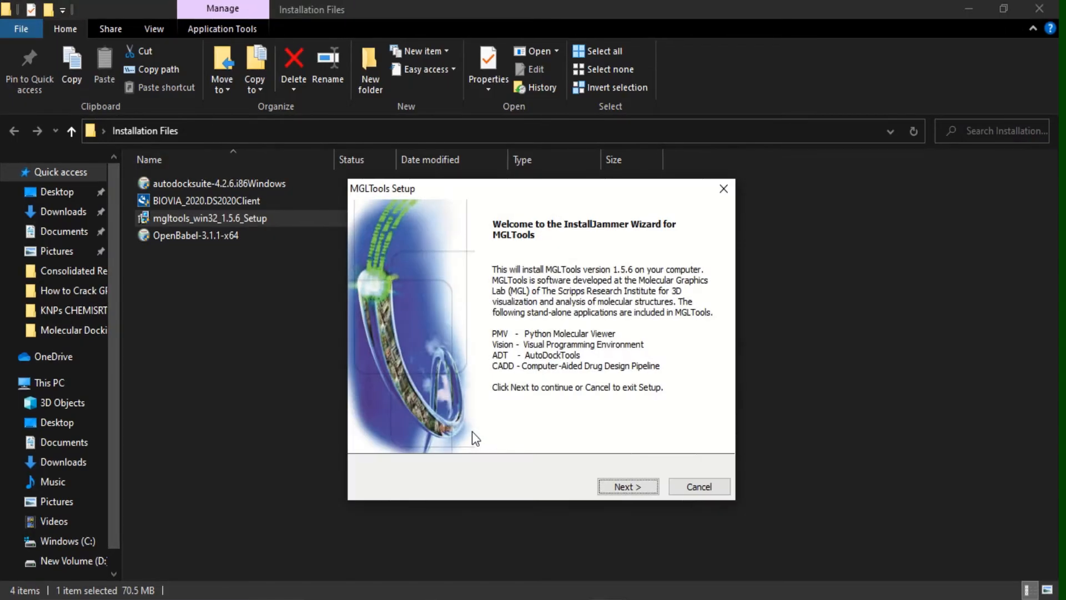
{"action": "left_click", "coordinate": [626, 486]}
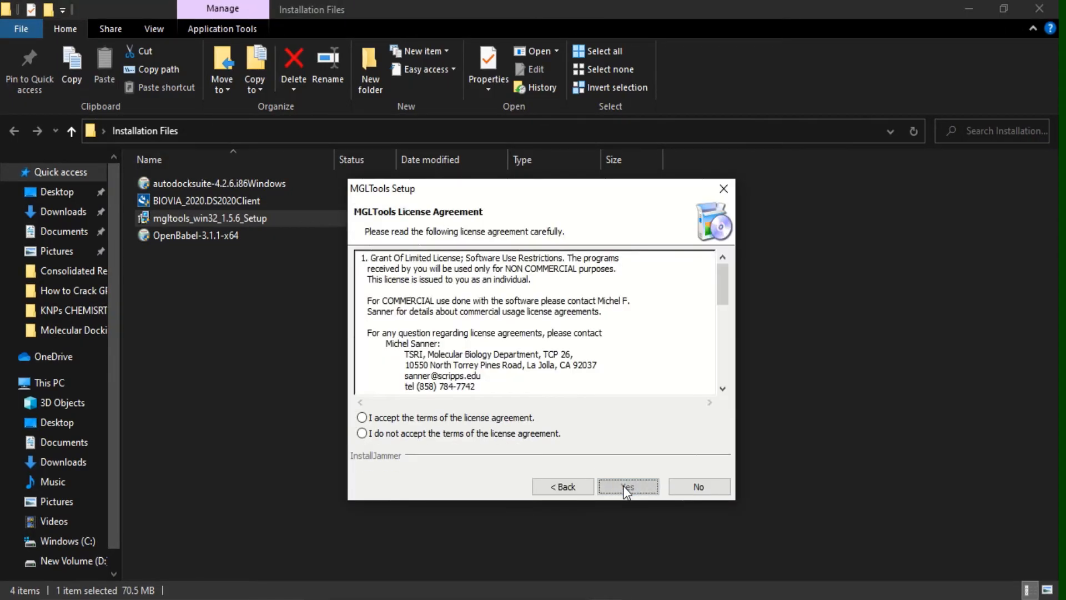
{"action": "left_click", "coordinate": [361, 418]}
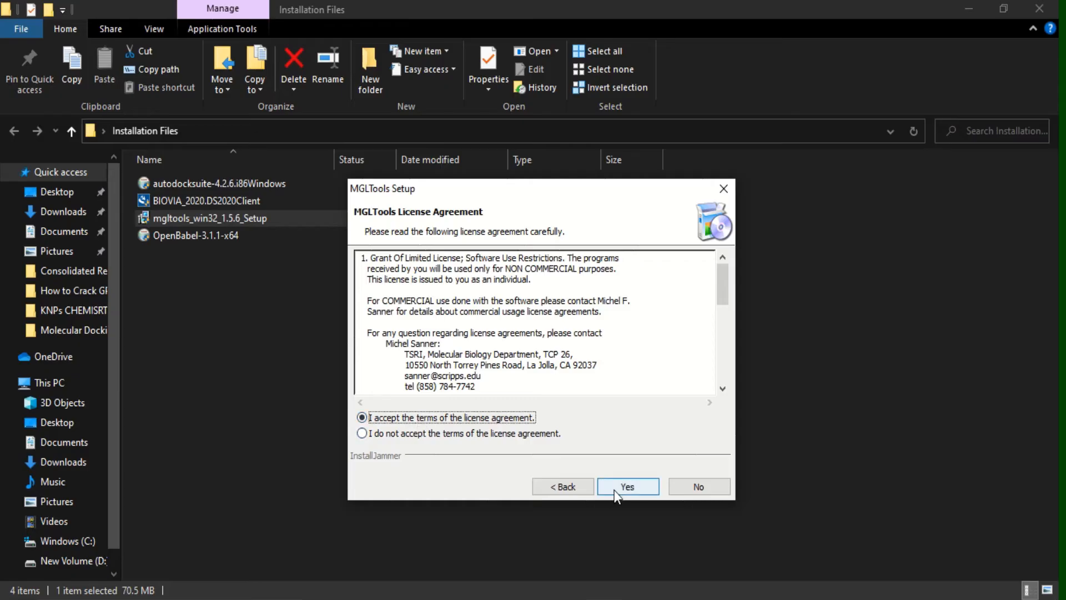
{"action": "left_click", "coordinate": [627, 486]}
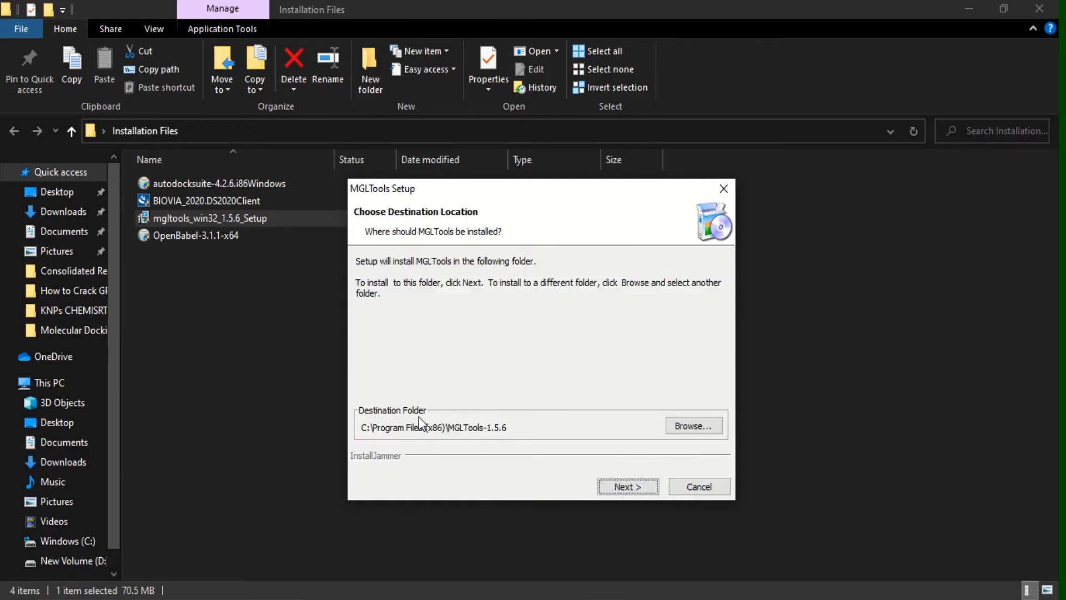
{"action": "mouse_move", "coordinate": [387, 439]}
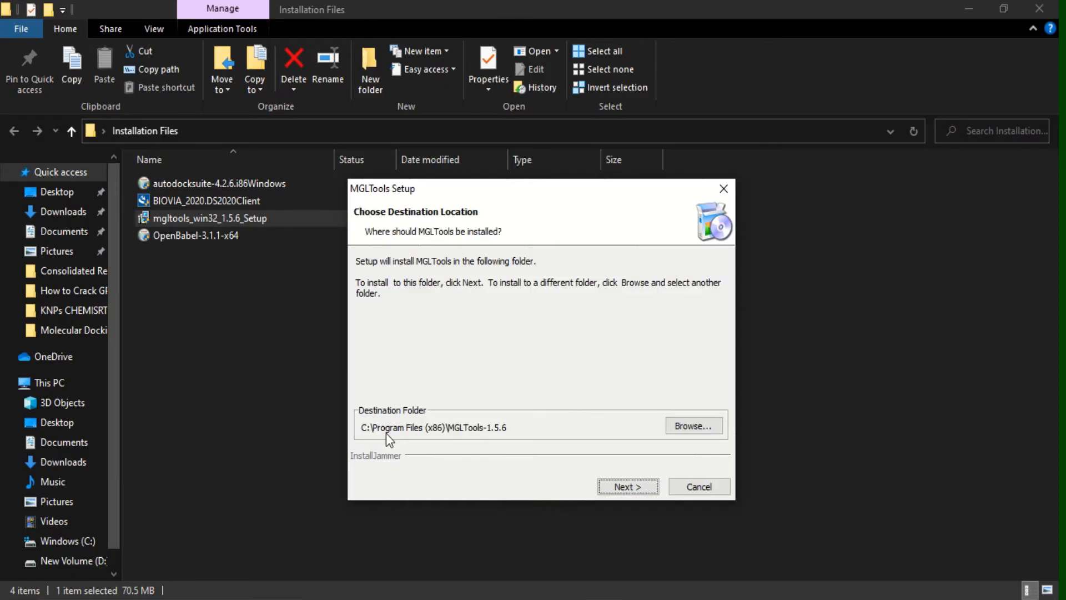
{"action": "mouse_move", "coordinate": [509, 431]}
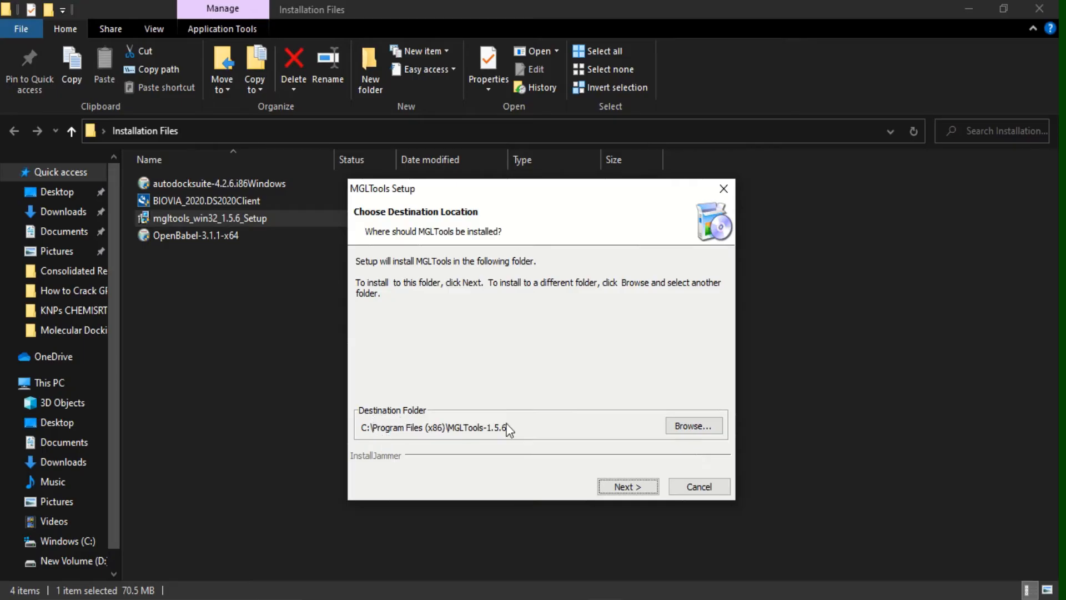
{"action": "mouse_move", "coordinate": [461, 444]}
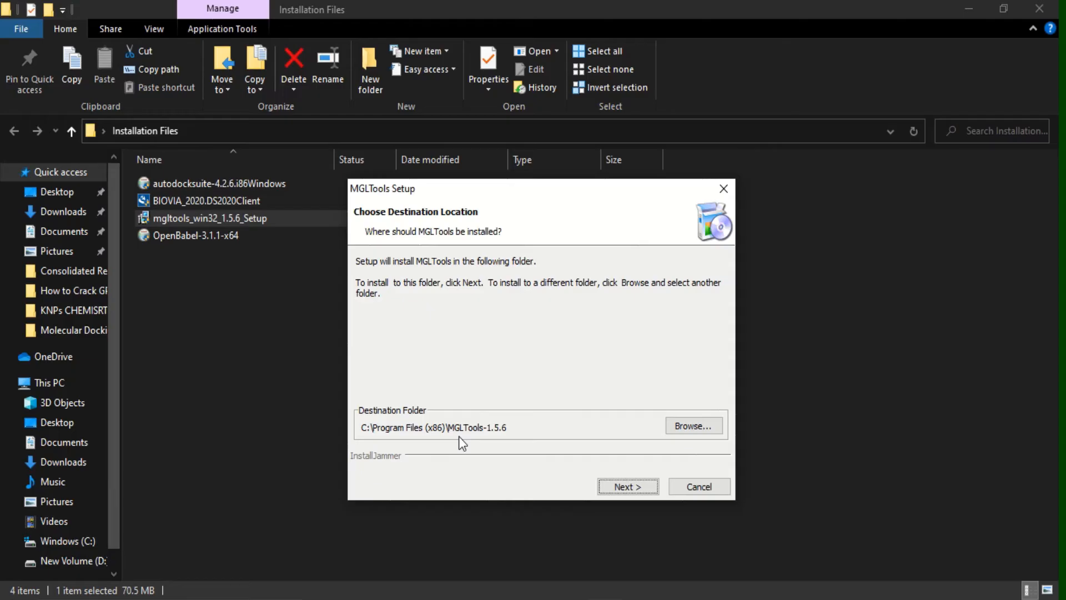
{"action": "mouse_move", "coordinate": [485, 419]}
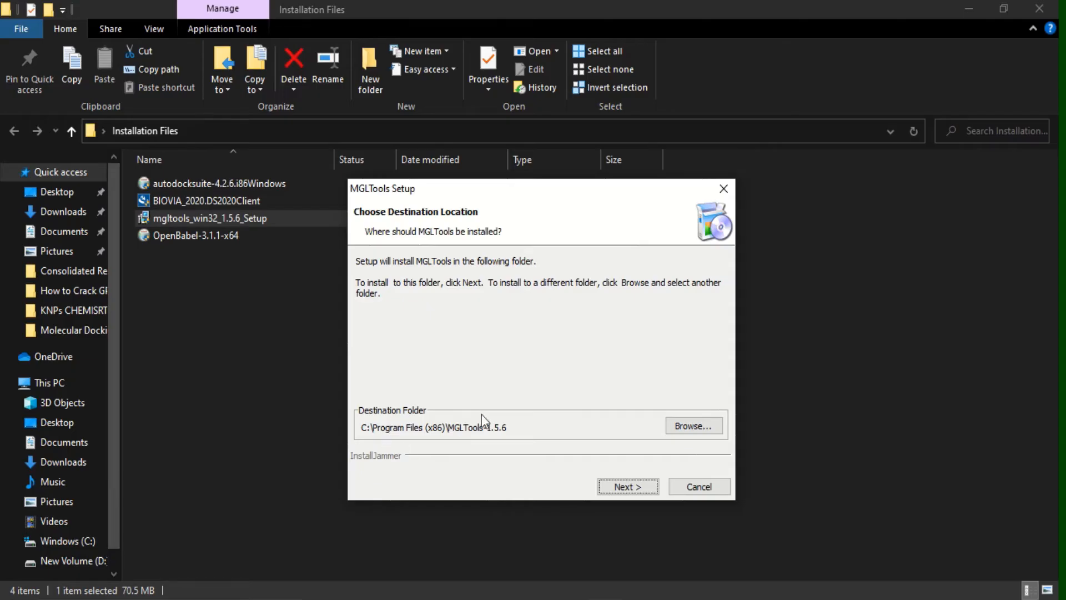
{"action": "mouse_move", "coordinate": [626, 426]}
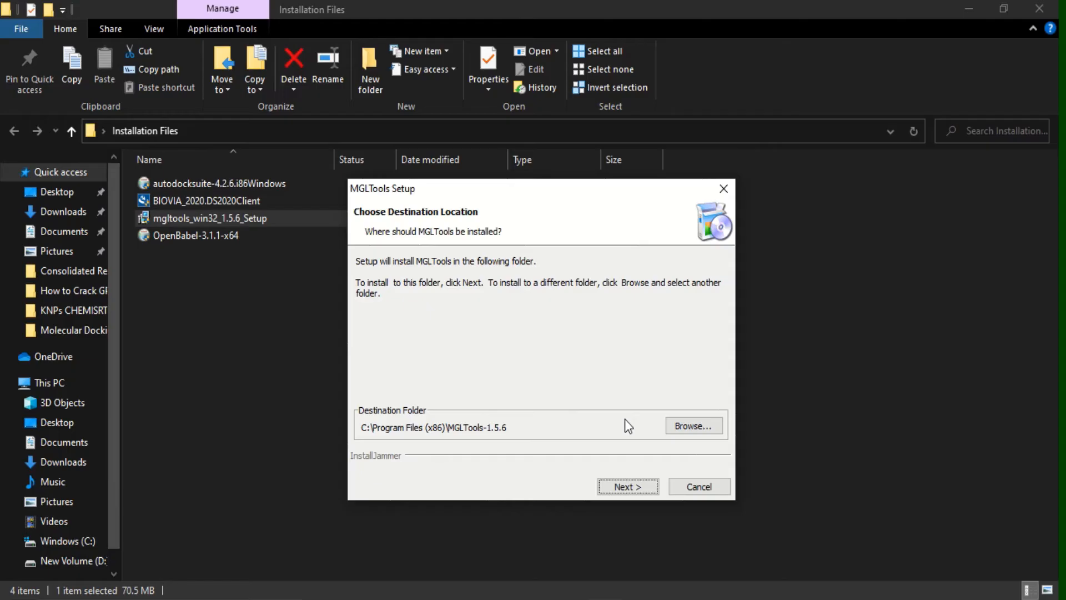
{"action": "mouse_move", "coordinate": [577, 441]}
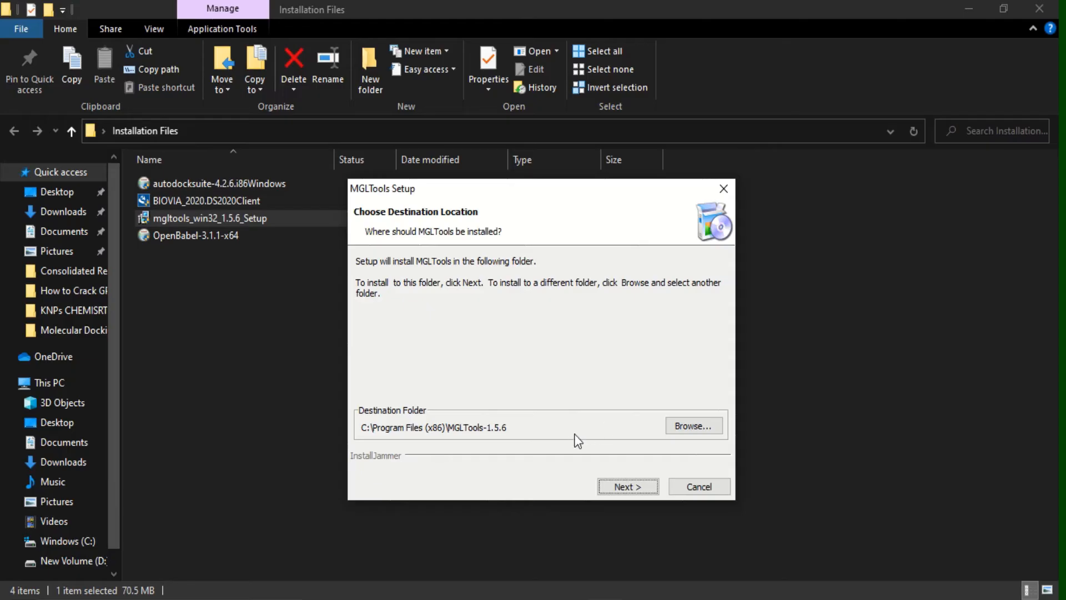
{"action": "mouse_move", "coordinate": [480, 423]}
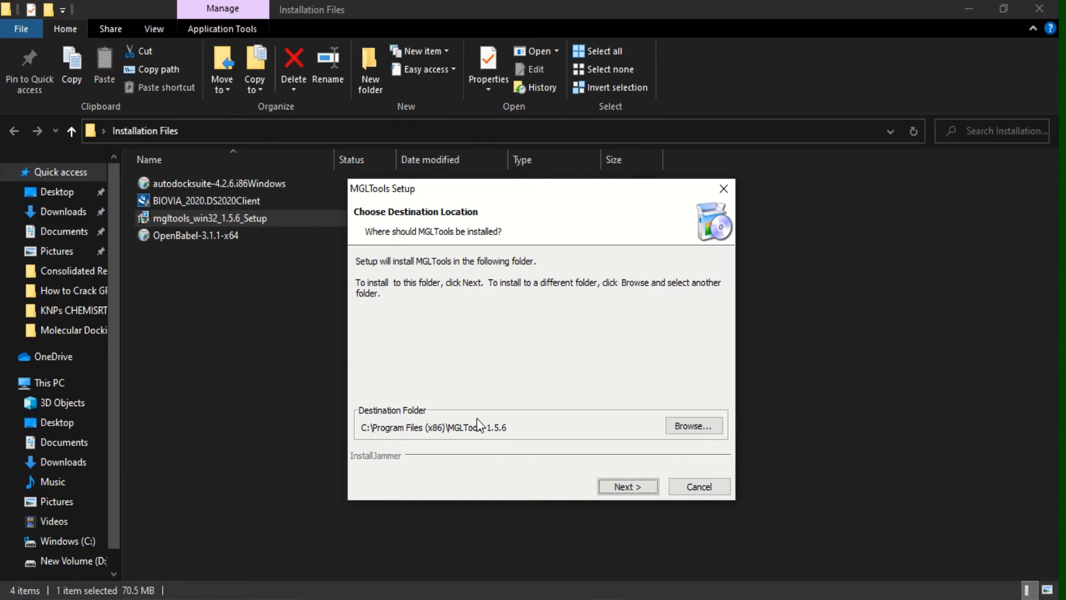
{"action": "mouse_move", "coordinate": [494, 426]}
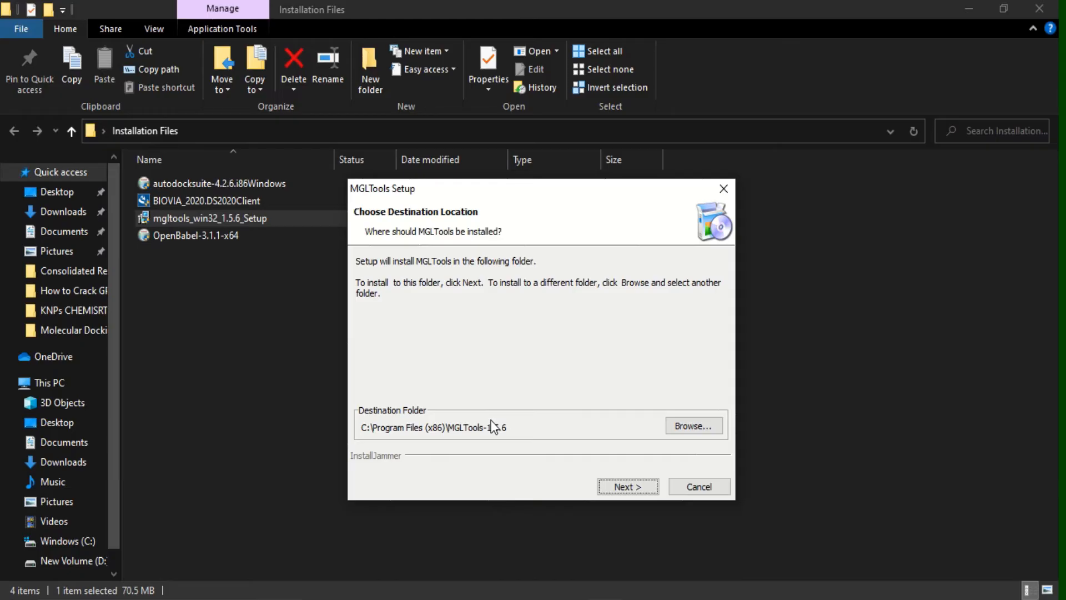
{"action": "mouse_move", "coordinate": [626, 486]}
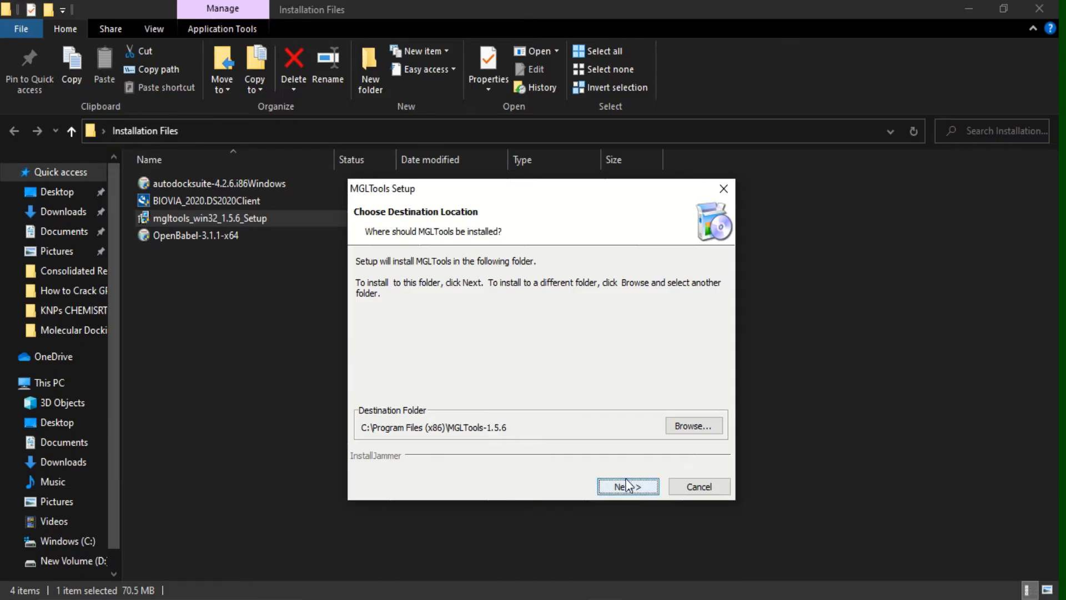
Install MGLTools 1.5.6 into the default Program Files folder and acknowledge the Commercial Usage notice
{"action": "left_click", "coordinate": [626, 486]}
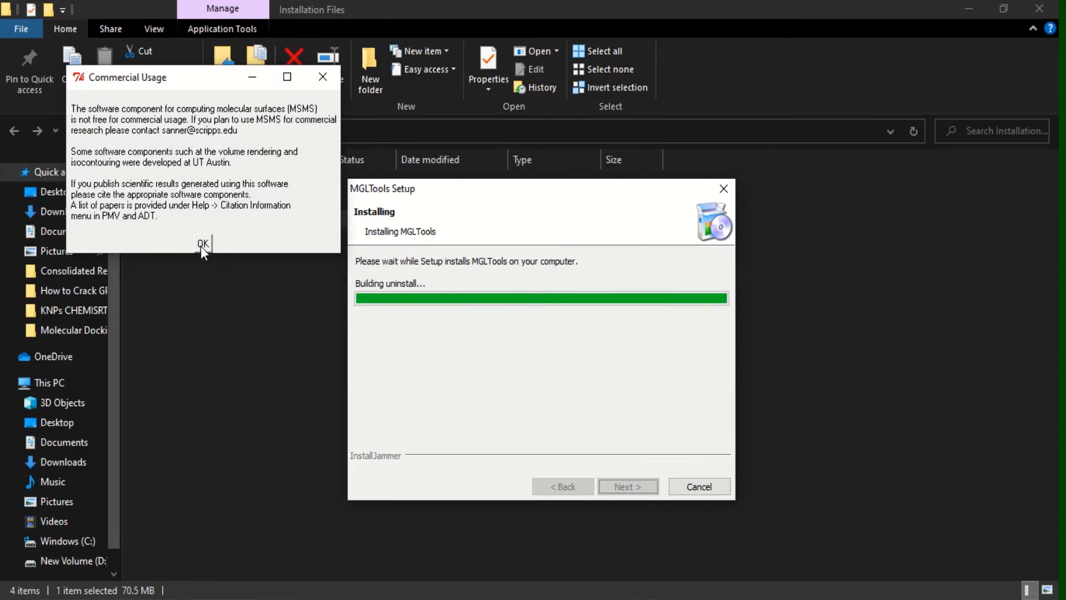
{"action": "left_click", "coordinate": [202, 243]}
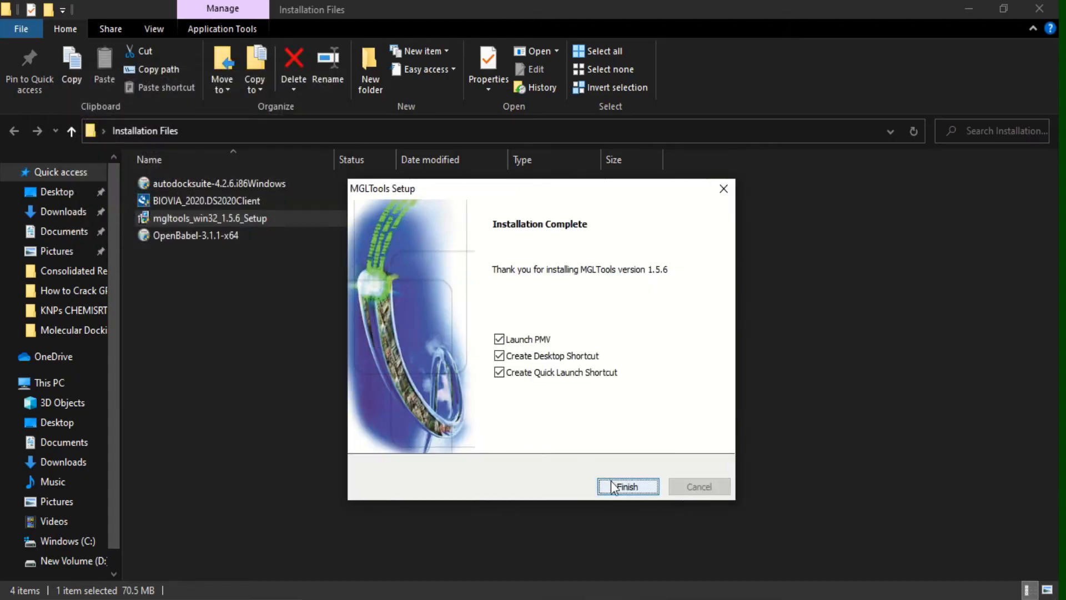
{"action": "mouse_move", "coordinate": [623, 499]}
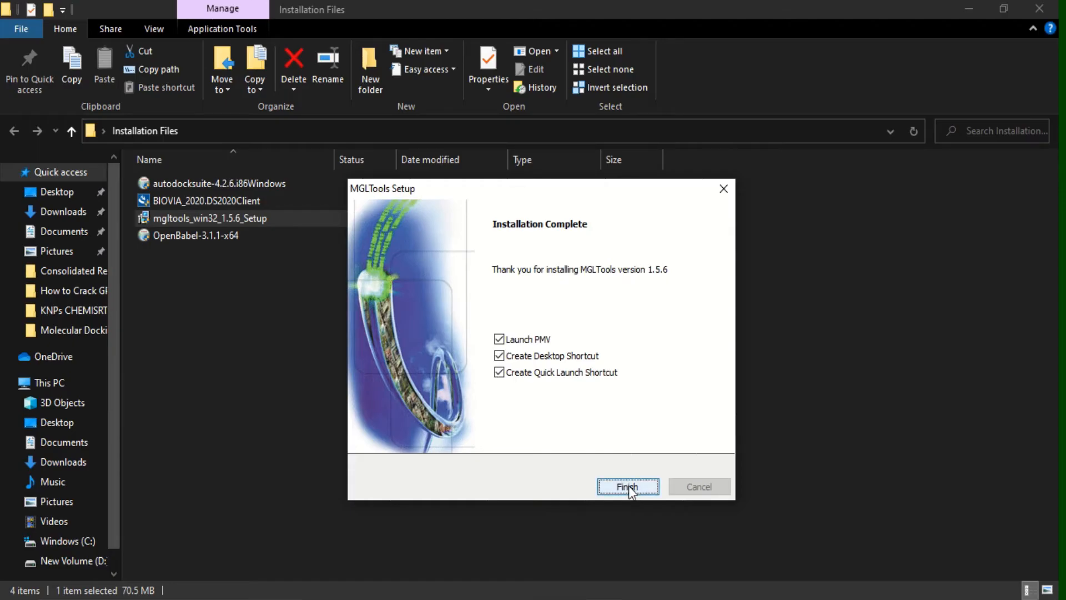
Finish the MGLTools setup and close the PMV console it launched, leaving the new desktop shortcuts
{"action": "left_click", "coordinate": [626, 487]}
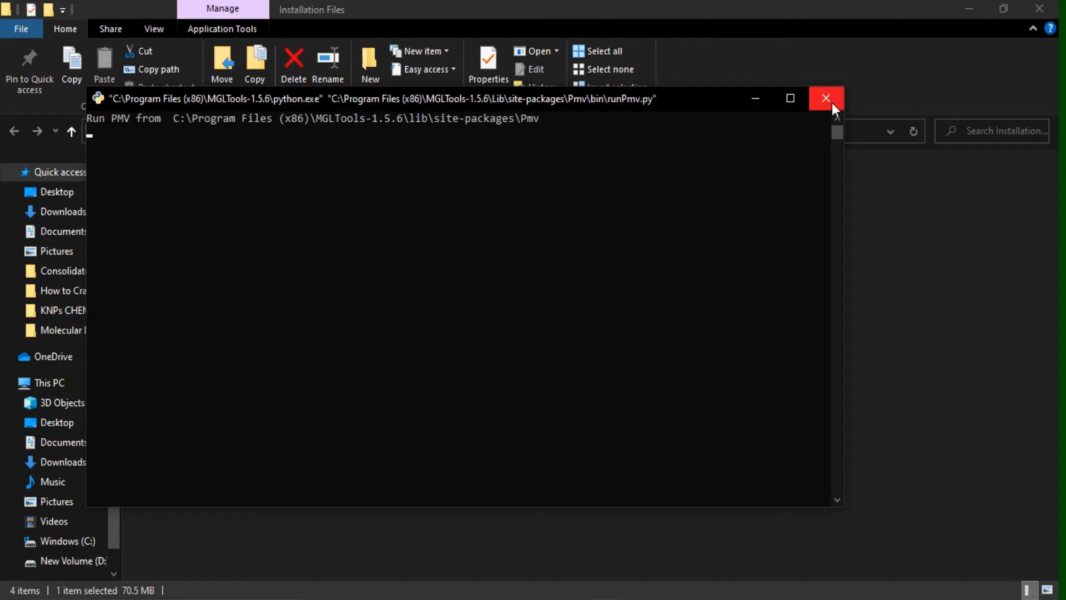
{"action": "left_click", "coordinate": [826, 99]}
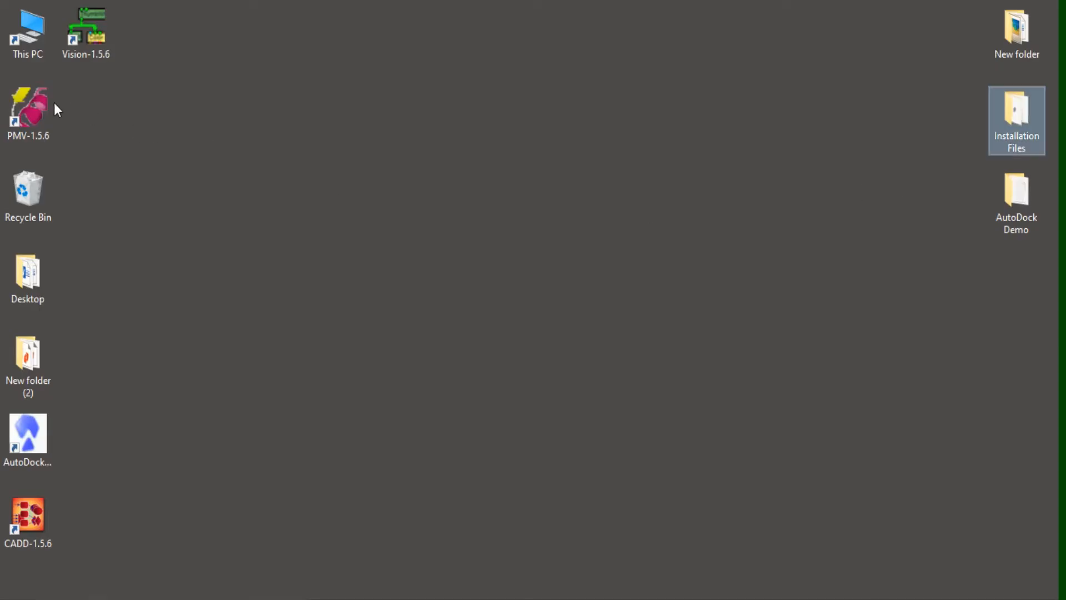
{"action": "left_click", "coordinate": [28, 522]}
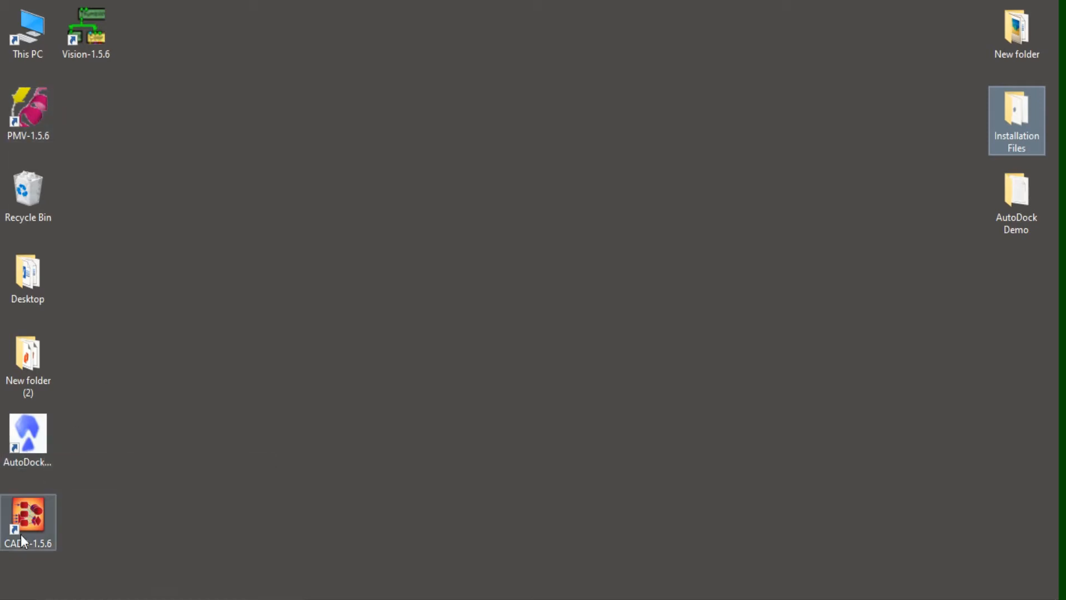
{"action": "mouse_move", "coordinate": [86, 31]}
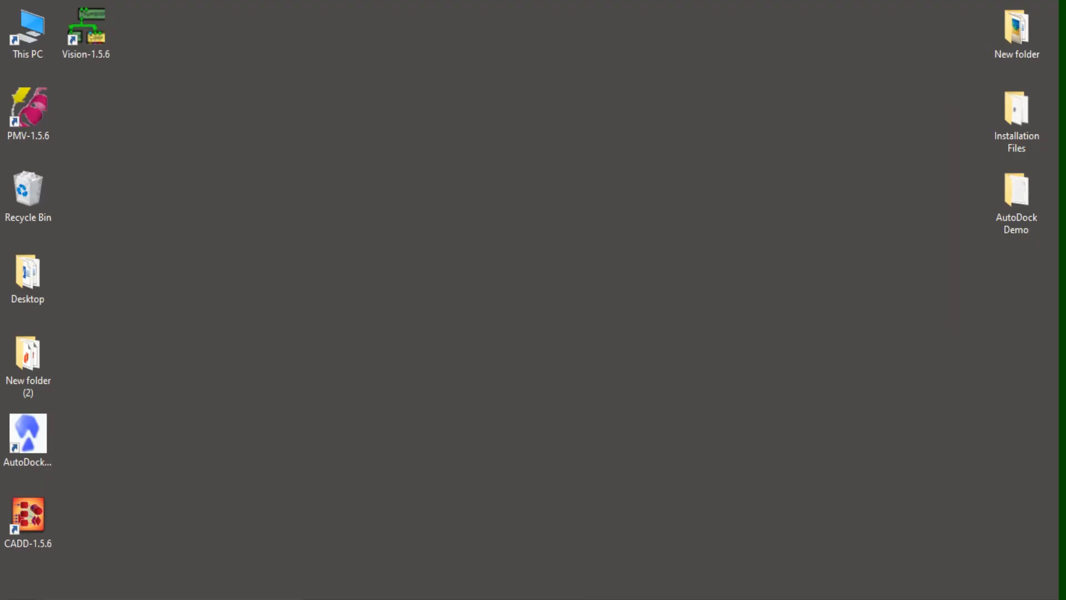
Run autodocksuite-4.2.6.i86Windows from Installation Files, install to the default folder and close it
{"action": "double_click", "coordinate": [1016, 112]}
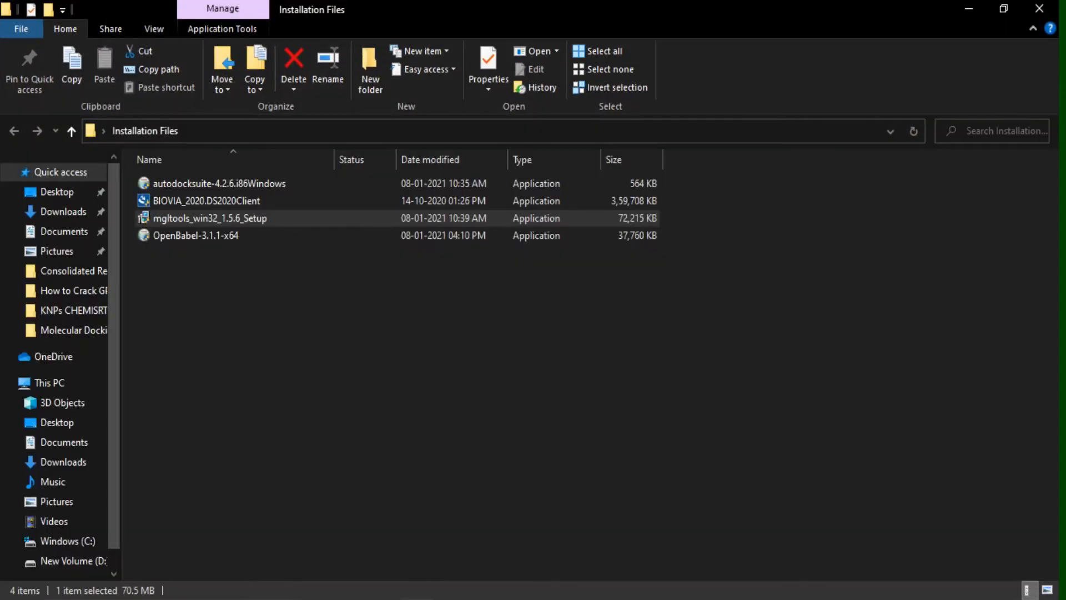
{"action": "mouse_move", "coordinate": [204, 197]}
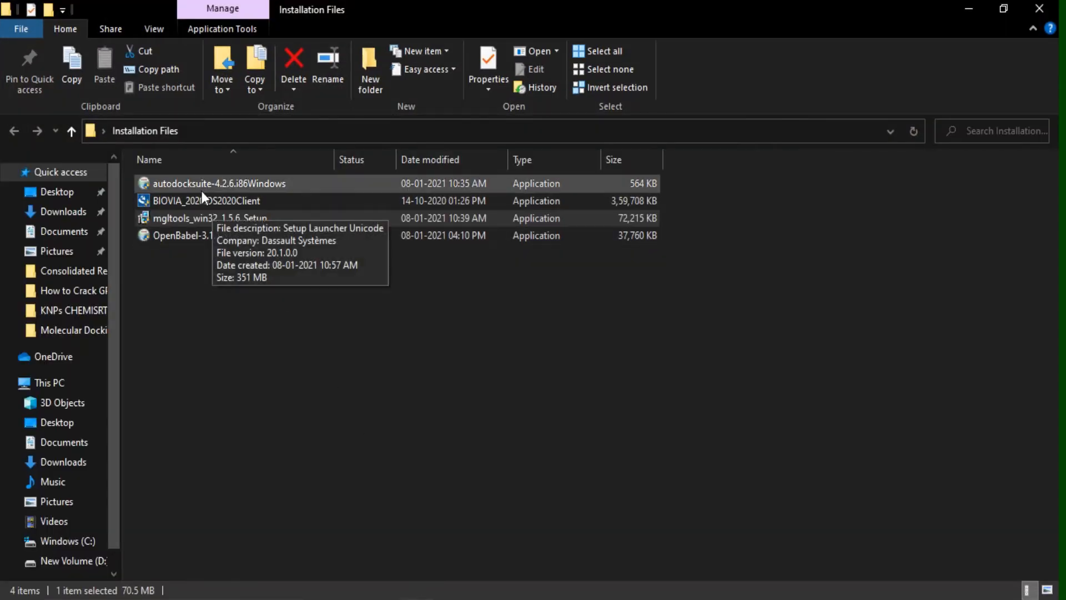
{"action": "left_click", "coordinate": [219, 183]}
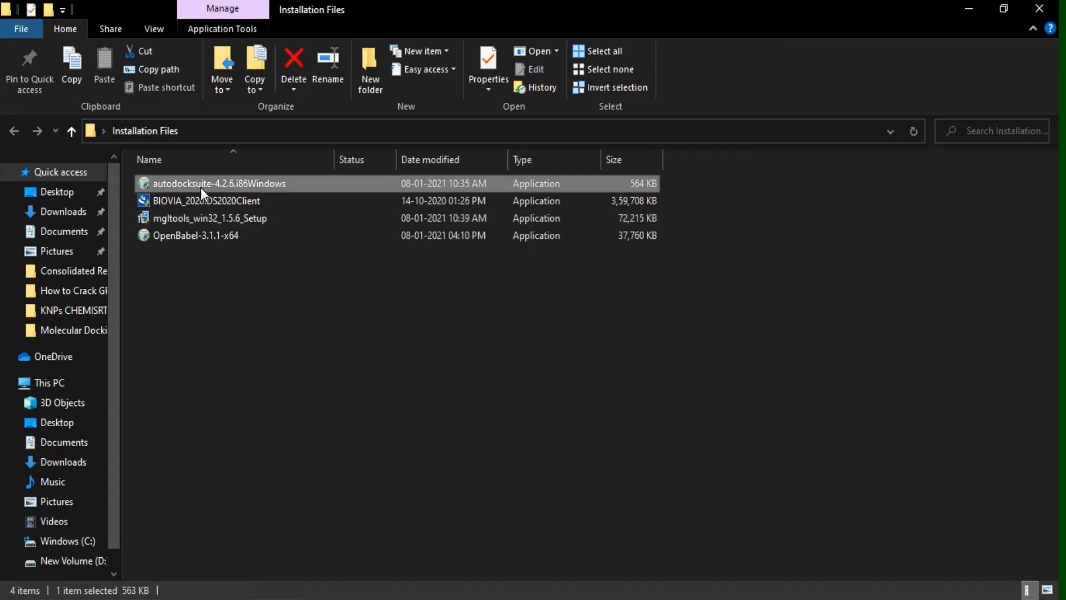
{"action": "double_click", "coordinate": [219, 184]}
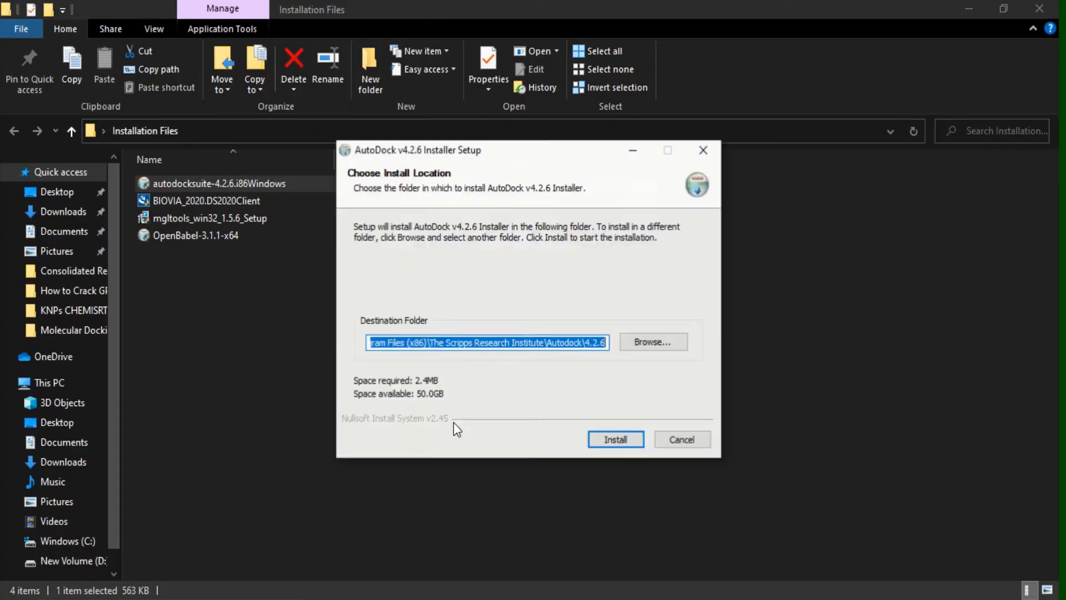
{"action": "mouse_move", "coordinate": [495, 342]}
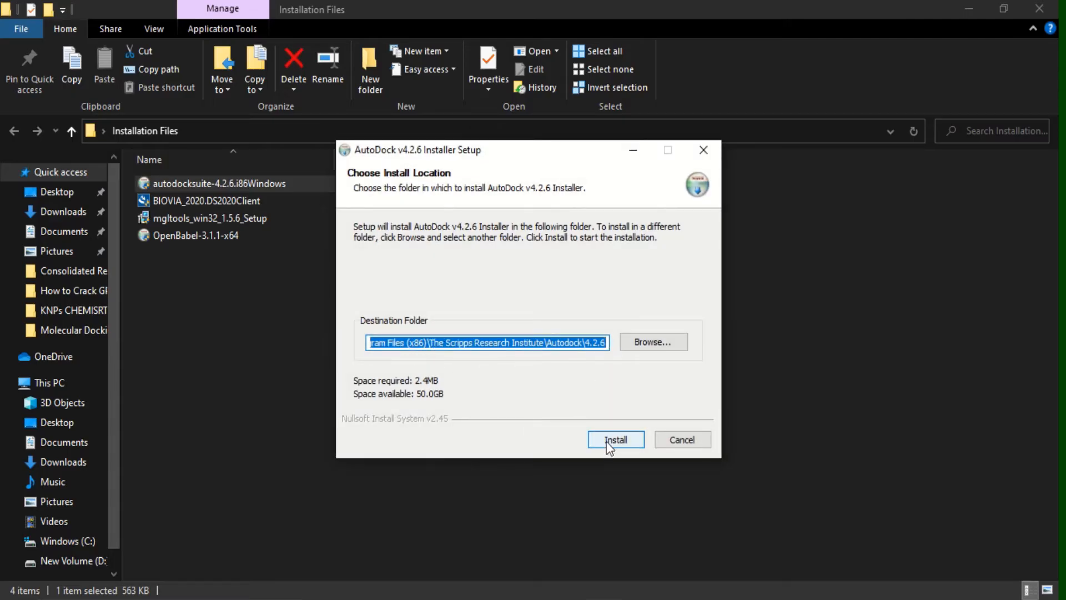
{"action": "left_click", "coordinate": [614, 440]}
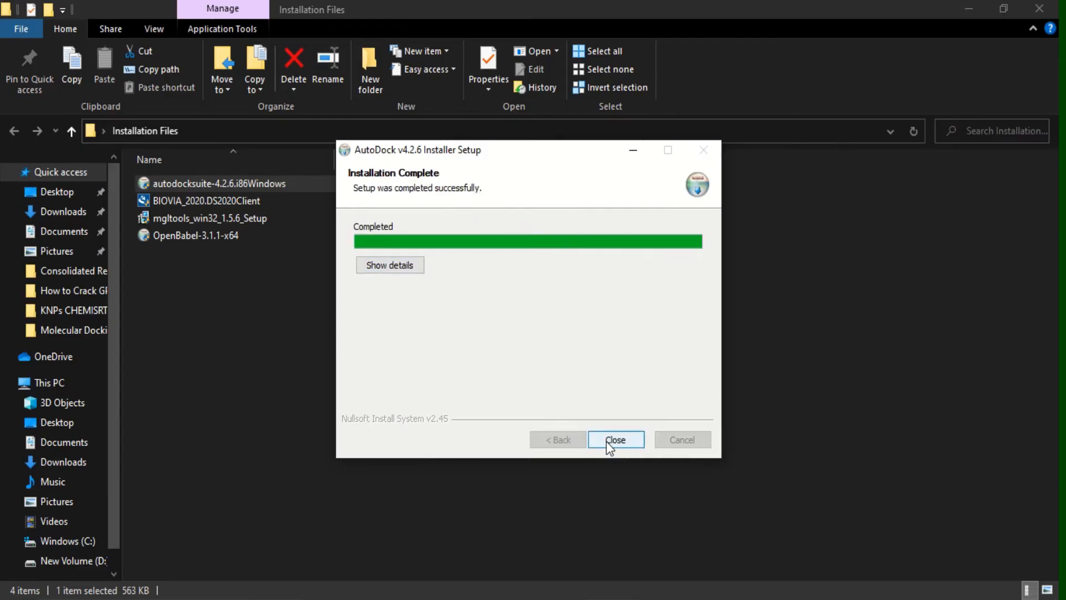
{"action": "left_click", "coordinate": [614, 439]}
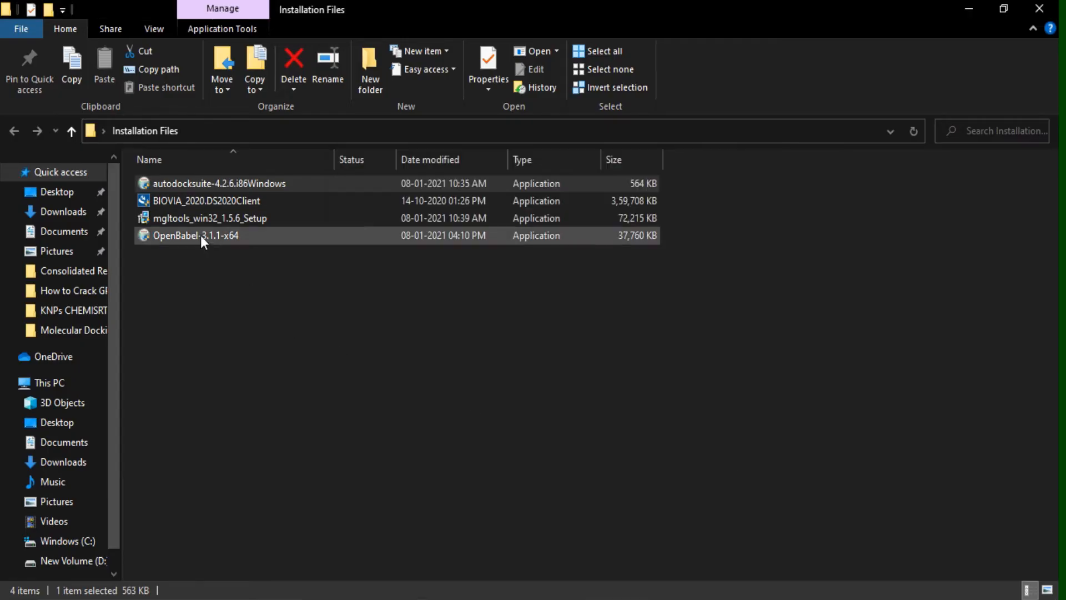
Run OpenBabel-3.1.1-x64, install with the default location and shortcuts folder, then finish the setup
{"action": "double_click", "coordinate": [196, 236]}
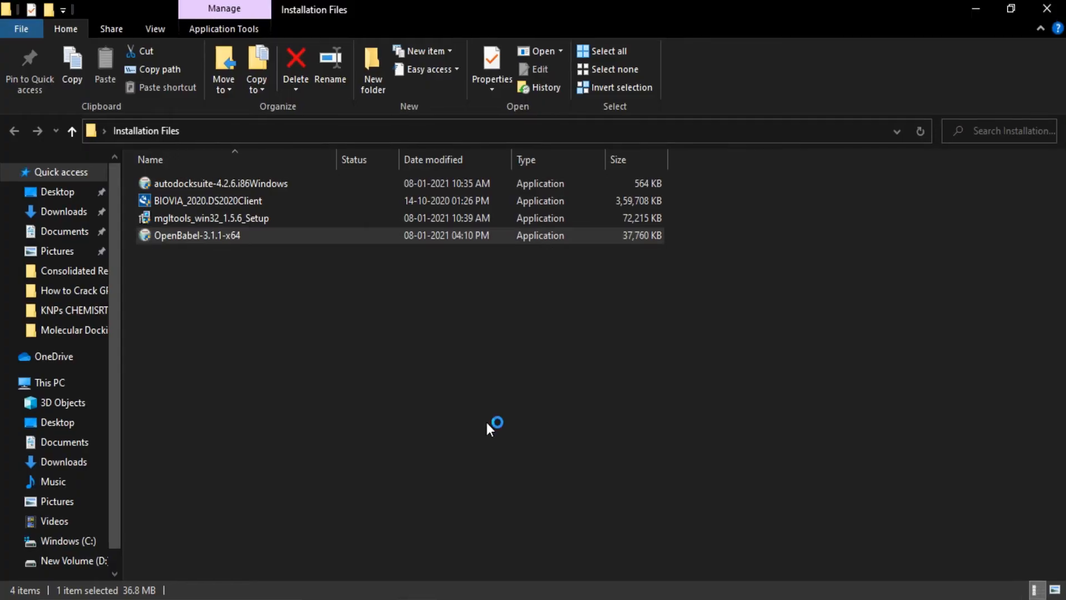
{"action": "double_click", "coordinate": [197, 235]}
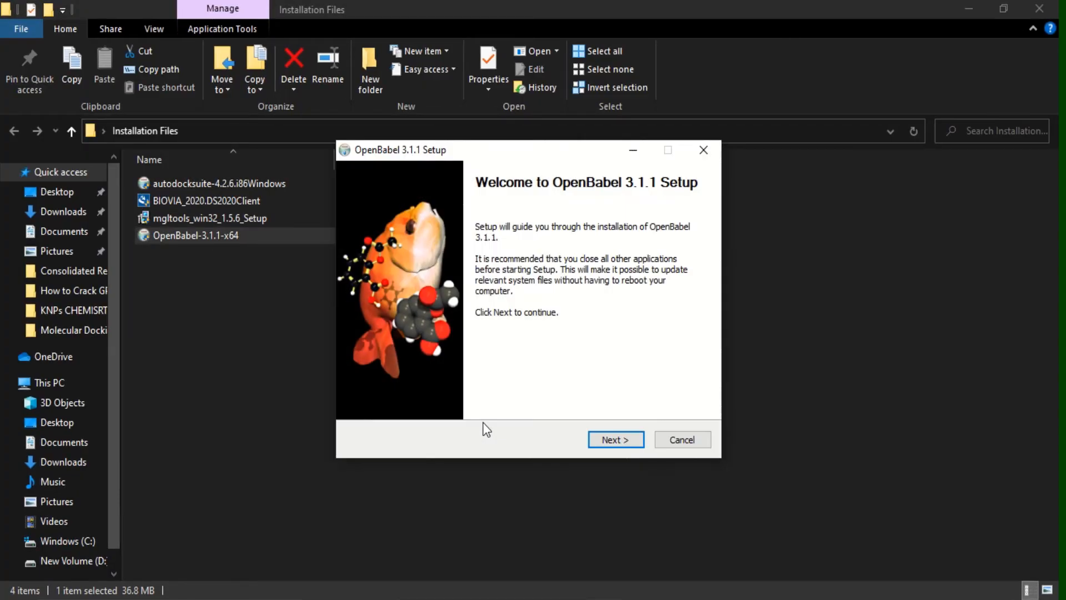
{"action": "left_click", "coordinate": [614, 439]}
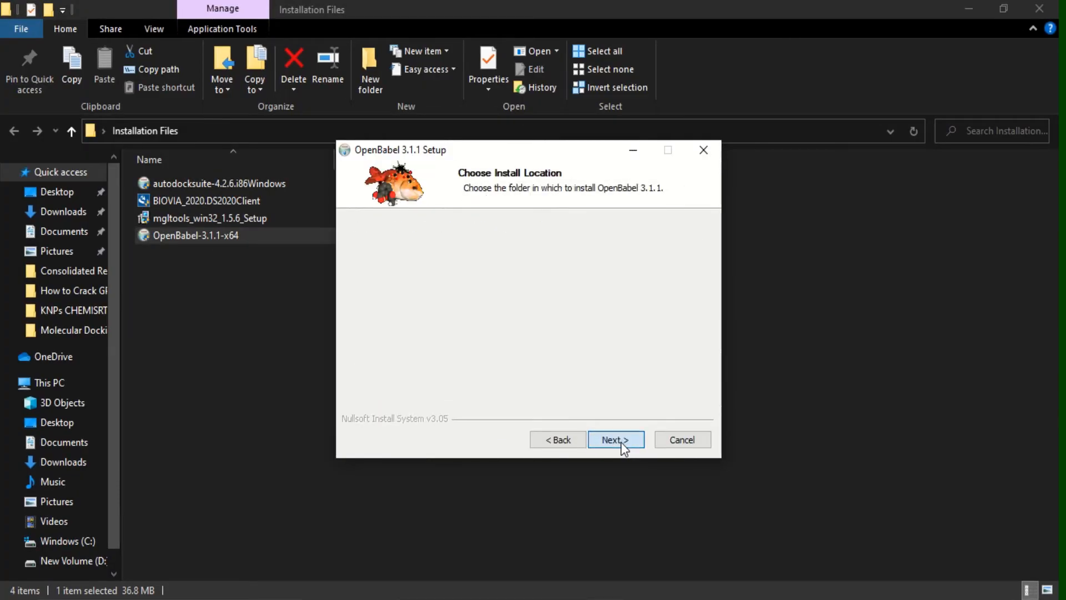
{"action": "left_click", "coordinate": [614, 440]}
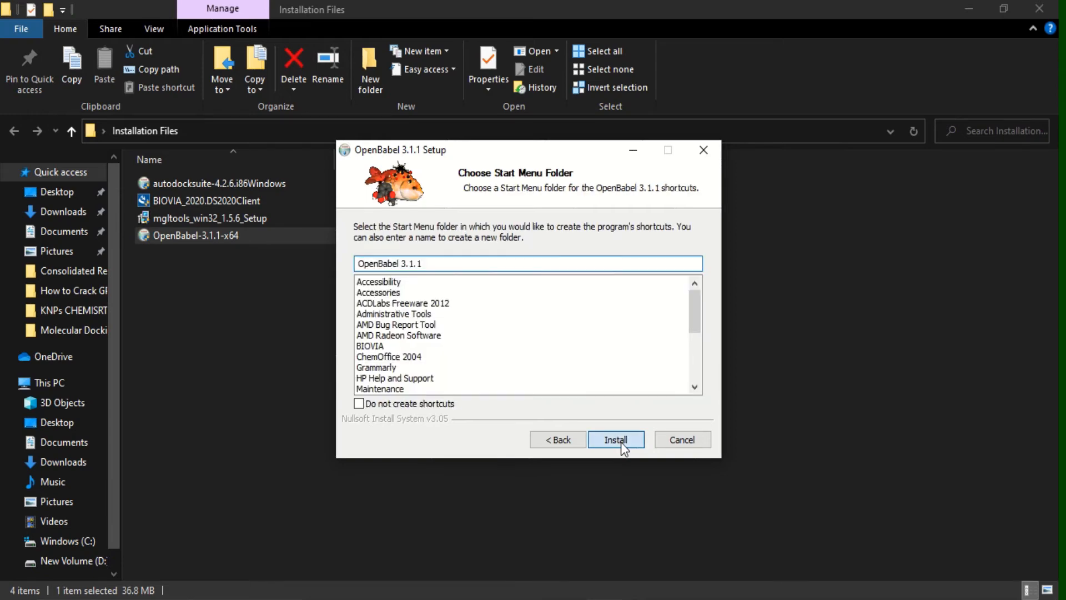
{"action": "left_click", "coordinate": [615, 440]}
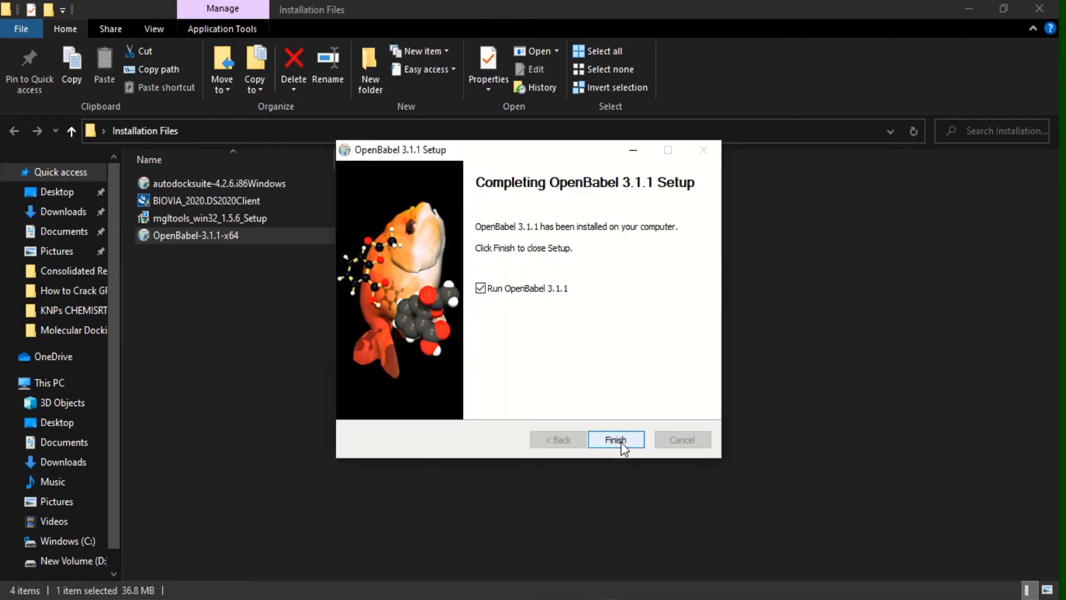
{"action": "mouse_move", "coordinate": [483, 300]}
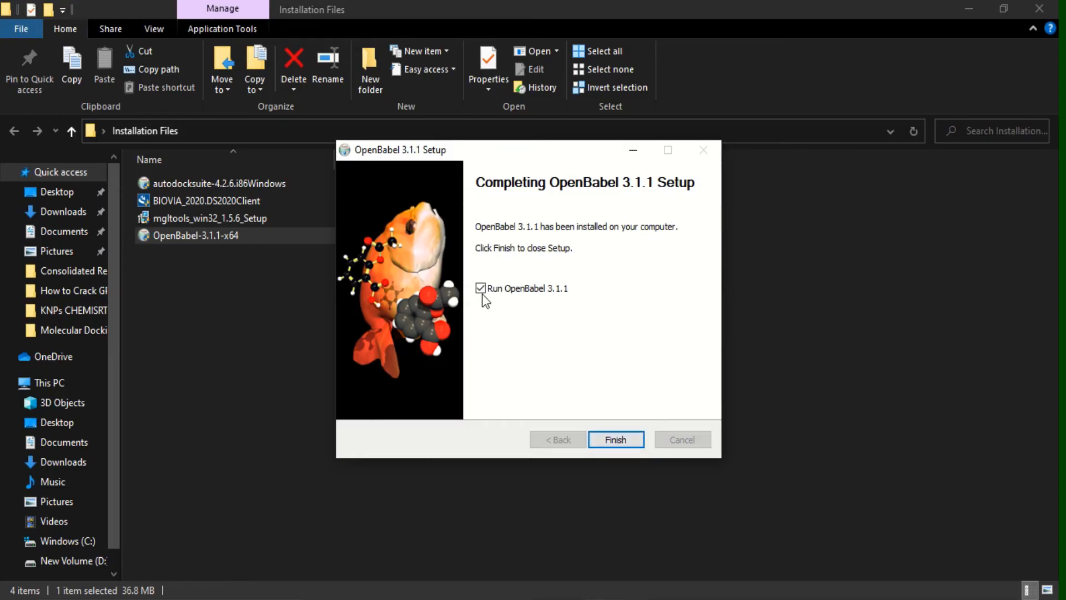
{"action": "left_click", "coordinate": [614, 440]}
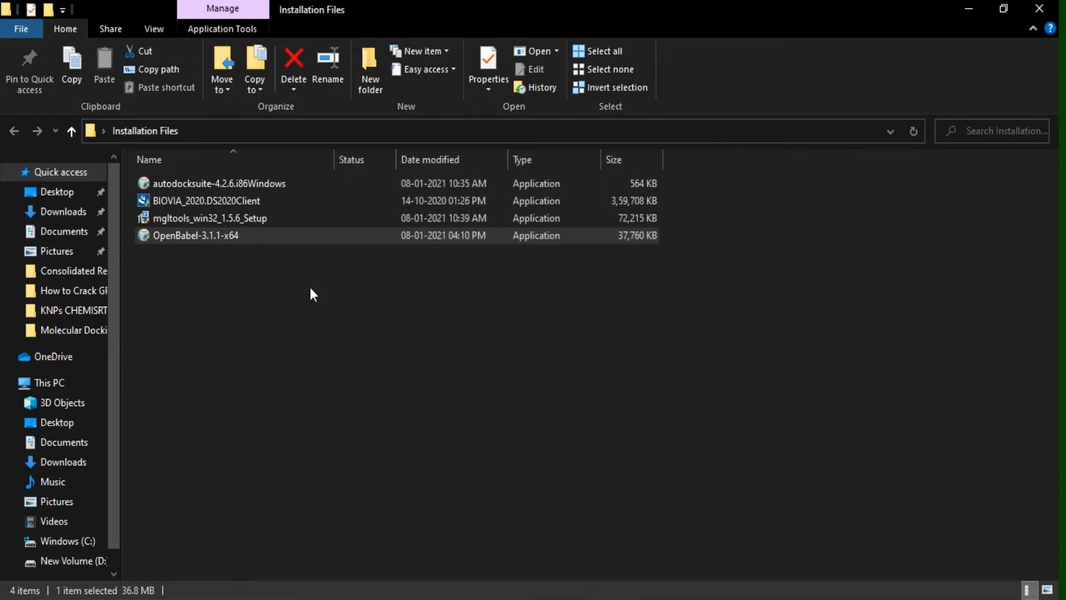
Launch the BIOVIA Discovery Studio 2020 Client installer from the Installation Files folder
{"action": "left_click", "coordinate": [207, 201]}
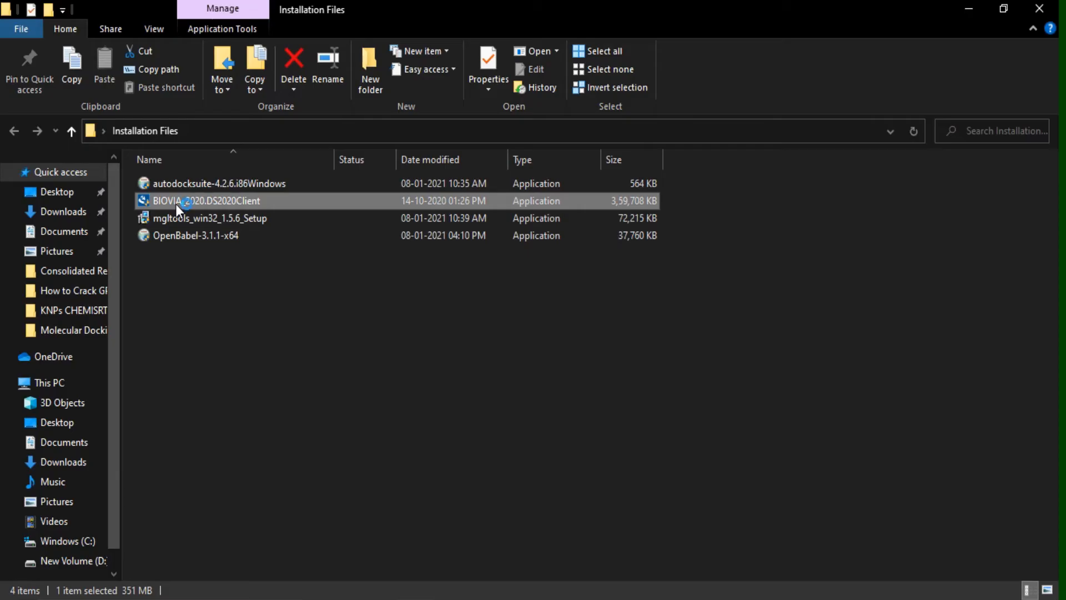
{"action": "double_click", "coordinate": [206, 201]}
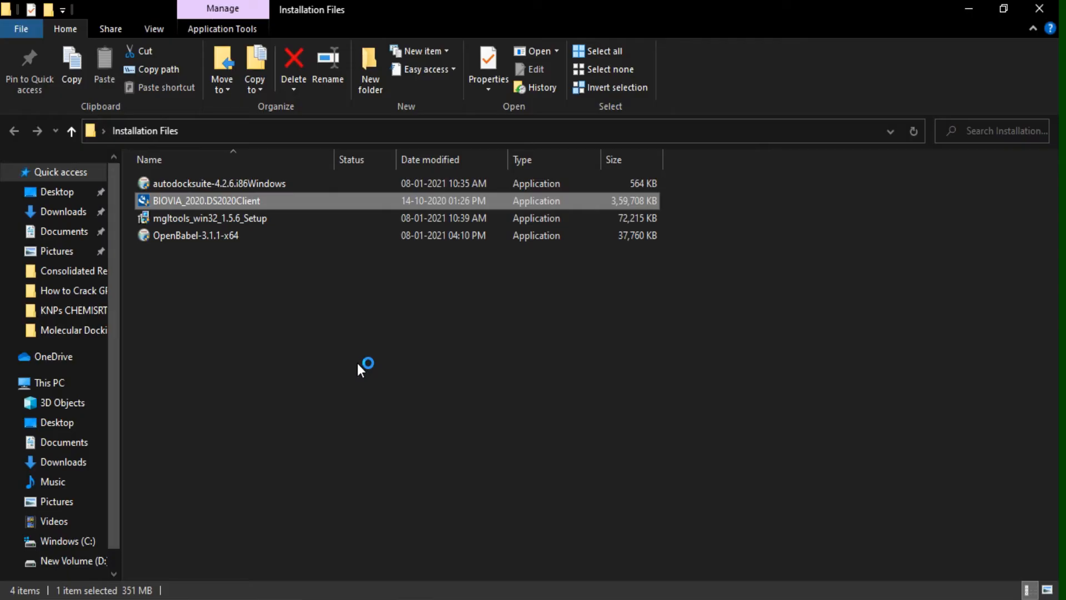
{"action": "mouse_move", "coordinate": [457, 419]}
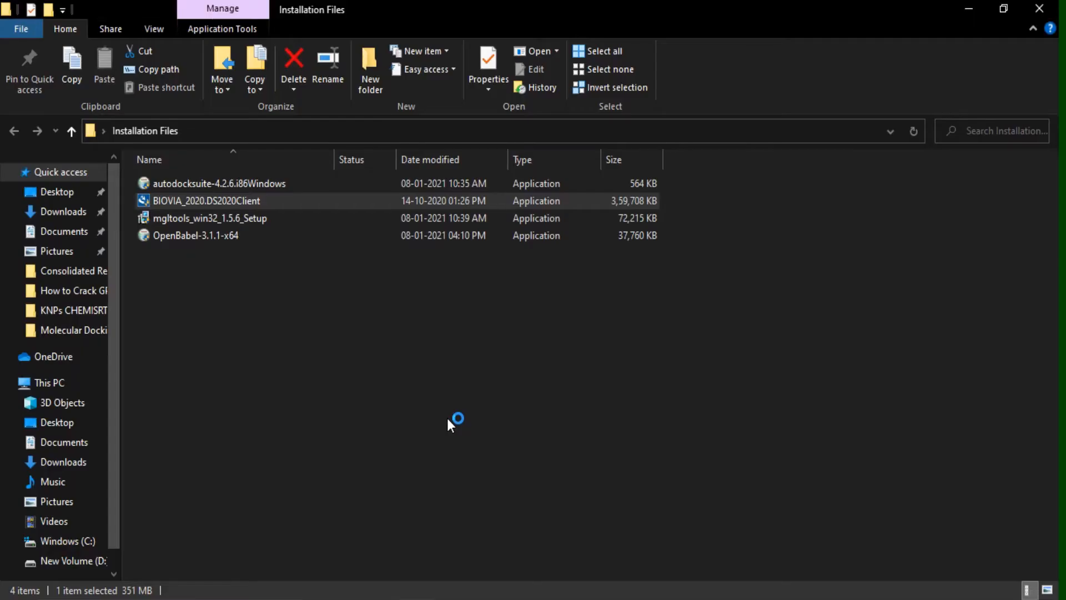
{"action": "mouse_move", "coordinate": [460, 422]}
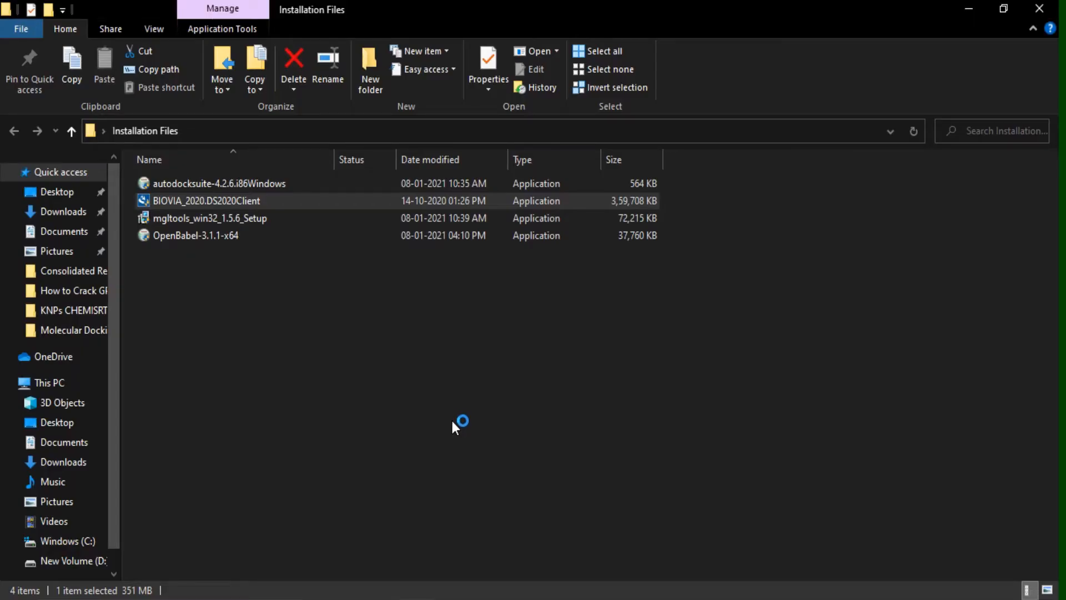
{"action": "mouse_move", "coordinate": [462, 397]}
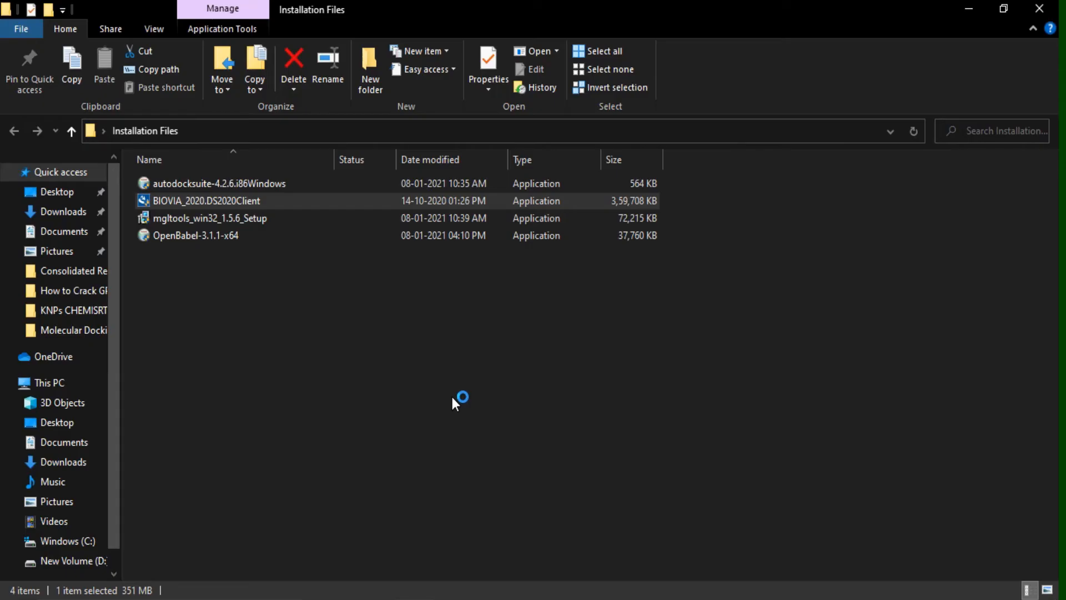
{"action": "double_click", "coordinate": [206, 201]}
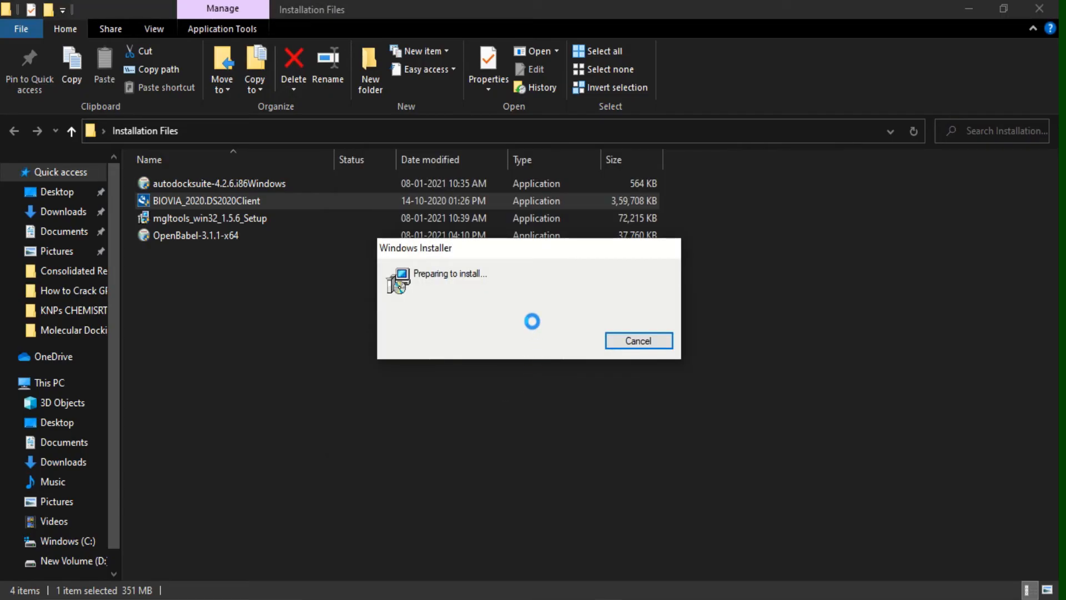
{"action": "left_click", "coordinate": [637, 341]}
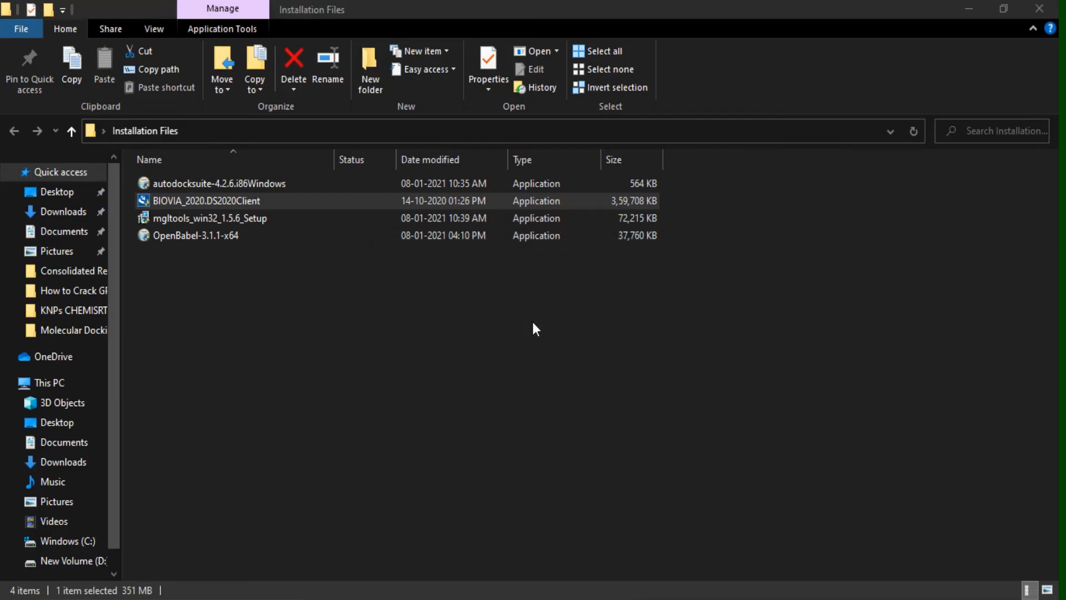
{"action": "mouse_move", "coordinate": [516, 325]}
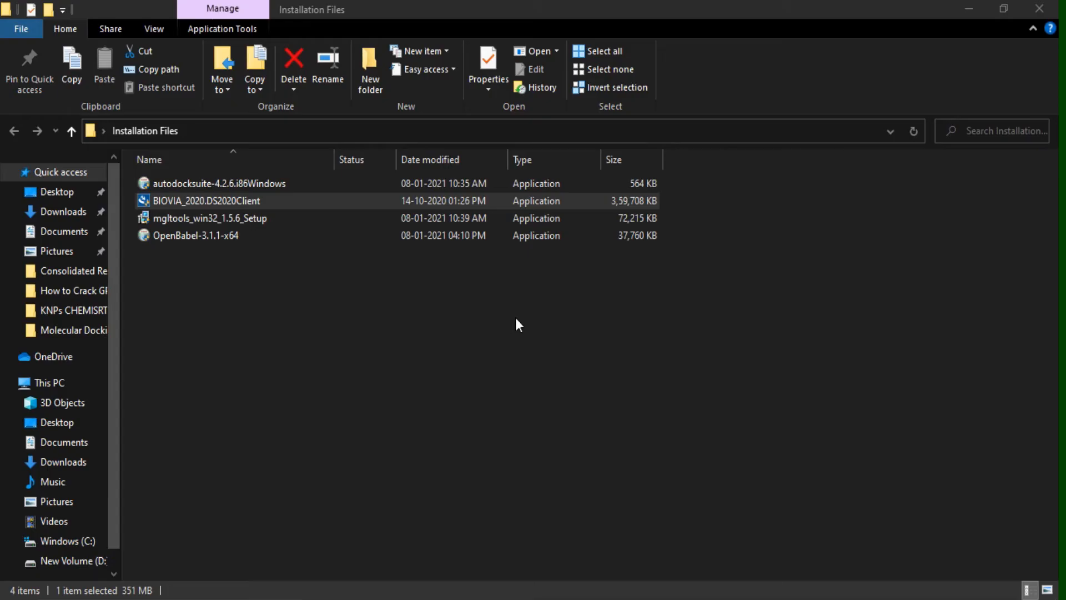
{"action": "double_click", "coordinate": [206, 201]}
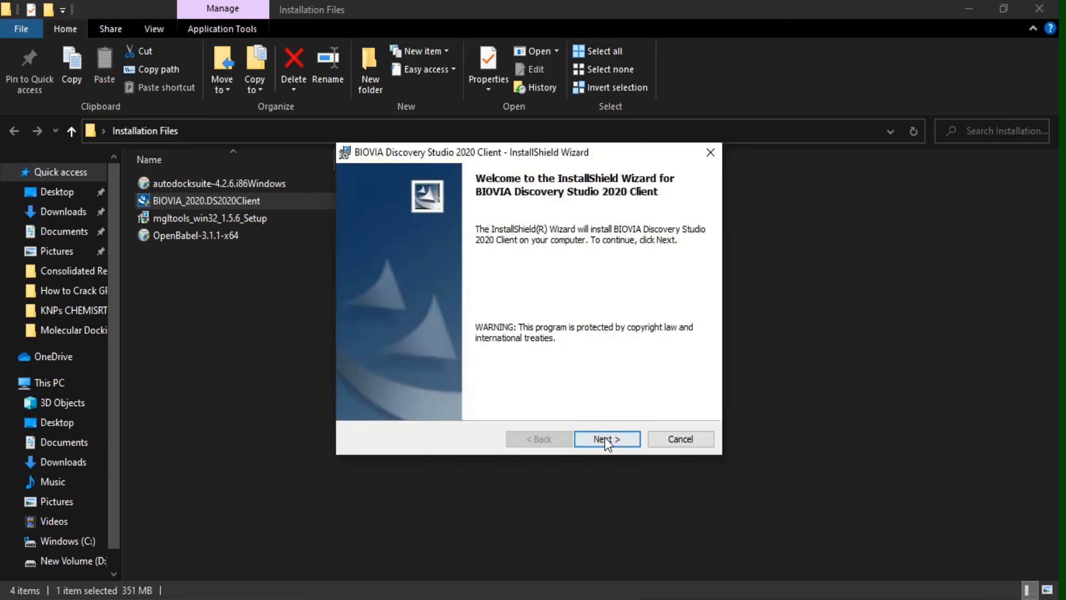
Install Discovery Studio 2020 Client with its License Pack 2020 until the wizard reports completion
{"action": "left_click", "coordinate": [607, 439]}
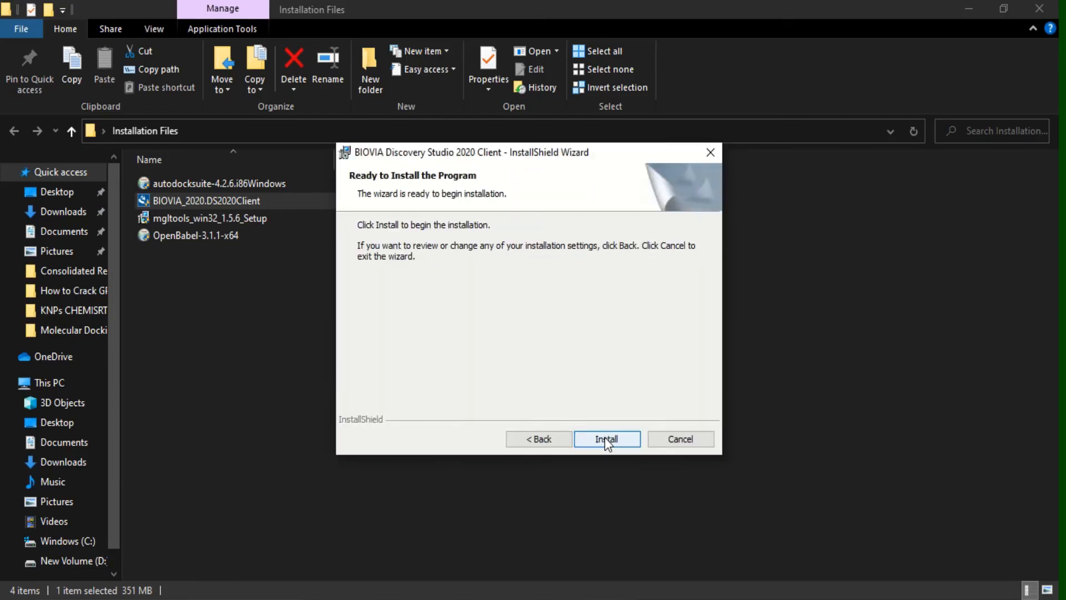
{"action": "left_click", "coordinate": [607, 438]}
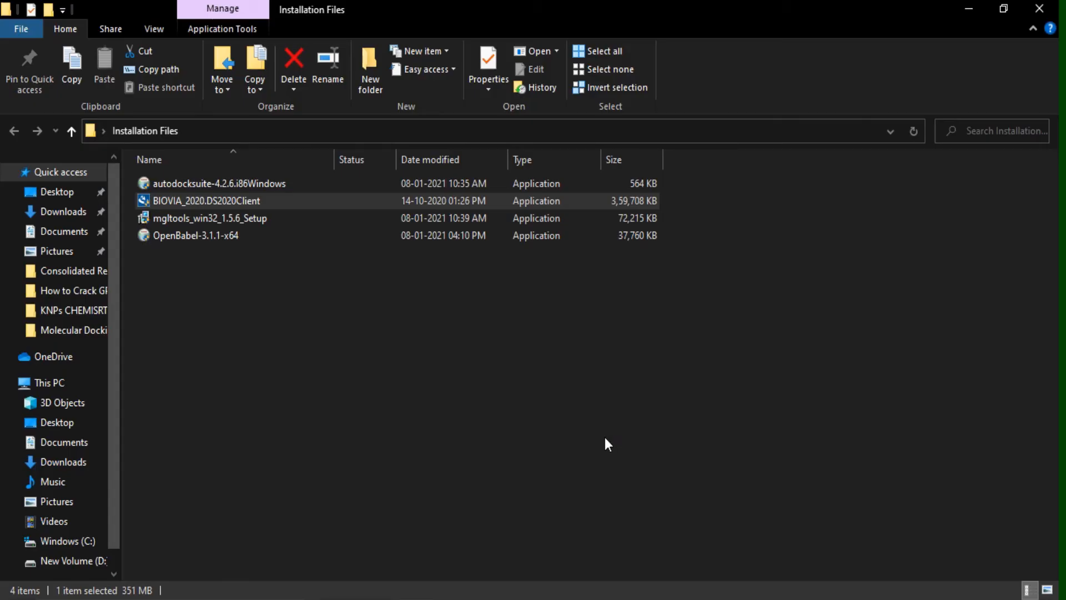
{"action": "double_click", "coordinate": [207, 201]}
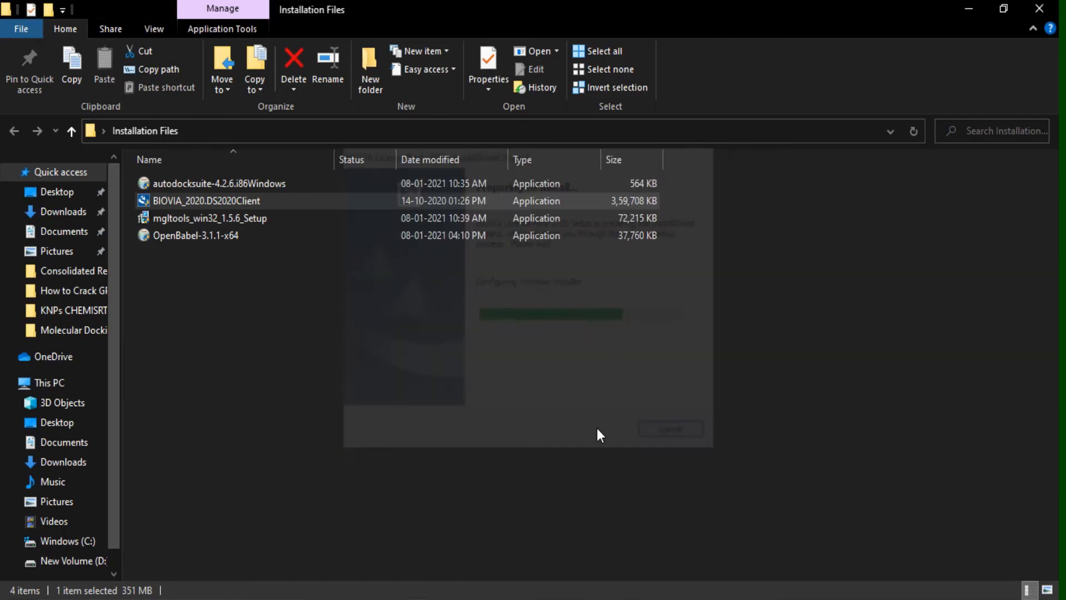
{"action": "double_click", "coordinate": [206, 200]}
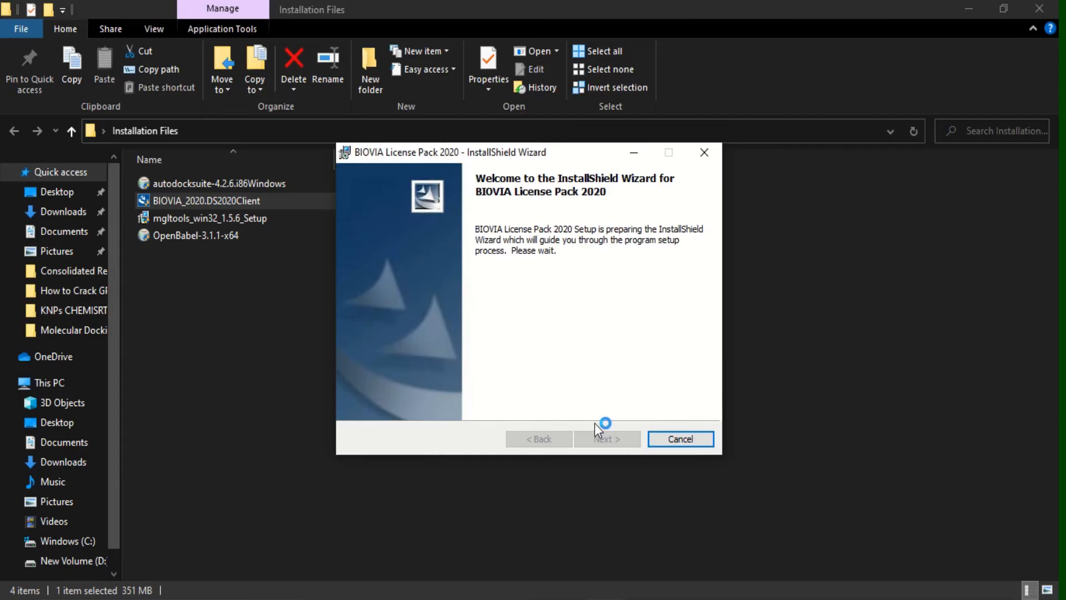
{"action": "mouse_move", "coordinate": [598, 429]}
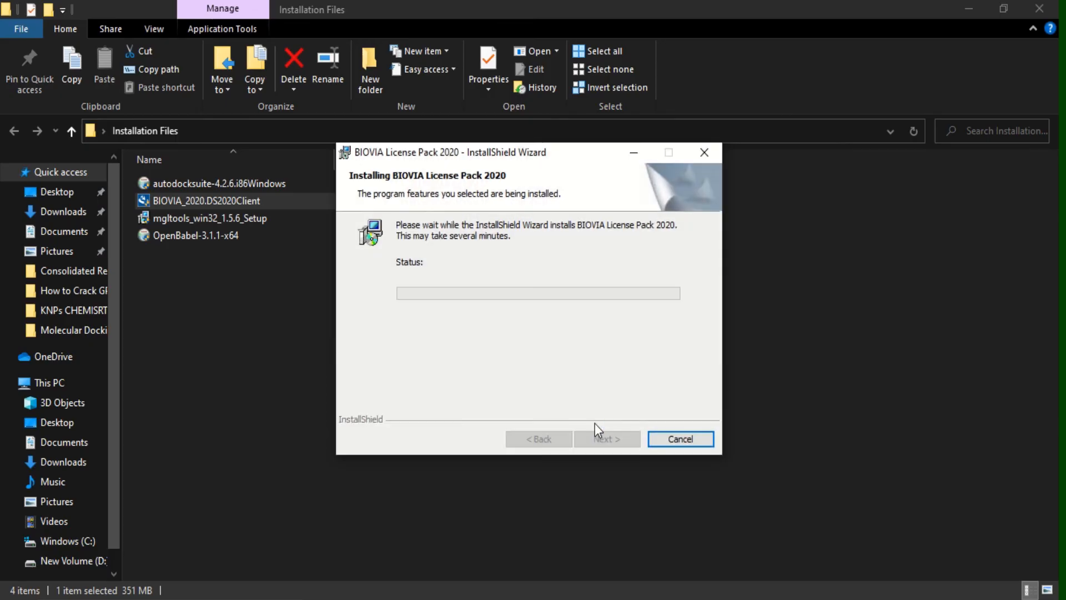
{"action": "mouse_move", "coordinate": [624, 372]}
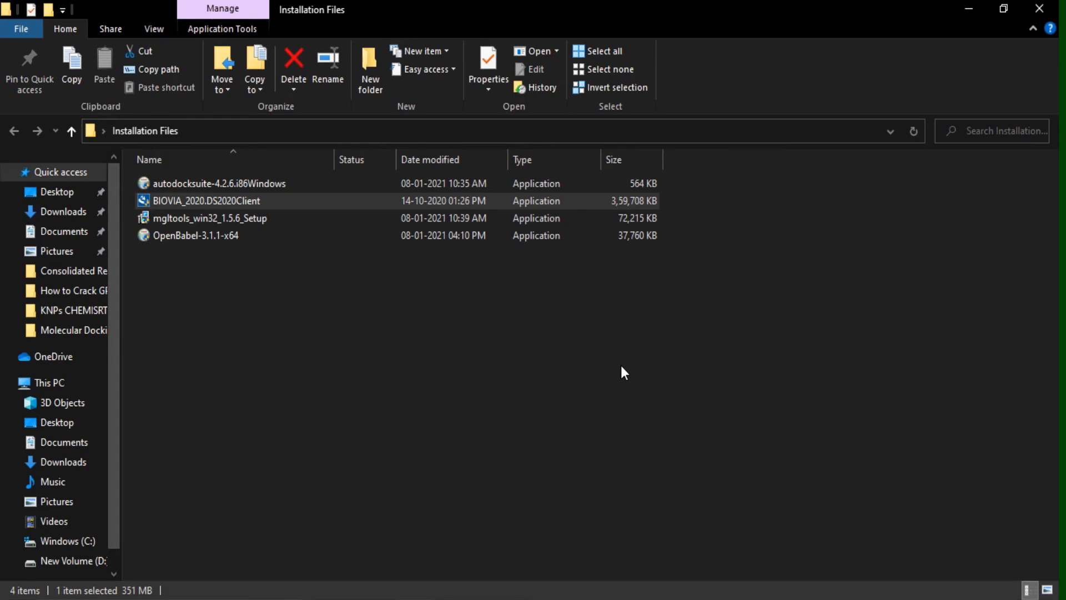
{"action": "double_click", "coordinate": [206, 201]}
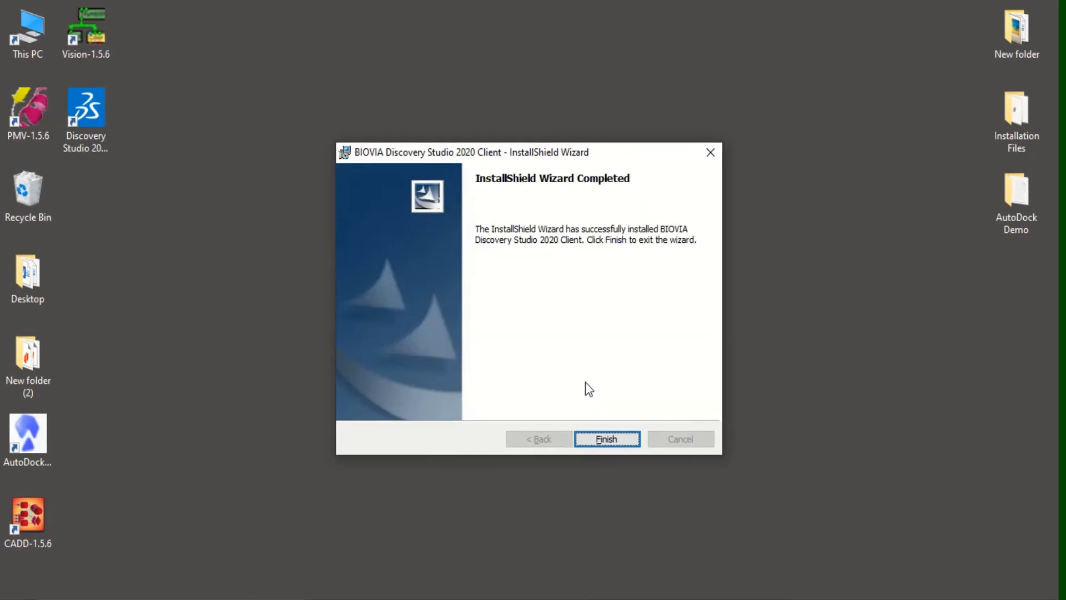
{"action": "mouse_move", "coordinate": [604, 438]}
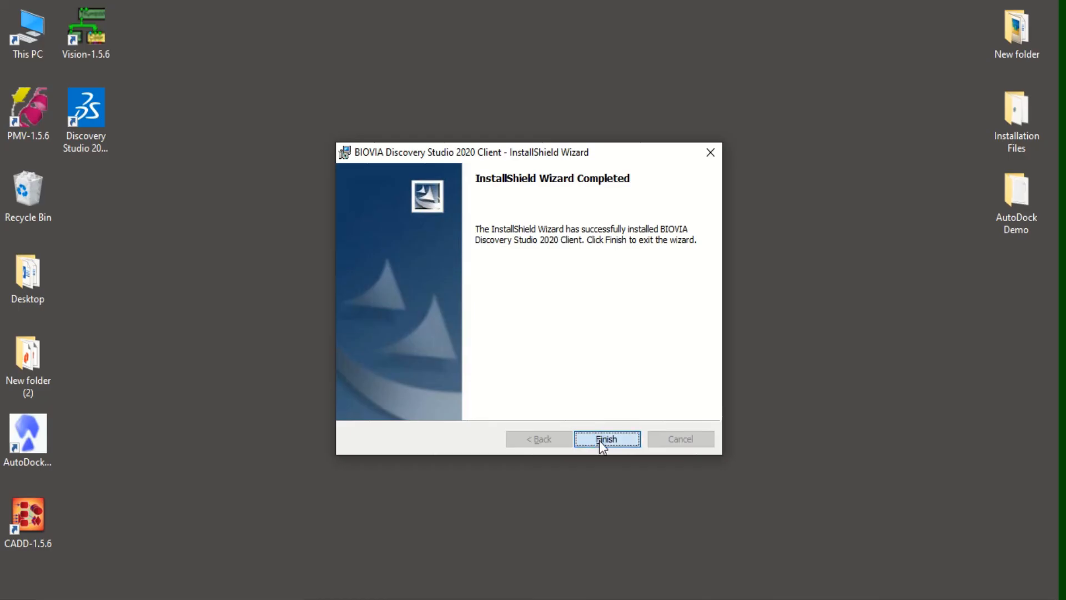
Finish the Discovery Studio wizard and arrange its, AutoDock and Open Babel GUI shortcuts below AutoDock Demo
{"action": "left_click", "coordinate": [606, 438]}
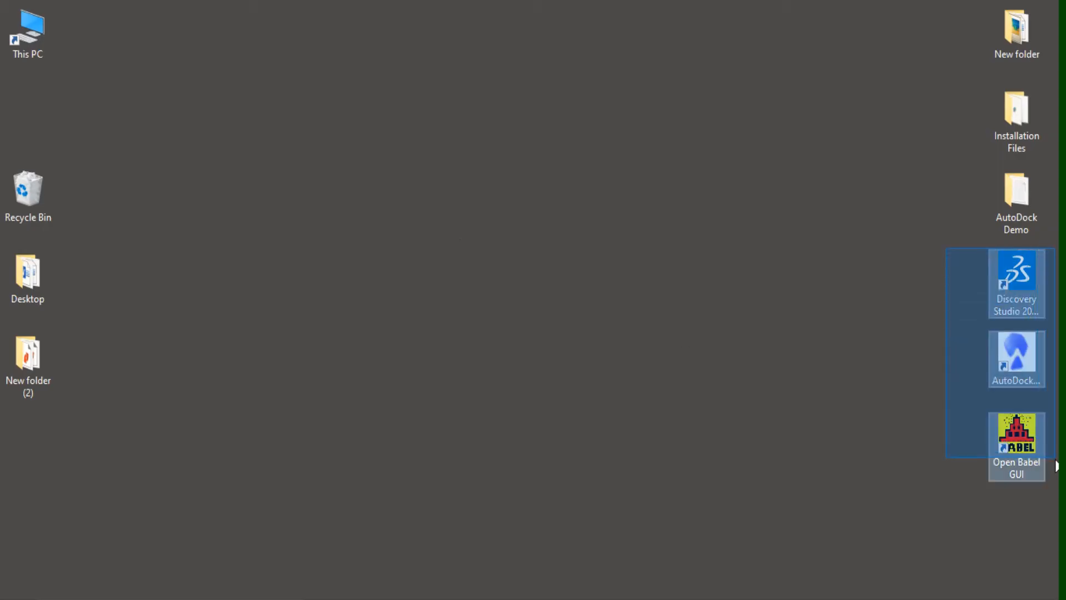
{"action": "left_click", "coordinate": [944, 484]}
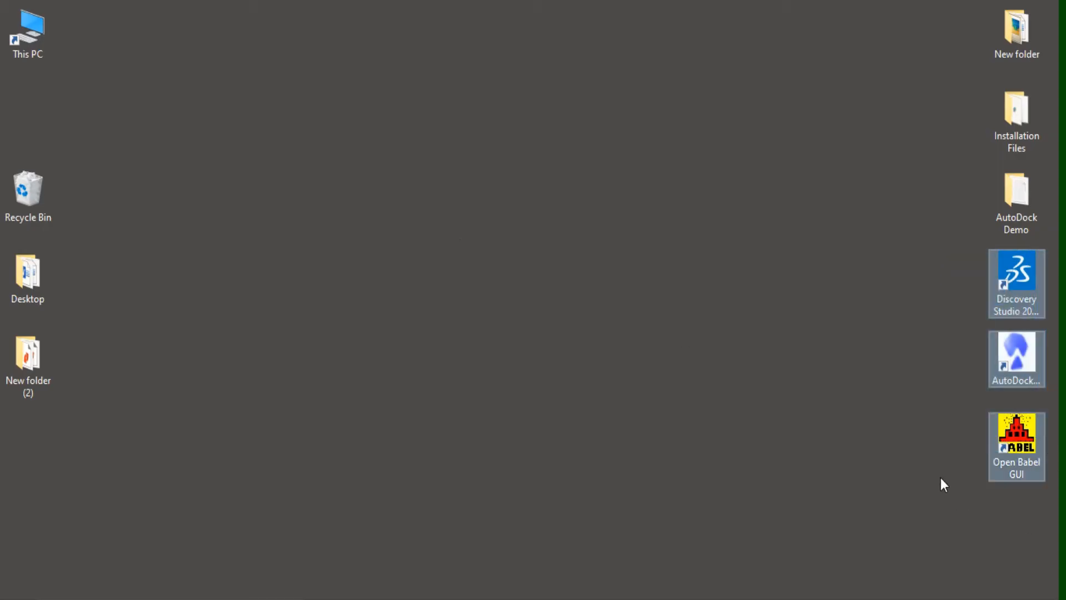
{"action": "left_click", "coordinate": [476, 272]}
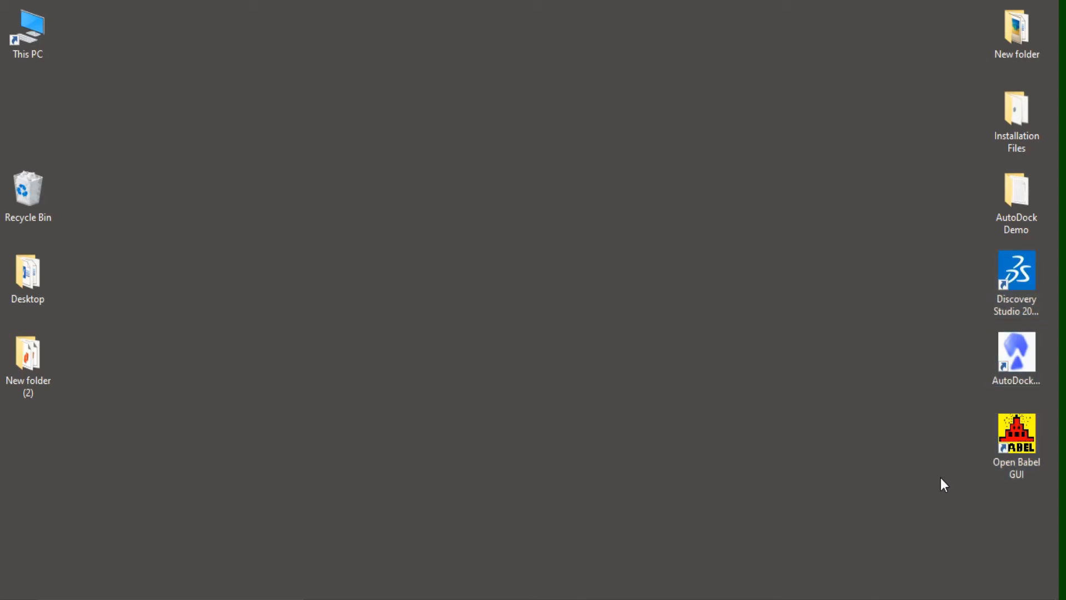
{"action": "mouse_move", "coordinate": [922, 449]}
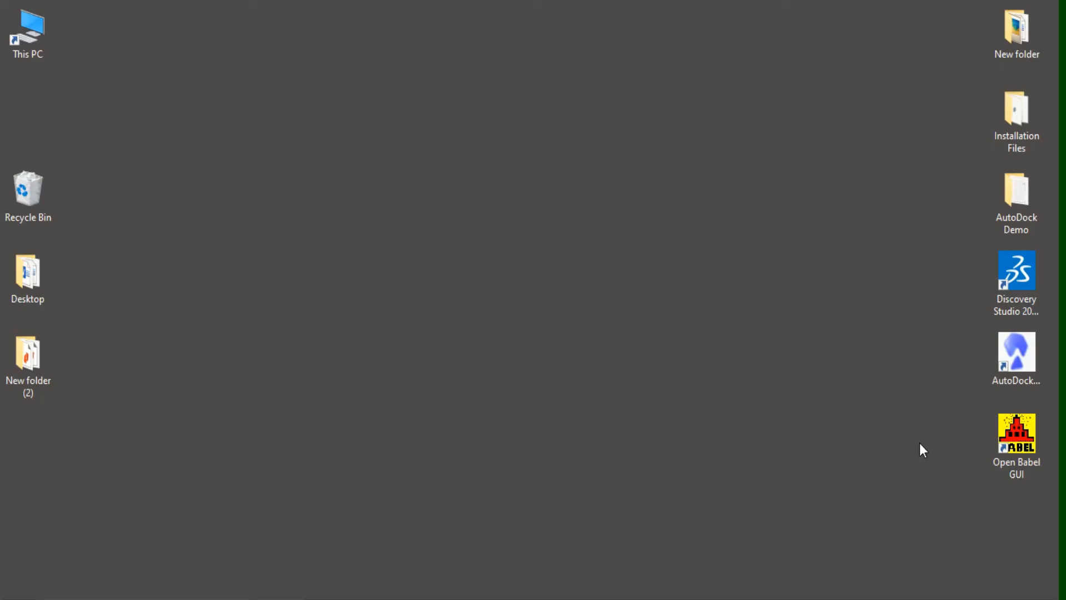
{"action": "left_click", "coordinate": [27, 33]}
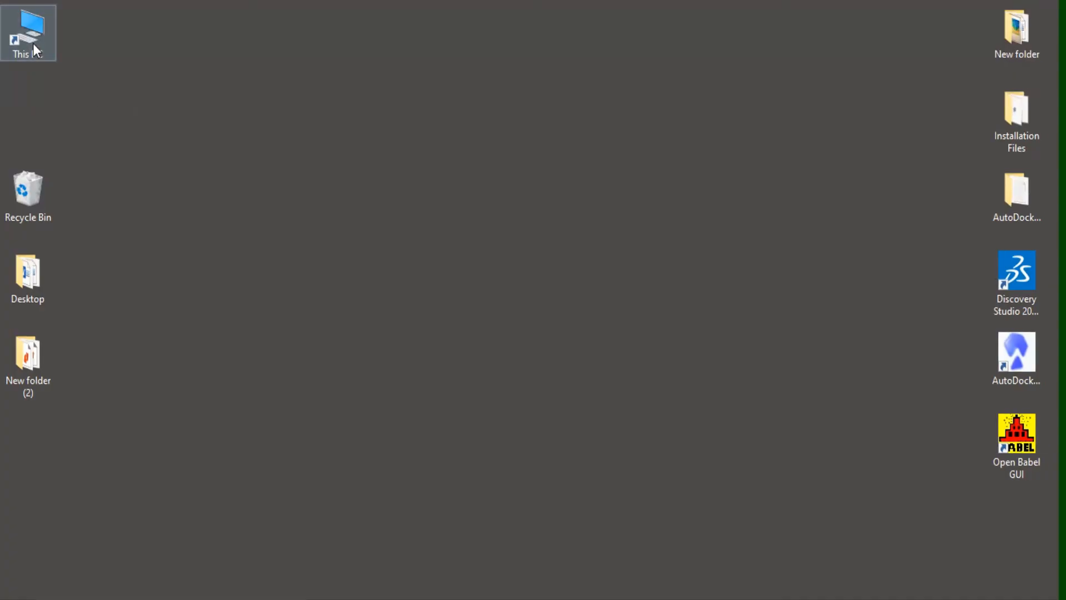
Browse from This PC into Program Files (x86) > The Scripps Research Institute > Autodock > 4.2.6
{"action": "double_click", "coordinate": [28, 32]}
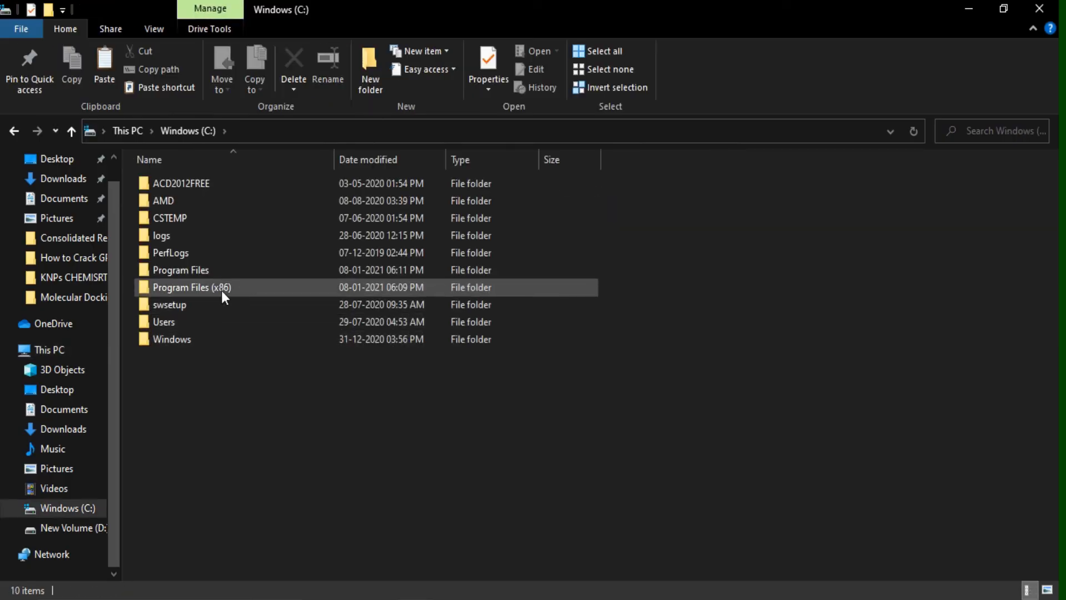
{"action": "double_click", "coordinate": [191, 287]}
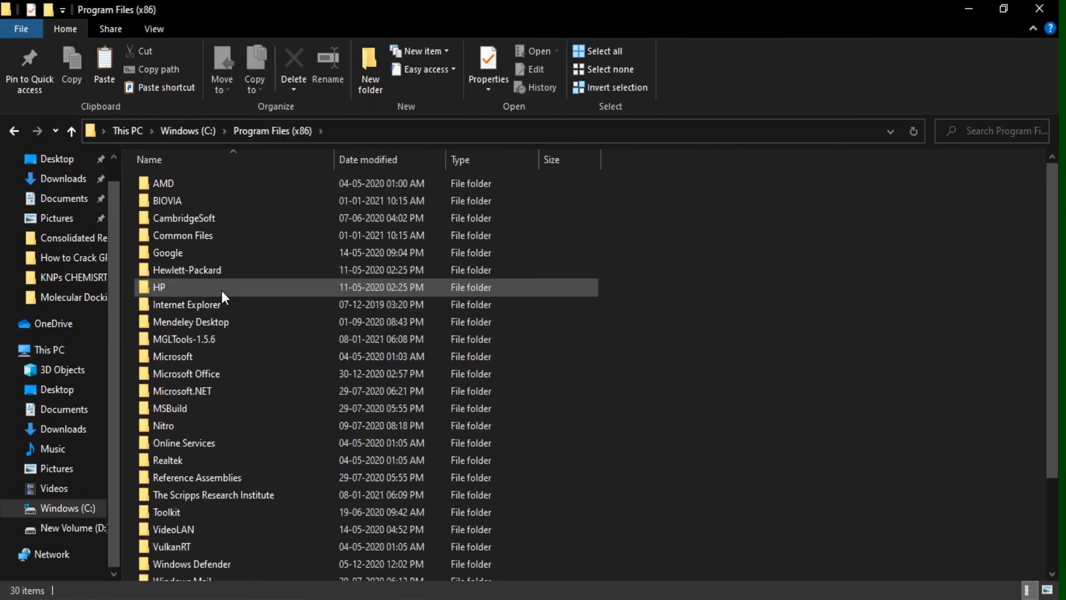
{"action": "mouse_move", "coordinate": [224, 494]}
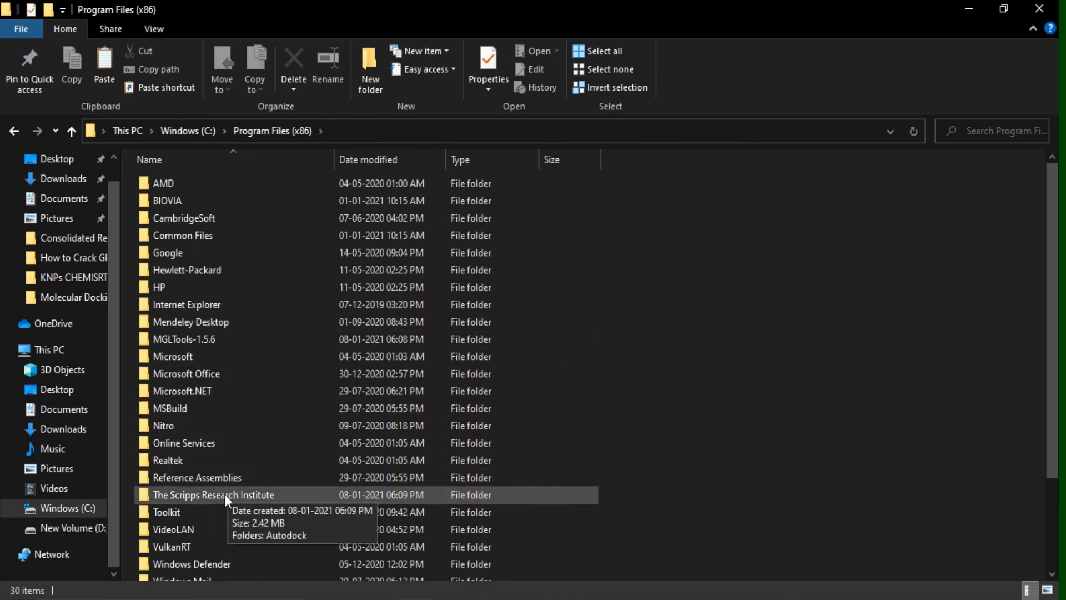
{"action": "double_click", "coordinate": [213, 494]}
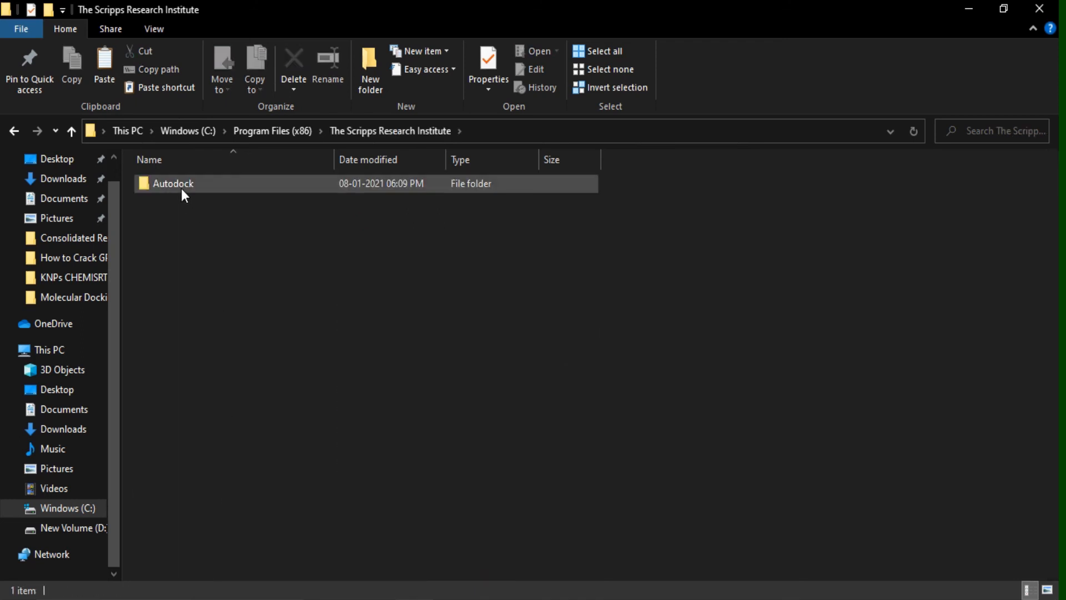
{"action": "double_click", "coordinate": [173, 183]}
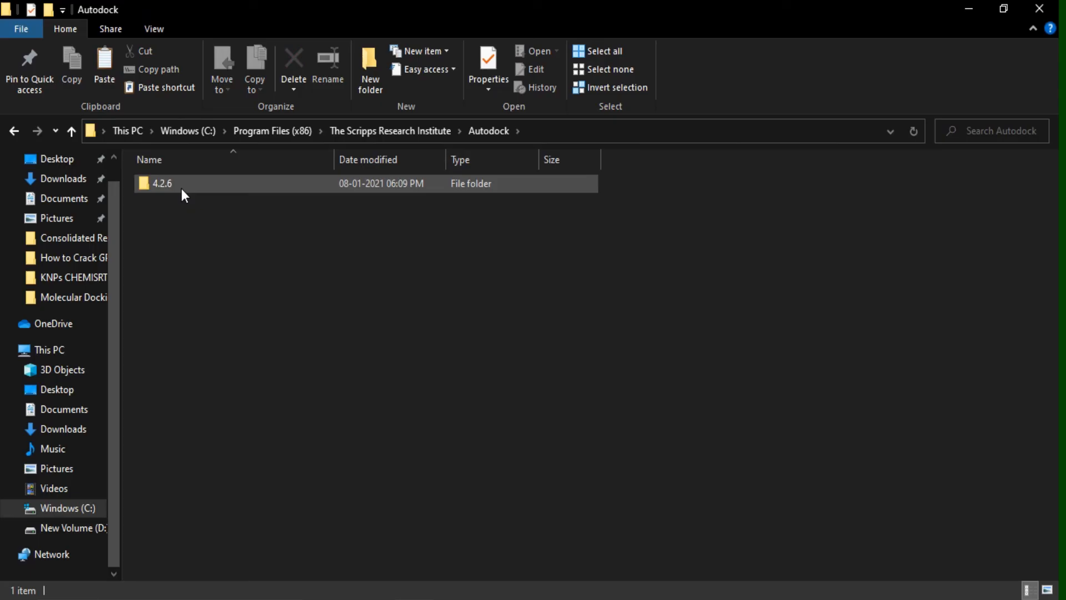
{"action": "double_click", "coordinate": [160, 184]}
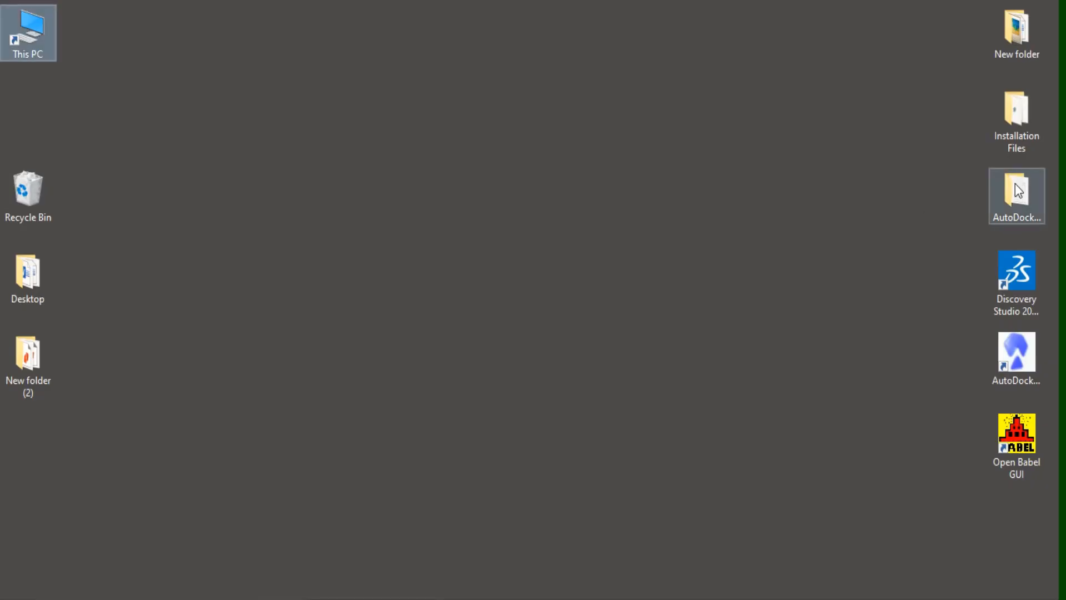
Paste autodock4 and autogrid4 into AutoDock_Demo and return toward Program Files (x86)
{"action": "double_click", "coordinate": [1015, 196]}
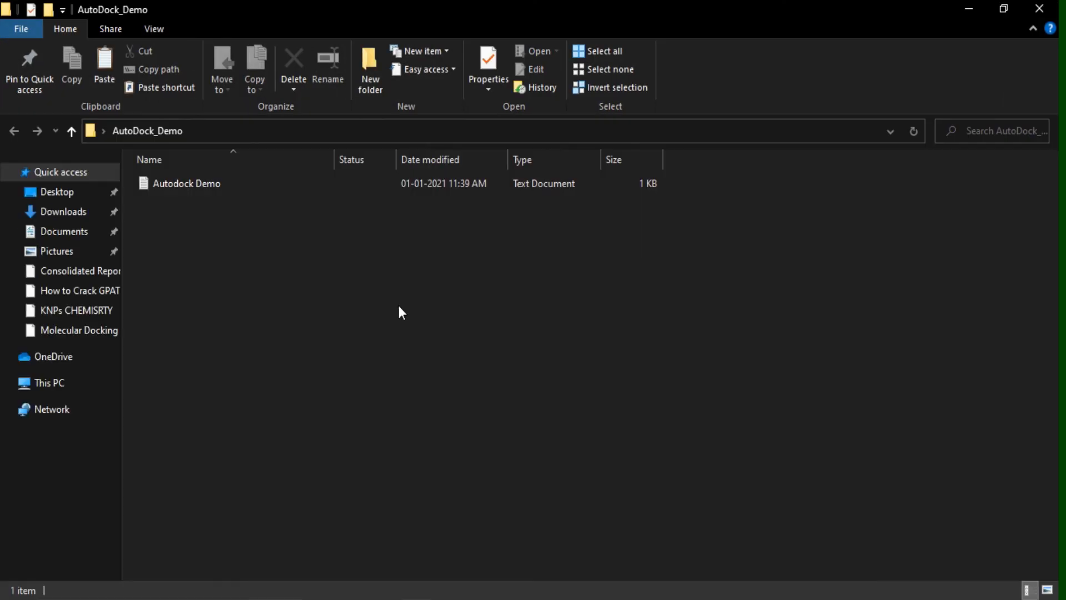
{"action": "left_click", "coordinate": [47, 382]}
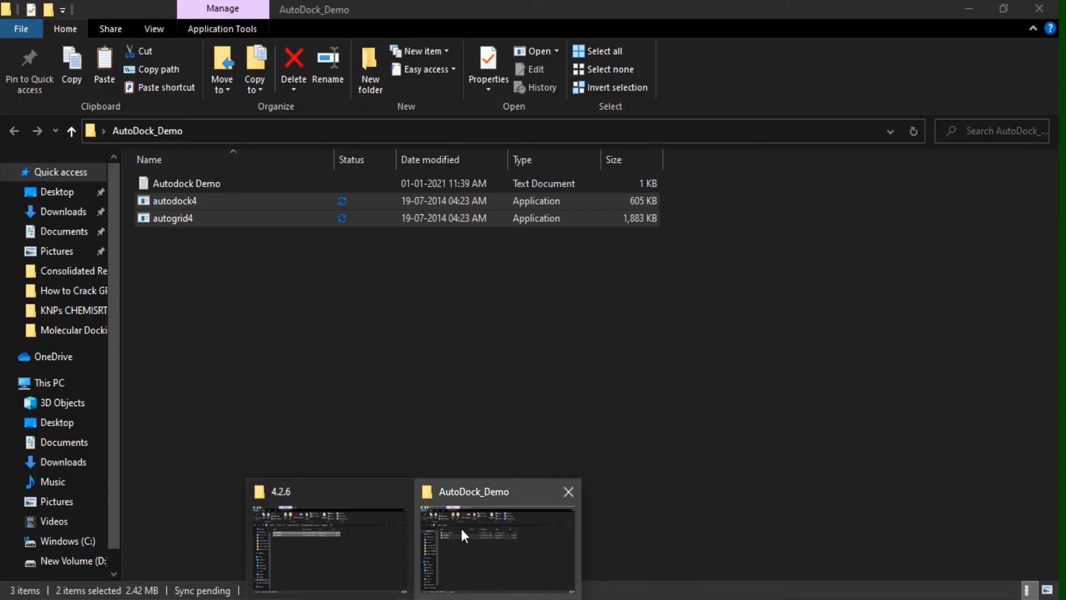
{"action": "left_click", "coordinate": [329, 538]}
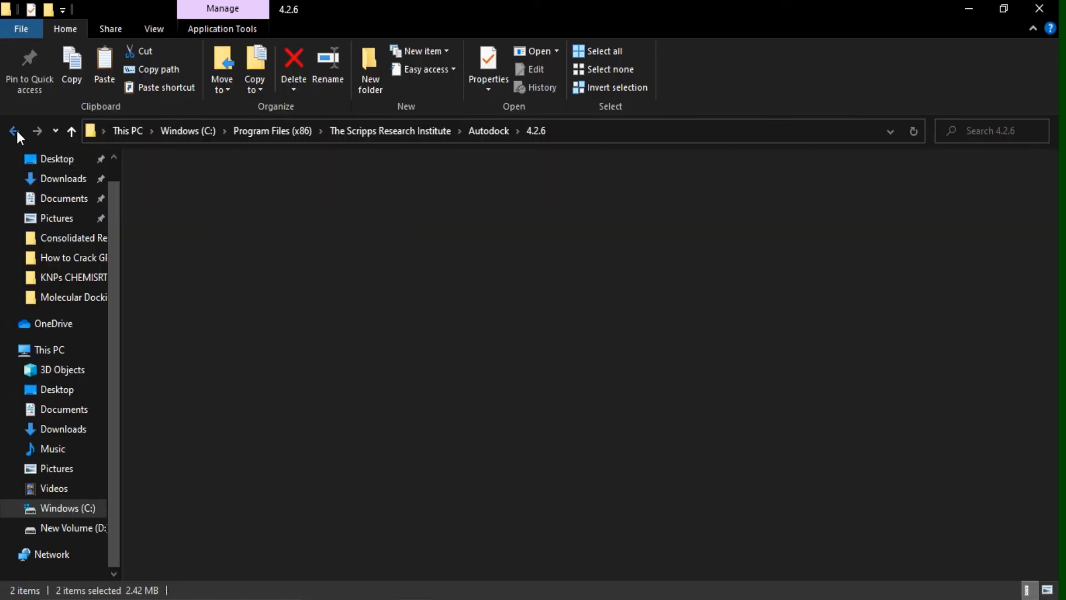
{"action": "left_click", "coordinate": [12, 131]}
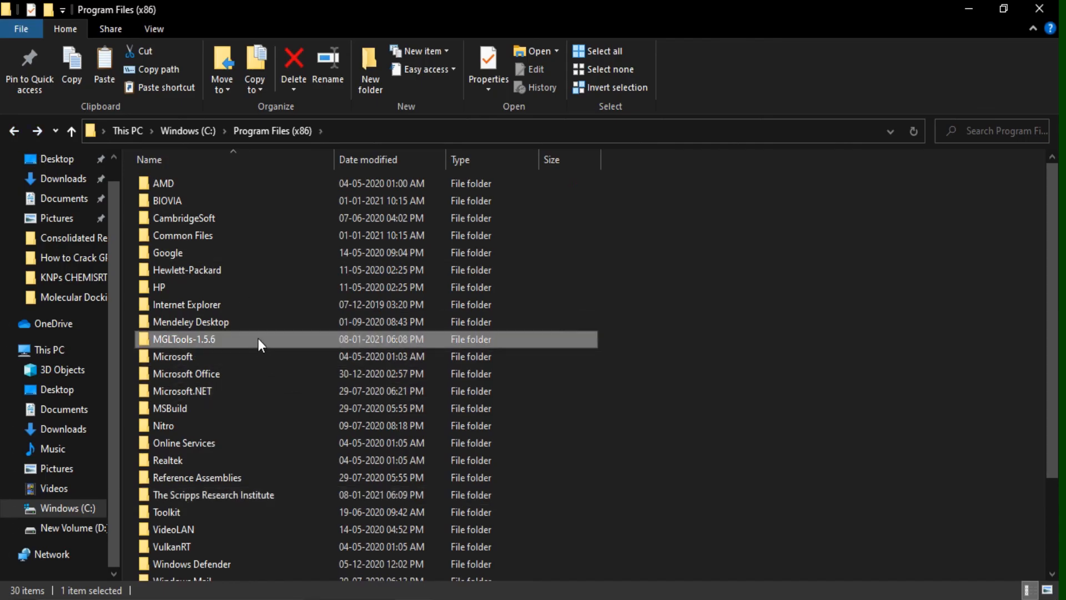
Browse into MGLTools-1.5.6 > Lib > site-packages > AutoDockTools
{"action": "double_click", "coordinate": [184, 338]}
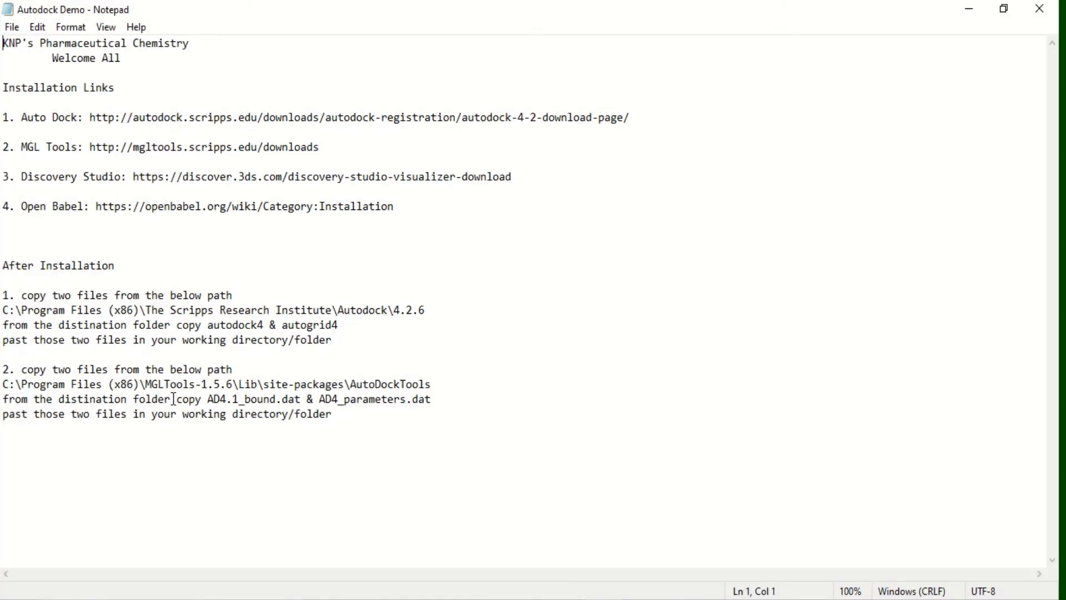
{"action": "mouse_move", "coordinate": [222, 392]}
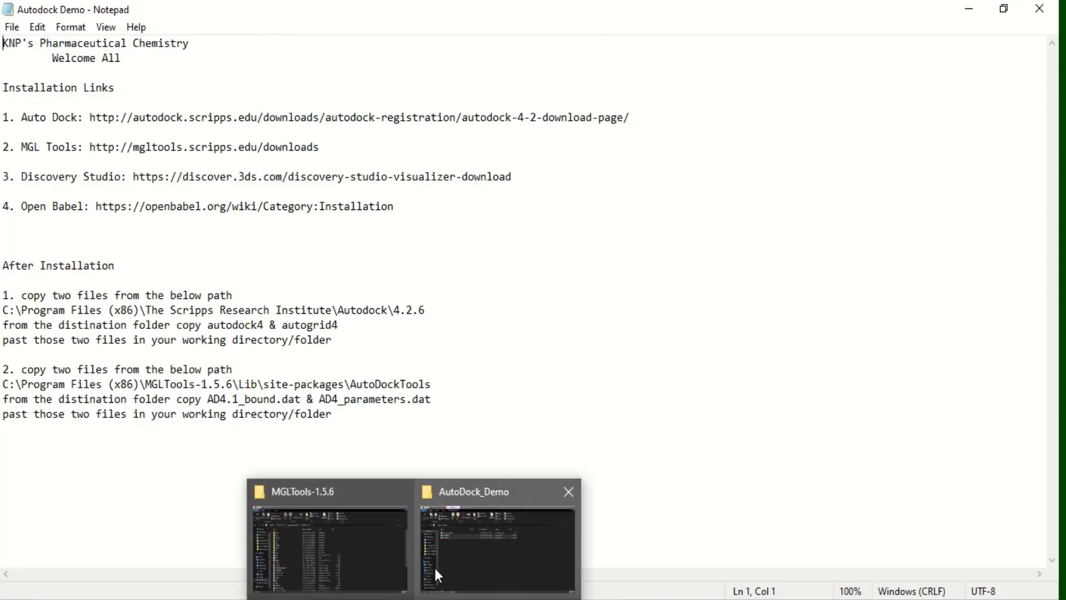
{"action": "left_click", "coordinate": [328, 538]}
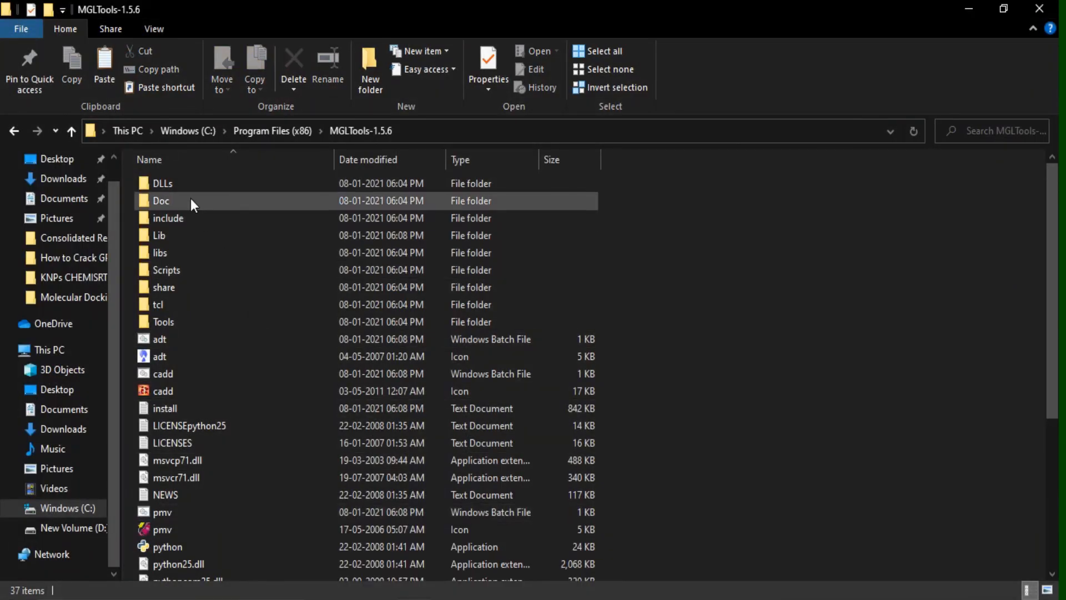
{"action": "double_click", "coordinate": [159, 235]}
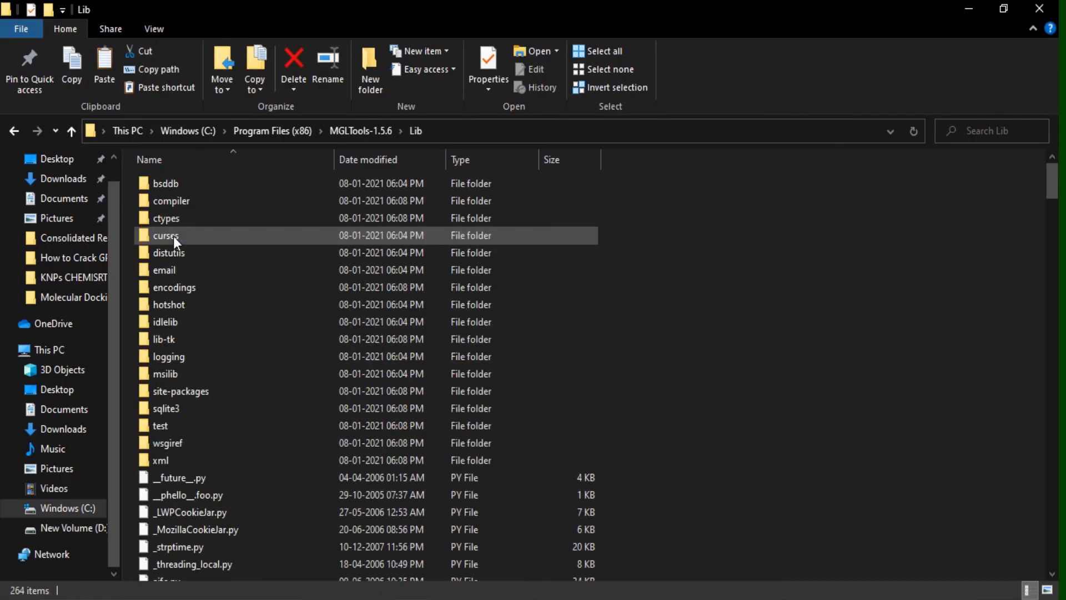
{"action": "mouse_move", "coordinate": [212, 384]}
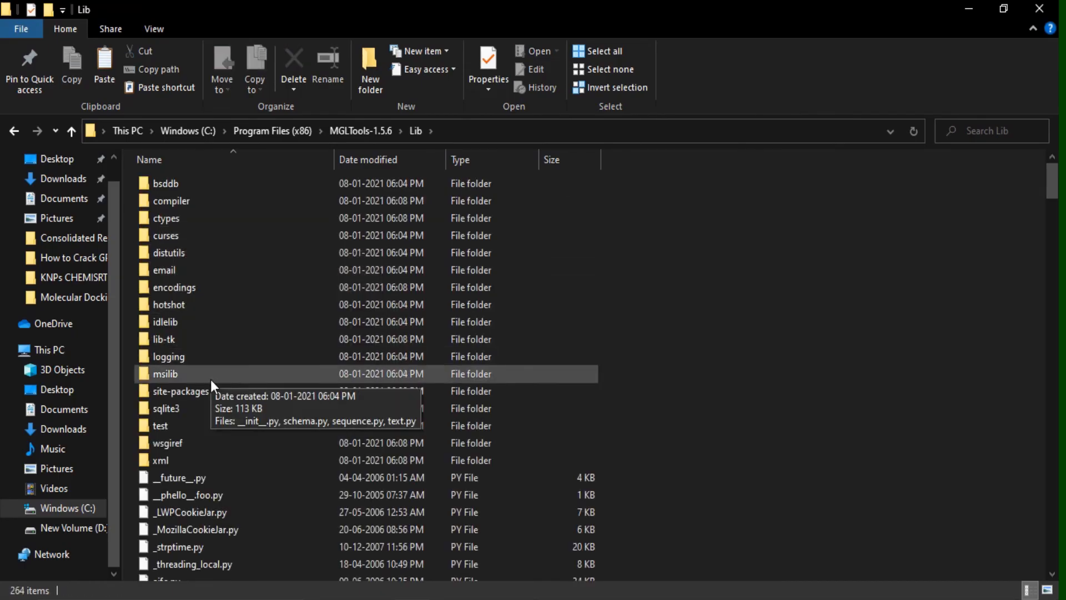
{"action": "double_click", "coordinate": [180, 391]}
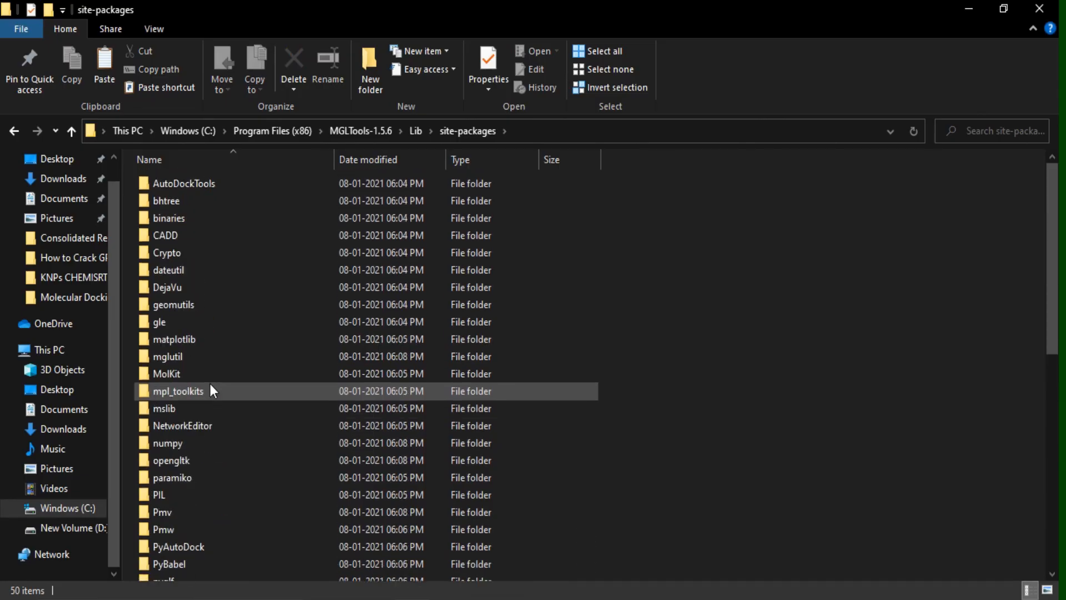
{"action": "double_click", "coordinate": [177, 391]}
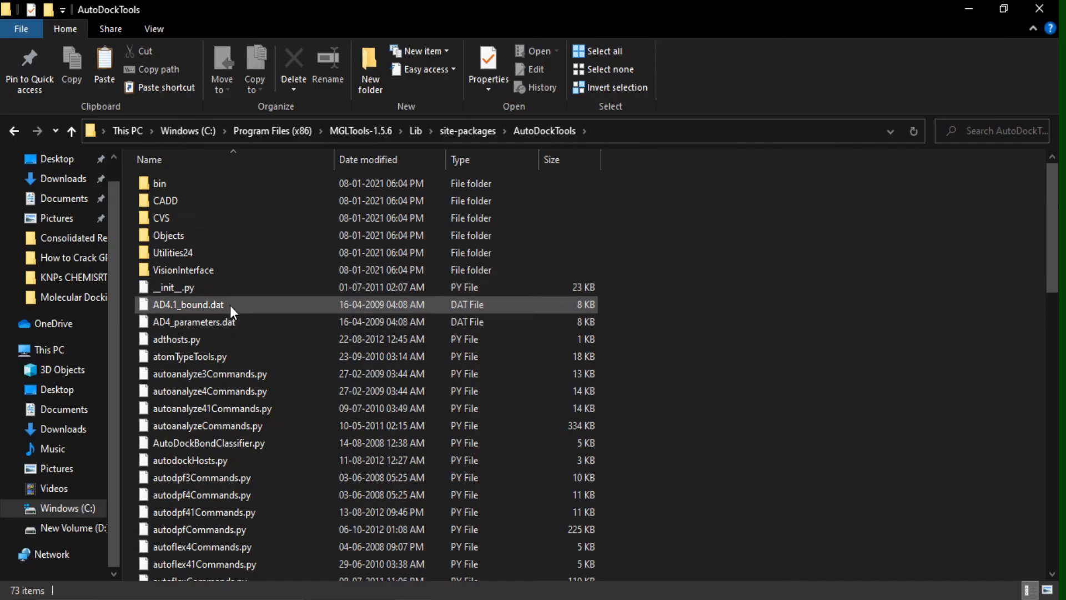
Copy AD4.1_bound.dat and AD4_parameters.dat into AutoDock_Demo
{"action": "left_click", "coordinate": [193, 322]}
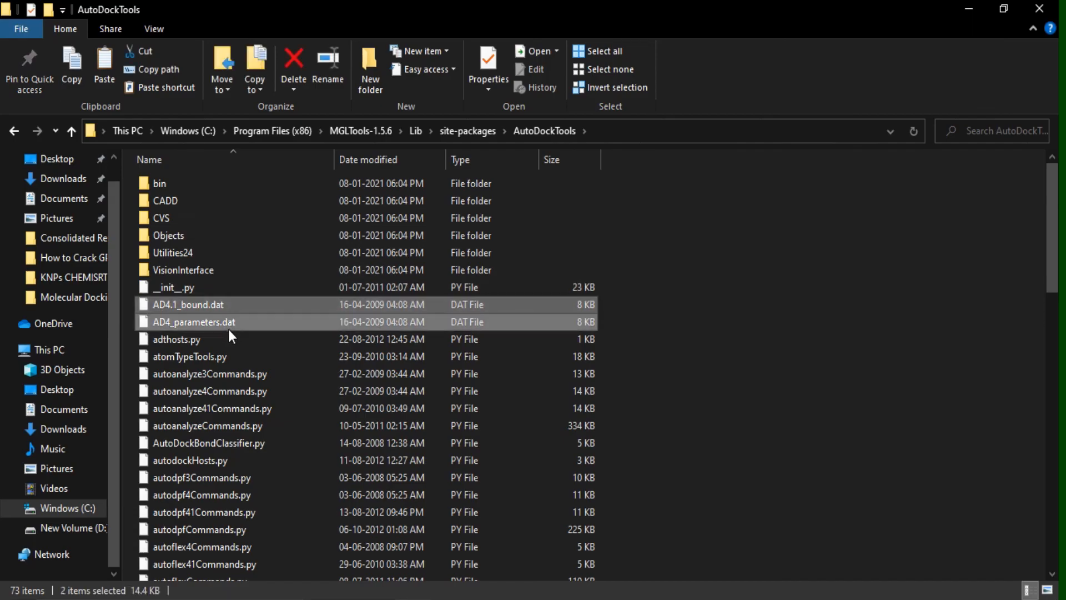
{"action": "mouse_move", "coordinate": [747, 352]}
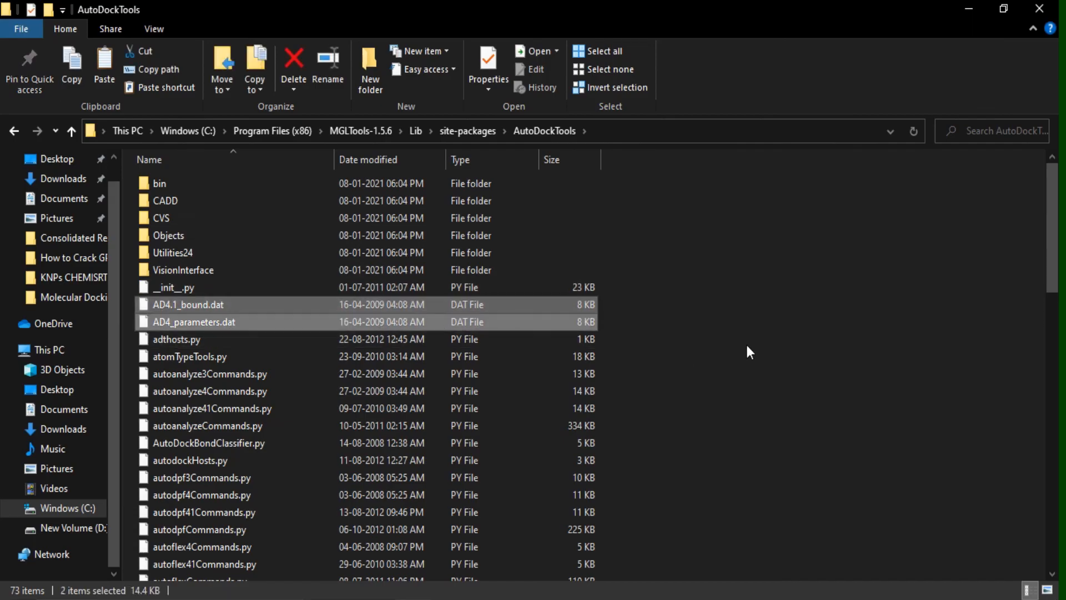
{"action": "mouse_move", "coordinate": [701, 406]}
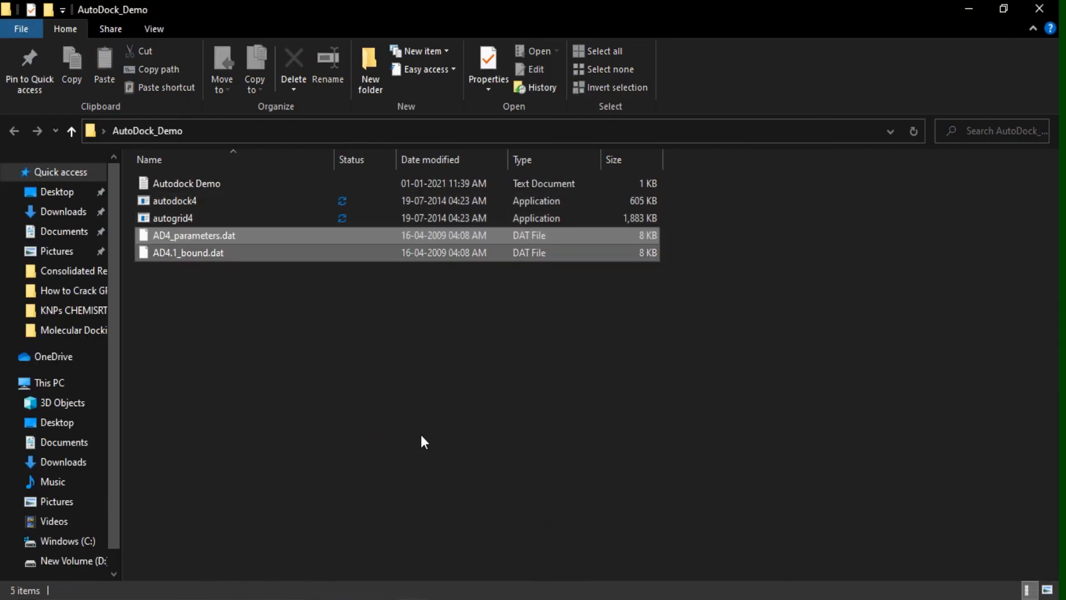
{"action": "left_click", "coordinate": [149, 159]}
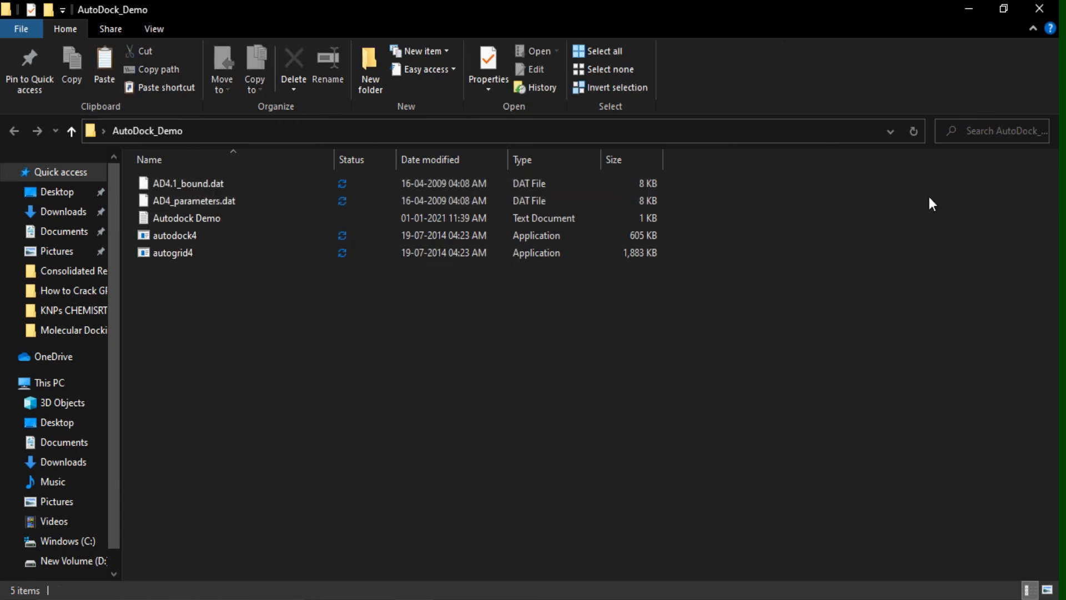
{"action": "mouse_move", "coordinate": [690, 386]}
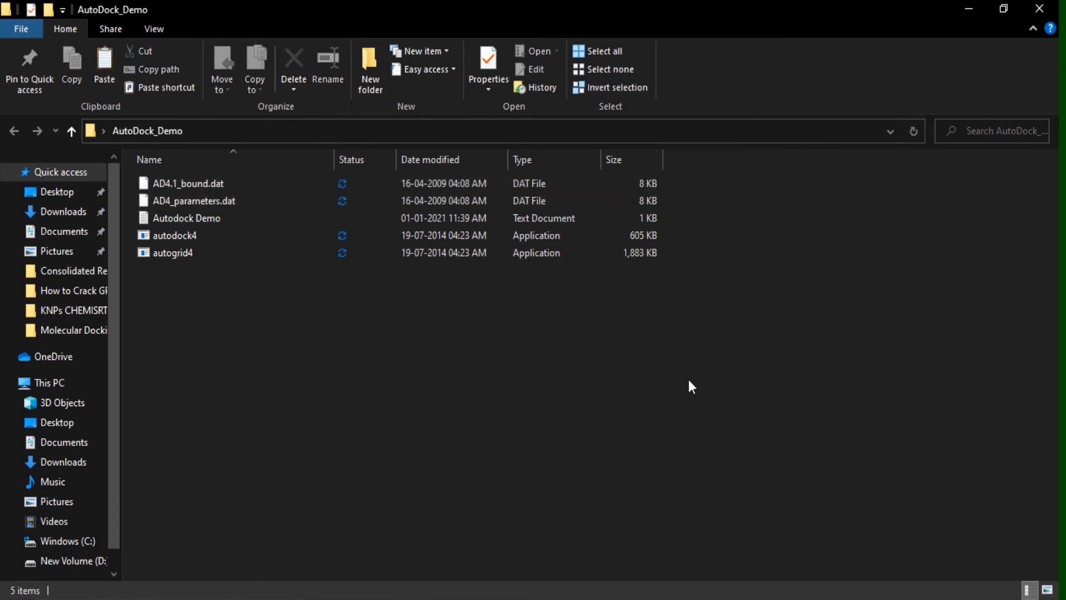